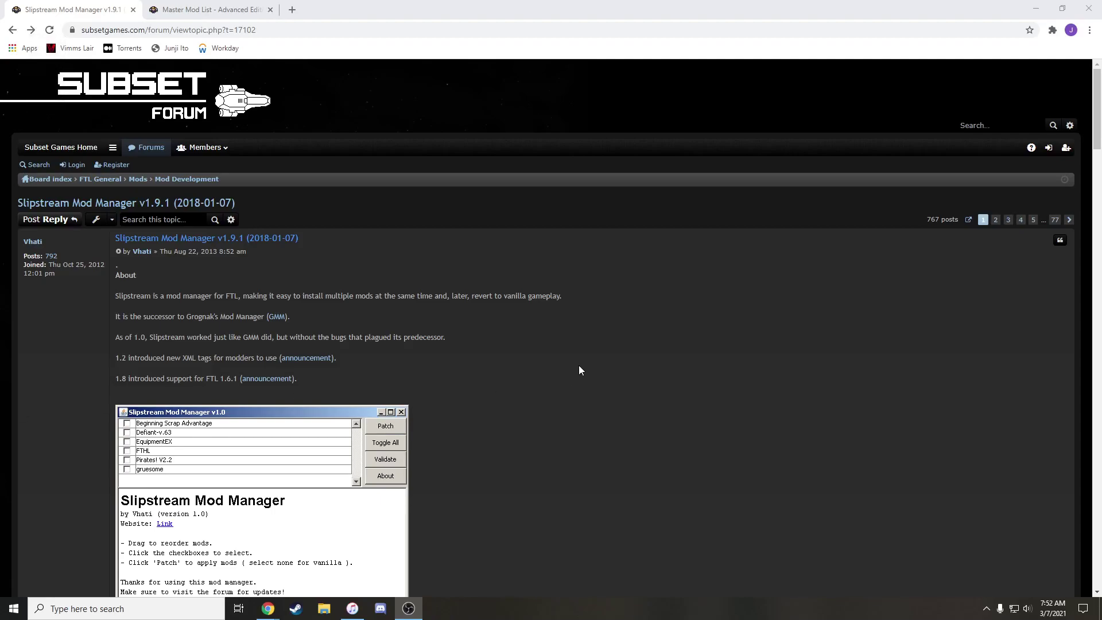
pyautogui.moveTo(584, 370)
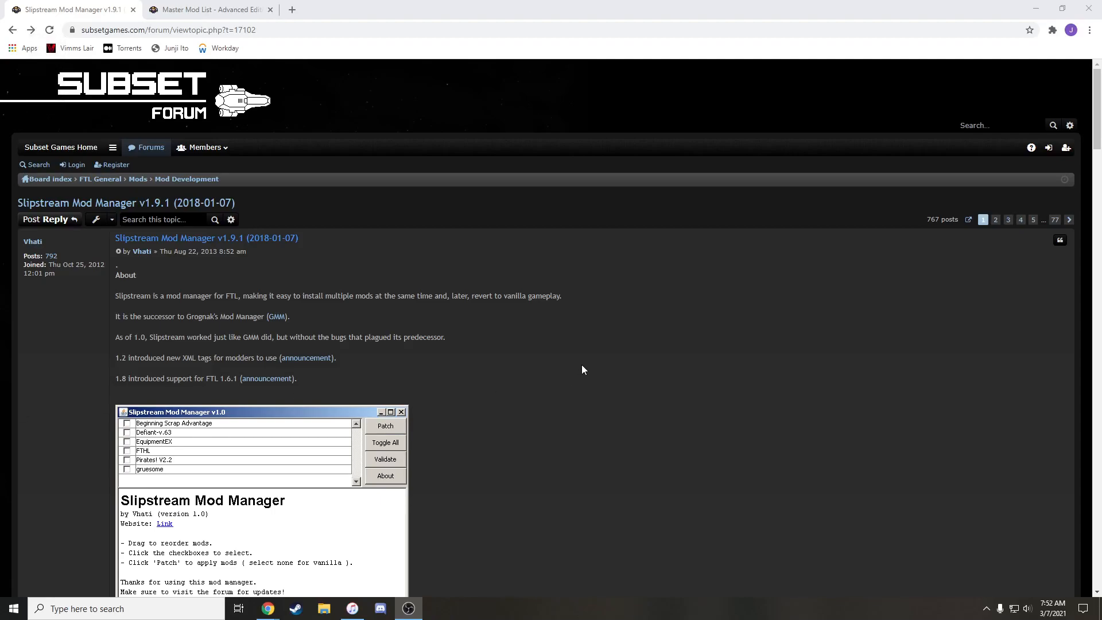
pyautogui.moveTo(572, 368)
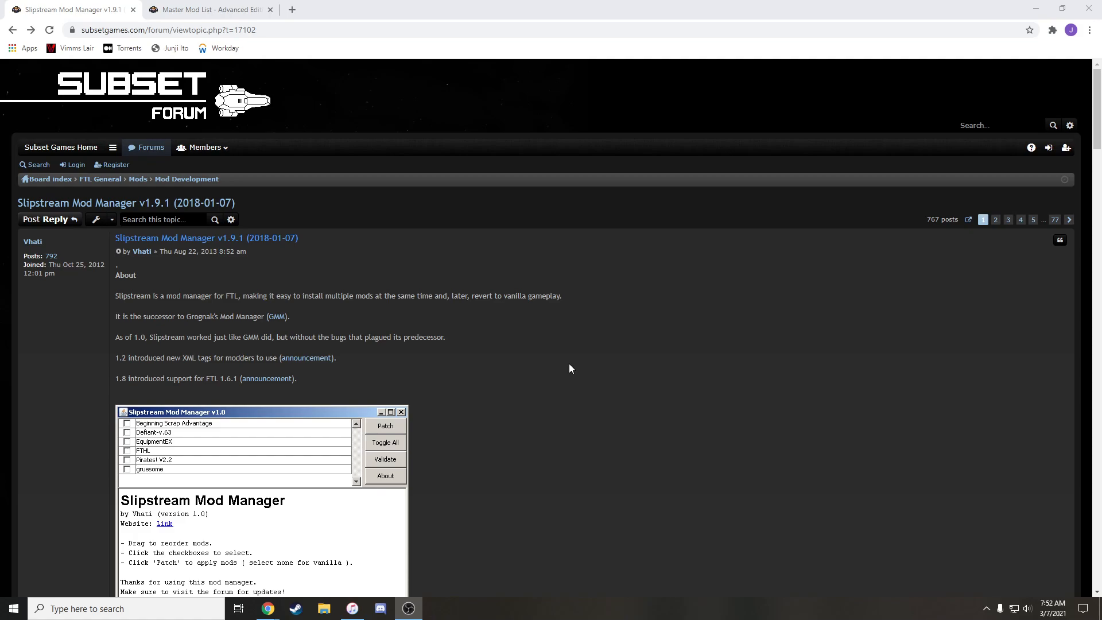
pyautogui.moveTo(573, 402)
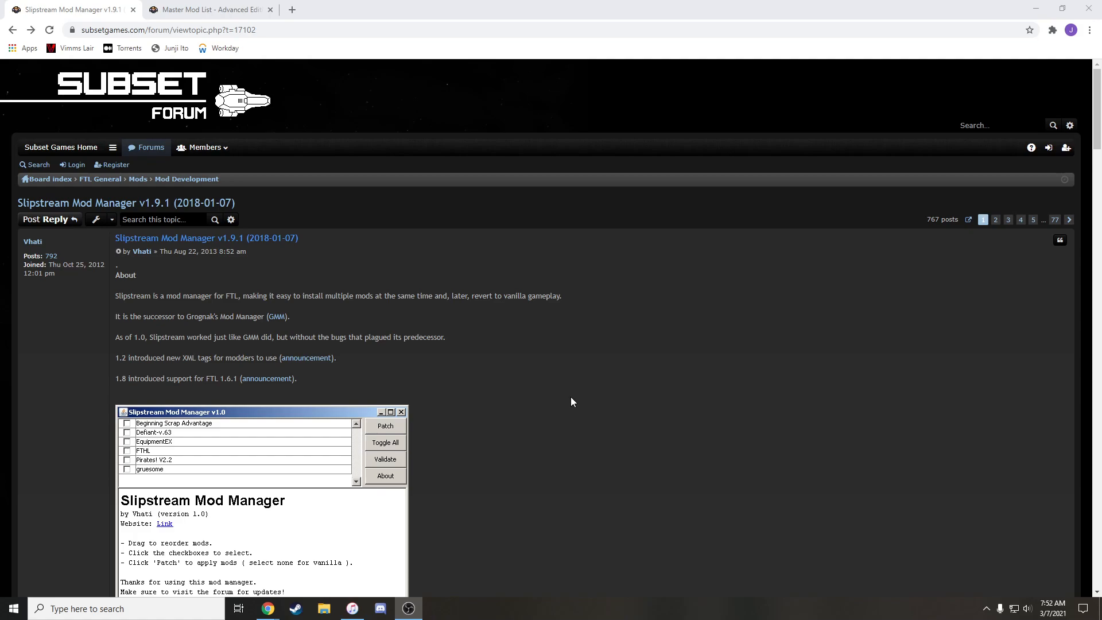
pyautogui.moveTo(598, 510)
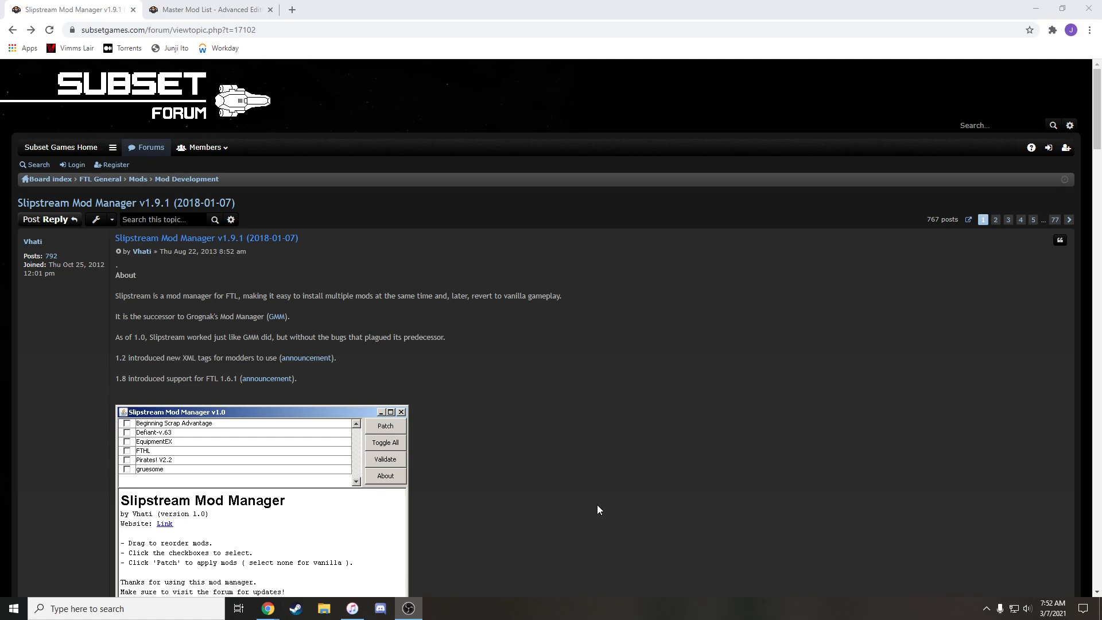
pyautogui.moveTo(605, 485)
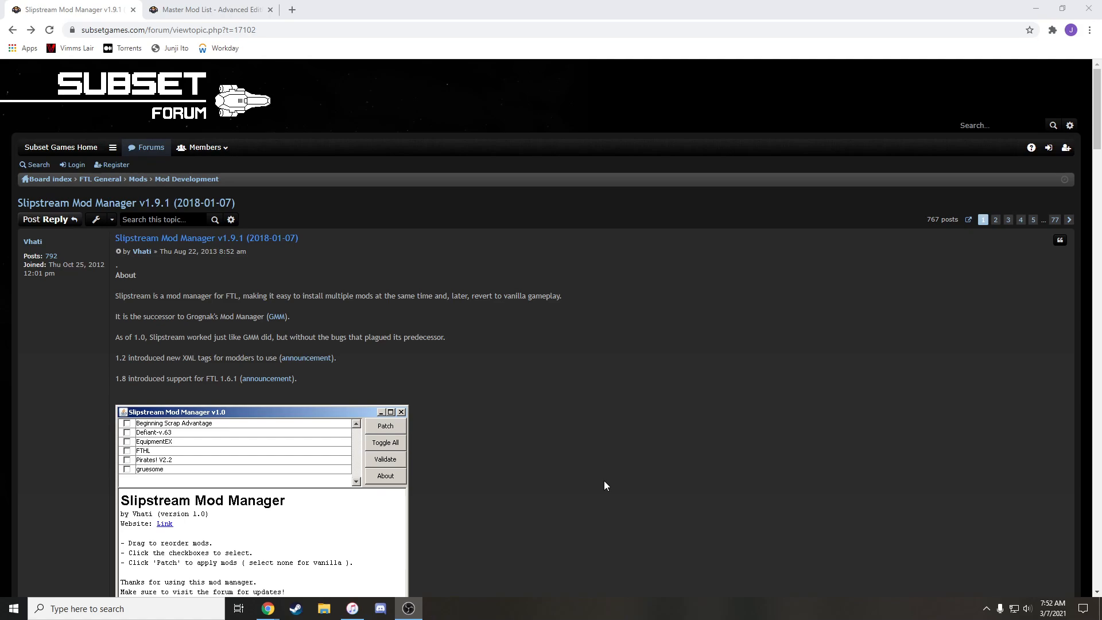
pyautogui.moveTo(458, 307)
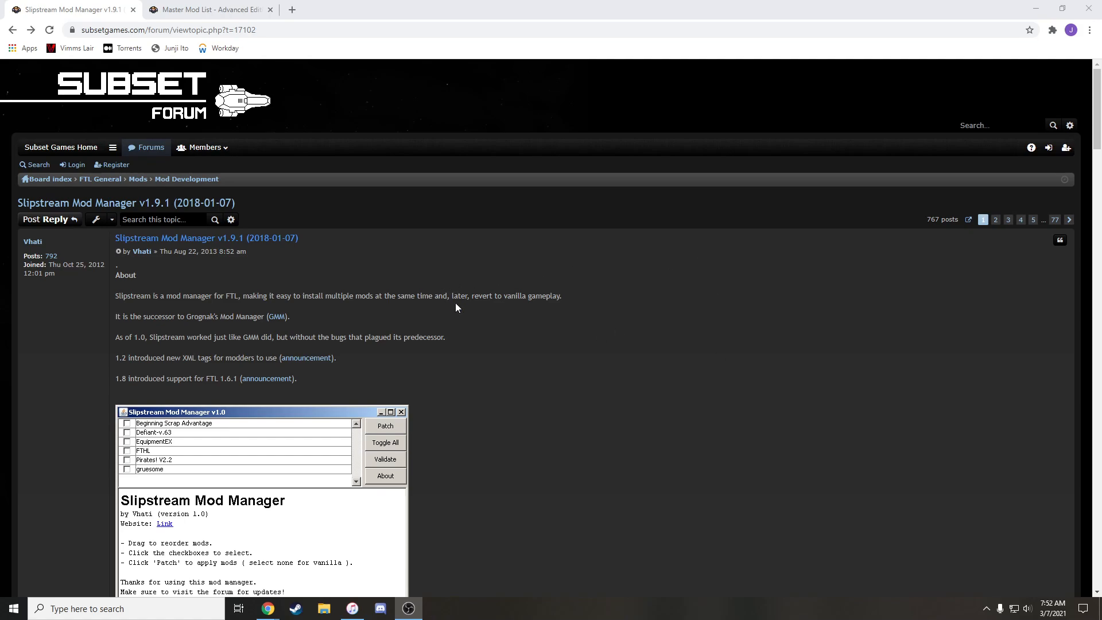
pyautogui.moveTo(205, 314)
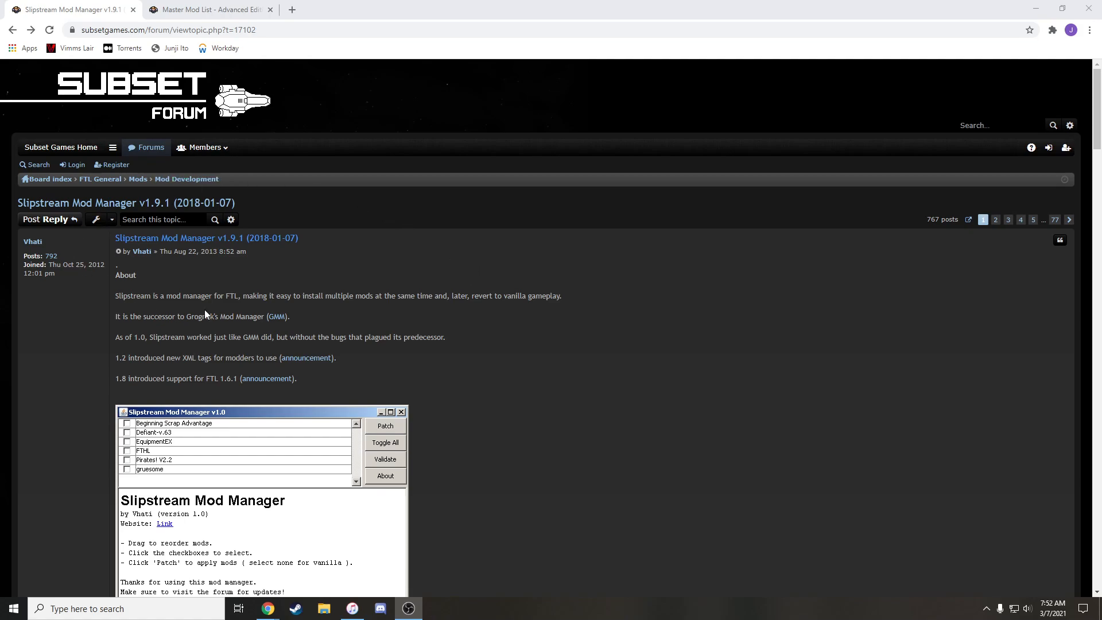
pyautogui.moveTo(305, 264)
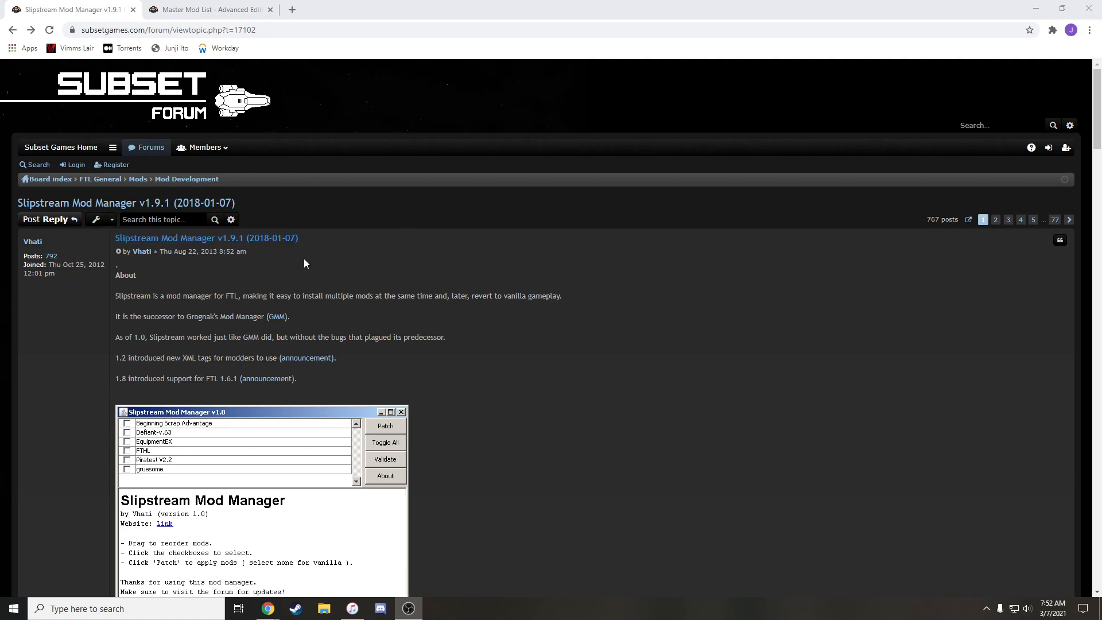
pyautogui.moveTo(521, 324)
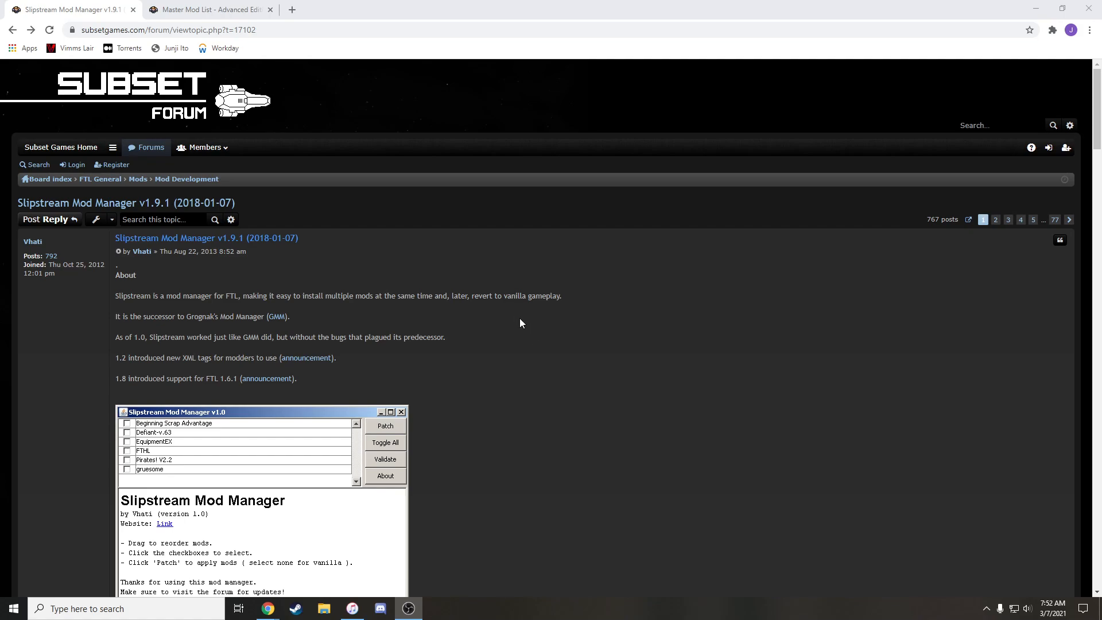
pyautogui.moveTo(503, 319)
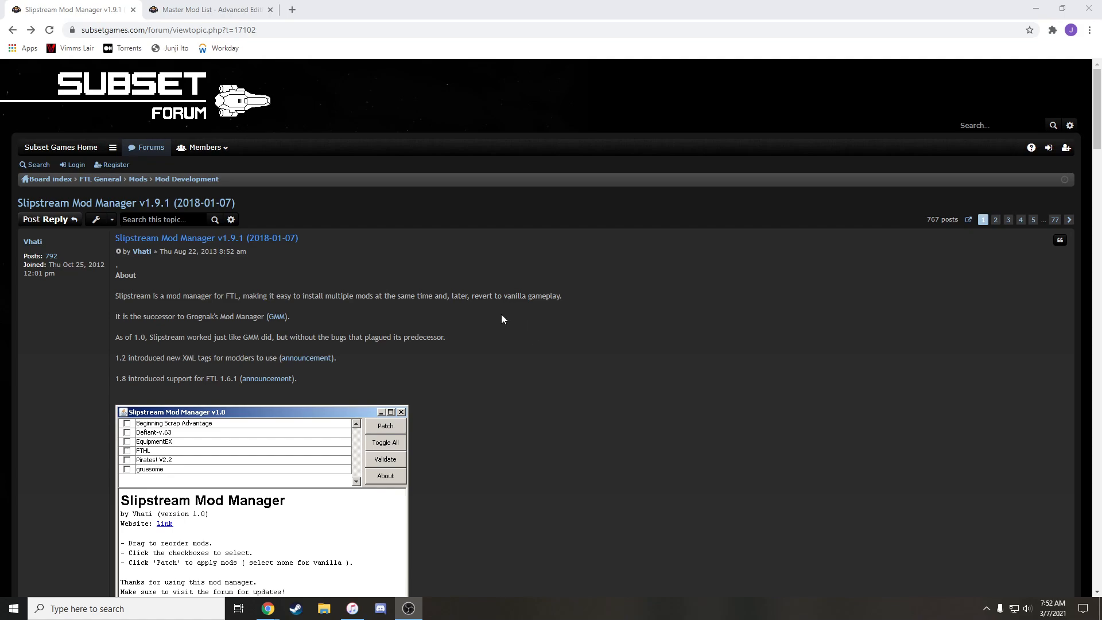
pyautogui.moveTo(505, 321)
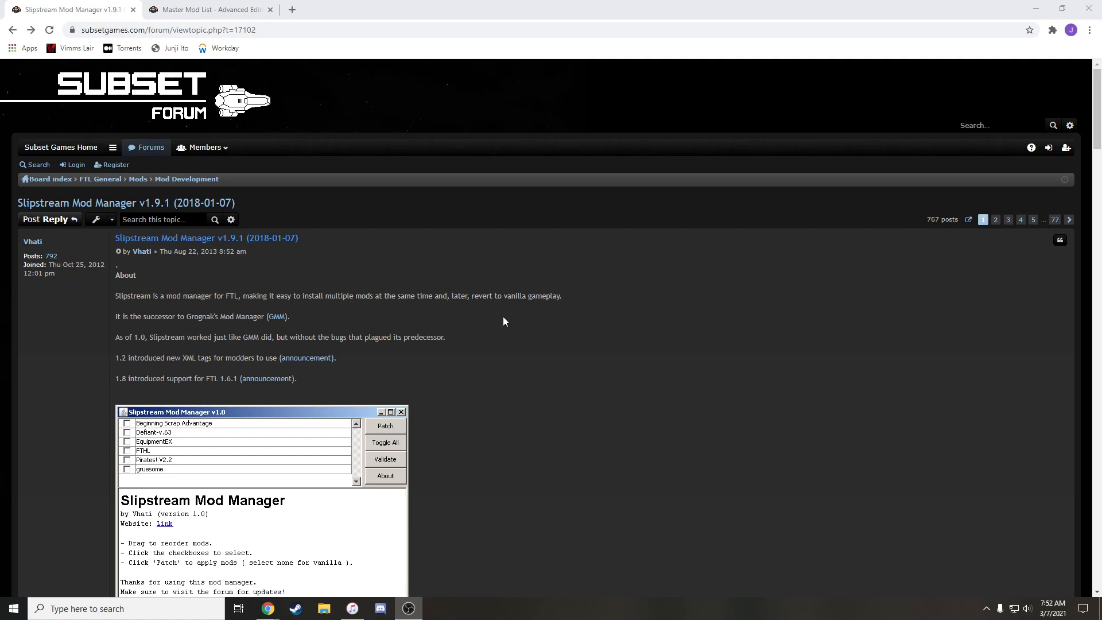
pyautogui.moveTo(521, 337)
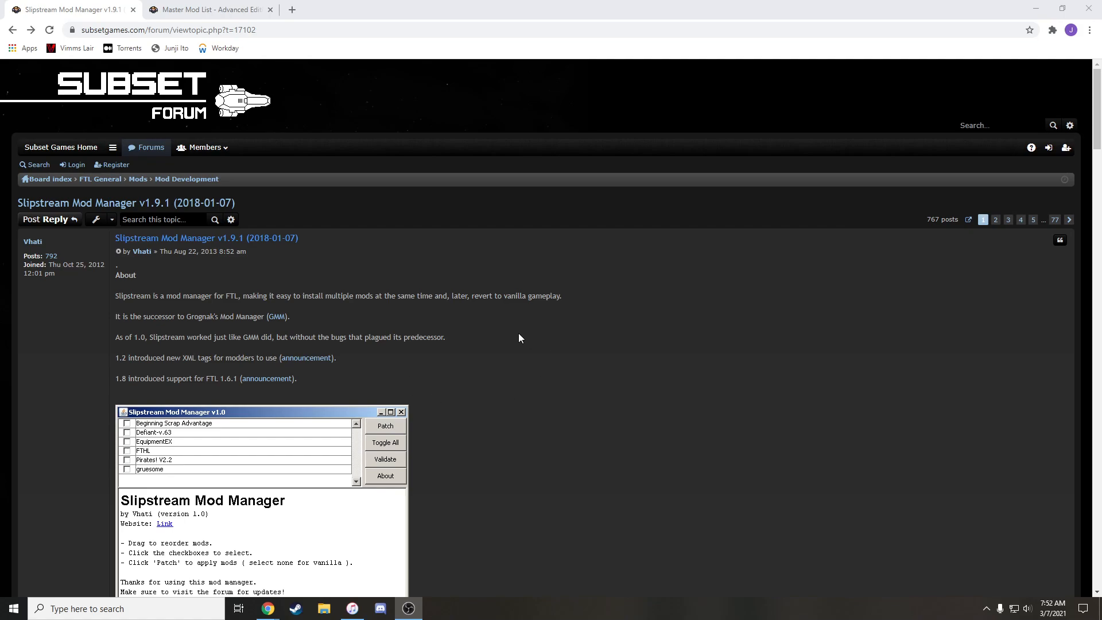
# - Download the Windows zip of Slipstream Mod Manager 1.9.1 from the forum's Download section
pyautogui.scroll(-3)
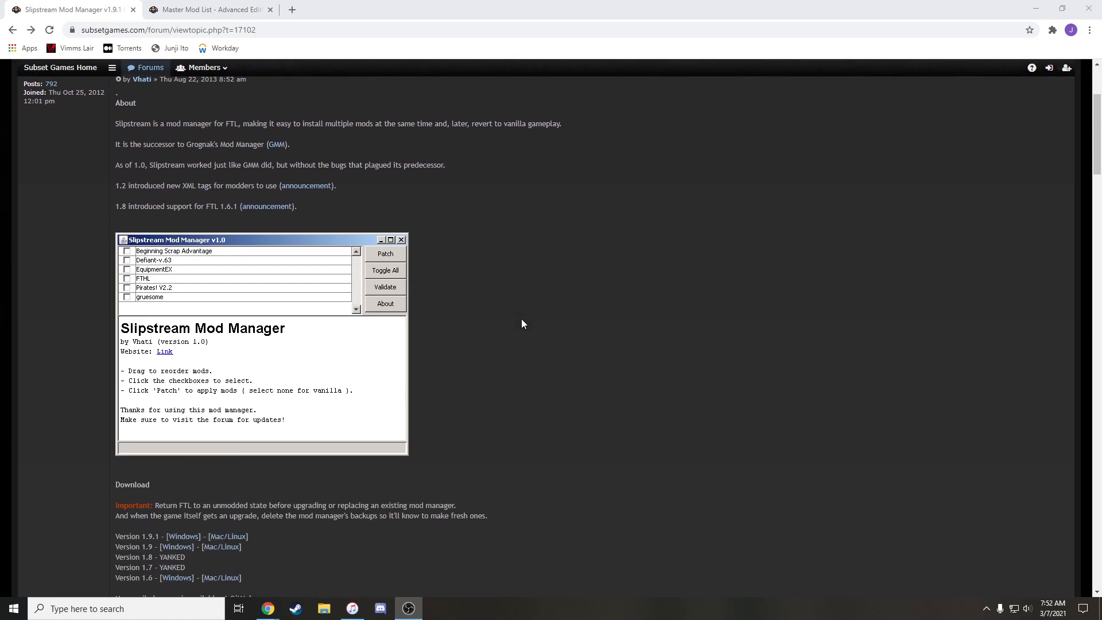
pyautogui.moveTo(548, 241)
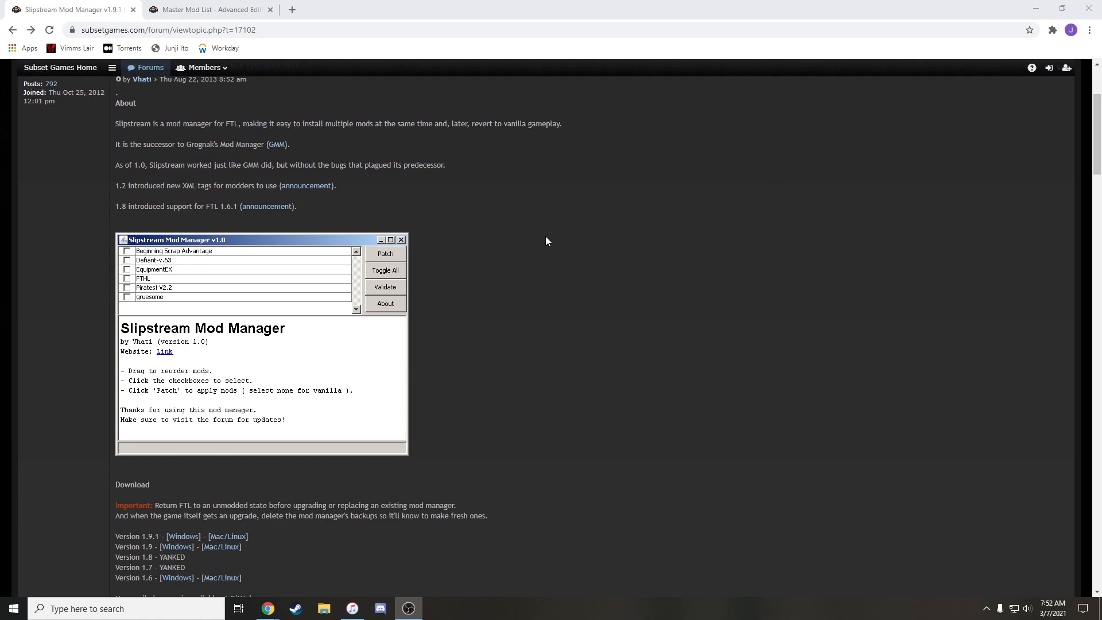
pyautogui.scroll(-3)
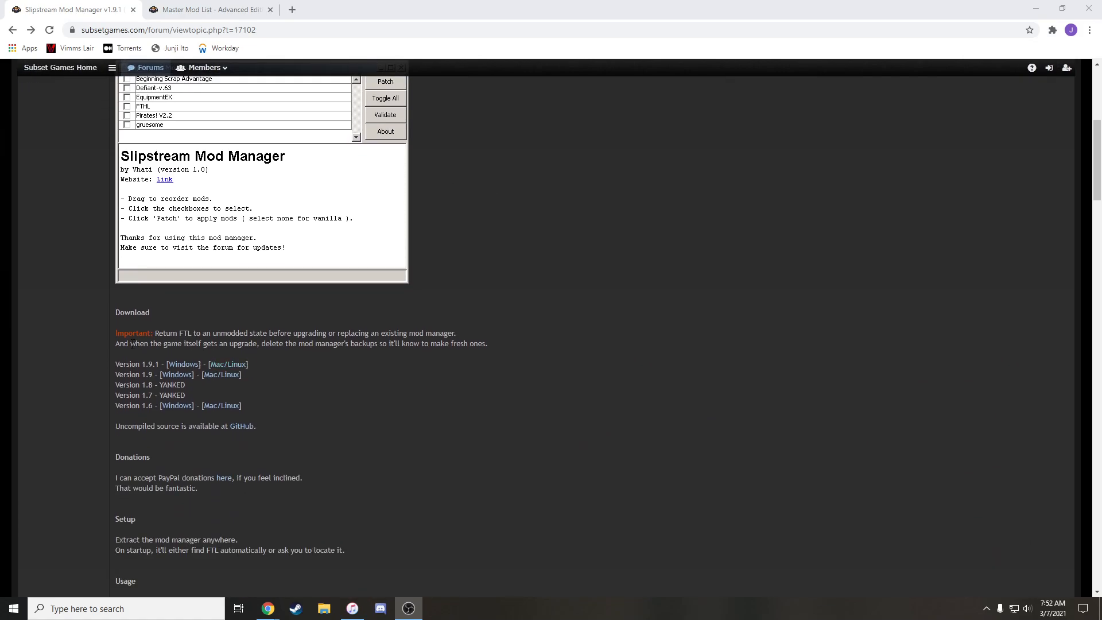
pyautogui.moveTo(188, 374)
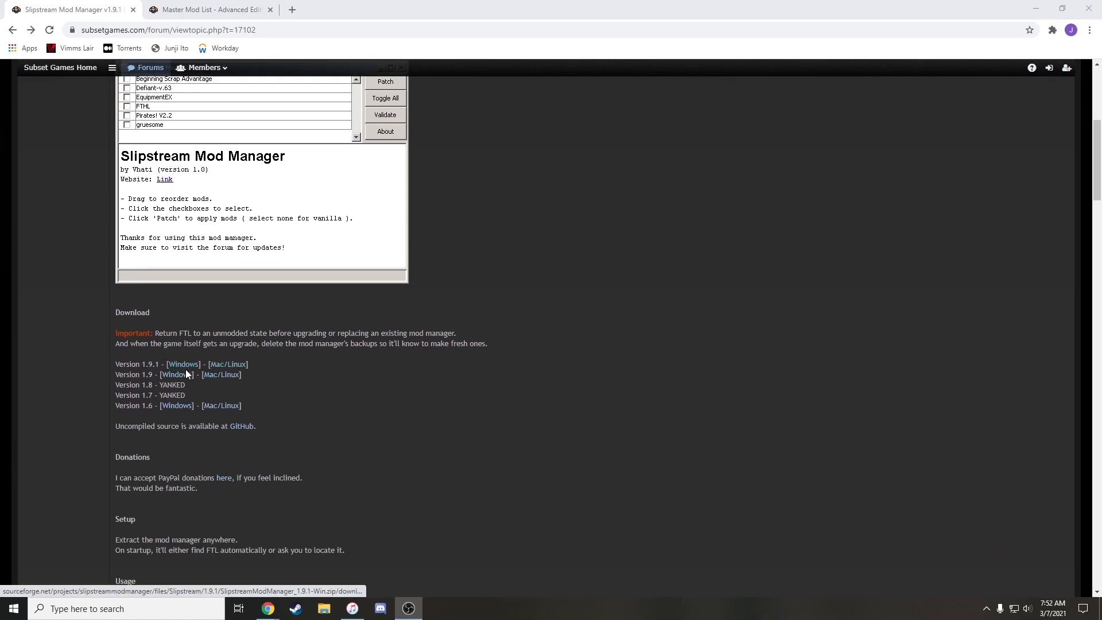
pyautogui.moveTo(183, 367)
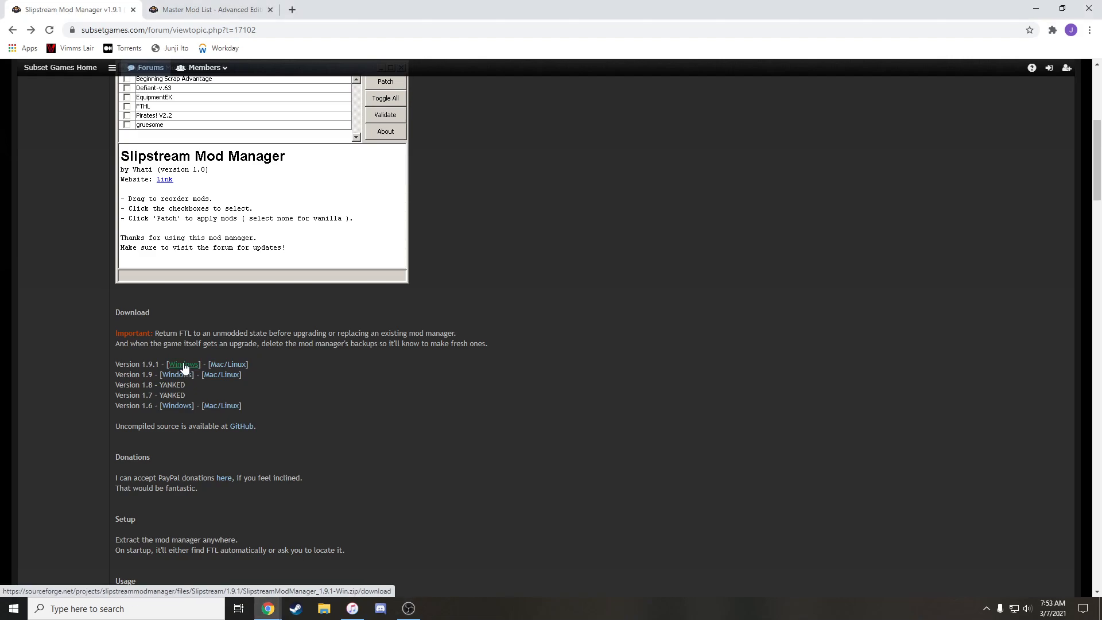
pyautogui.click(182, 364)
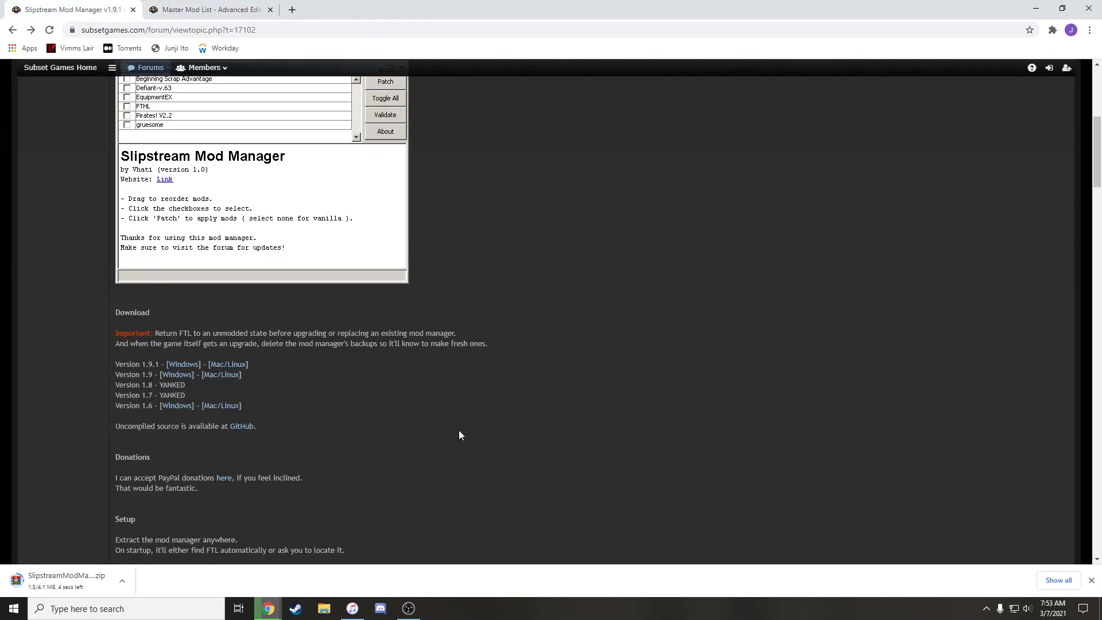
pyautogui.moveTo(115, 570)
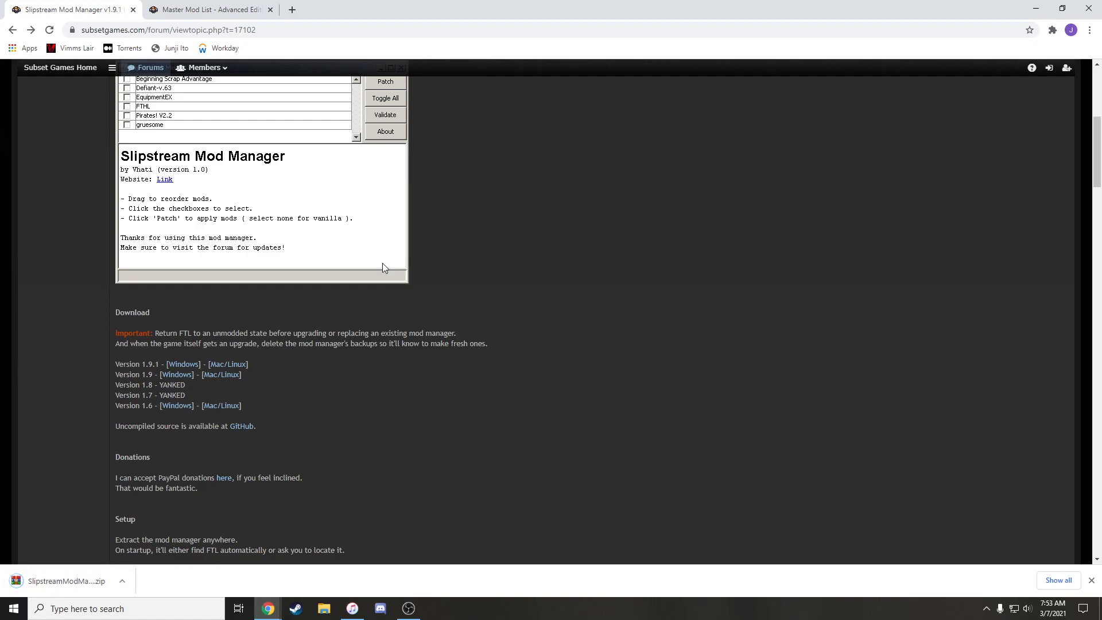
pyautogui.scroll(3)
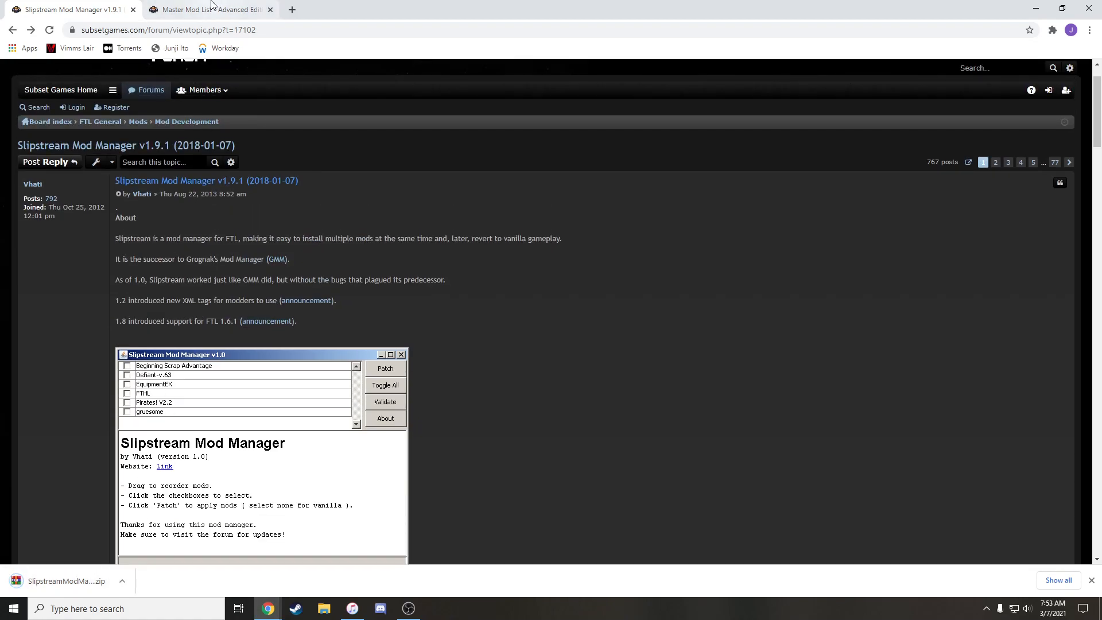
# - Scroll through the Master Mod List – Advanced Edition post to find Captains Edition by Sleeper Service
pyautogui.click(206, 9)
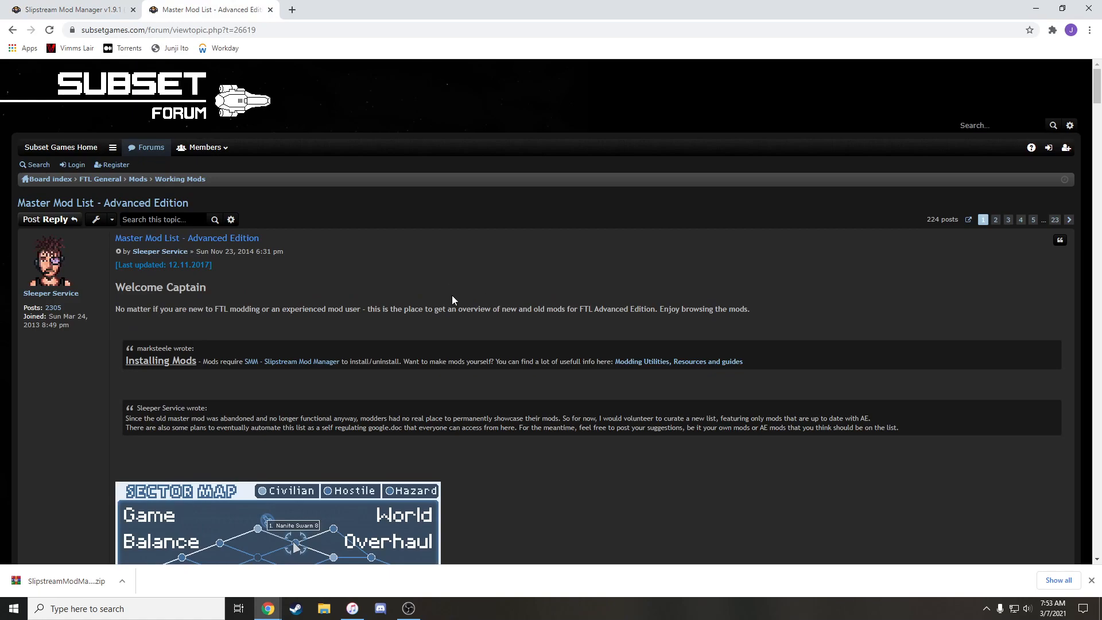
pyautogui.moveTo(464, 319)
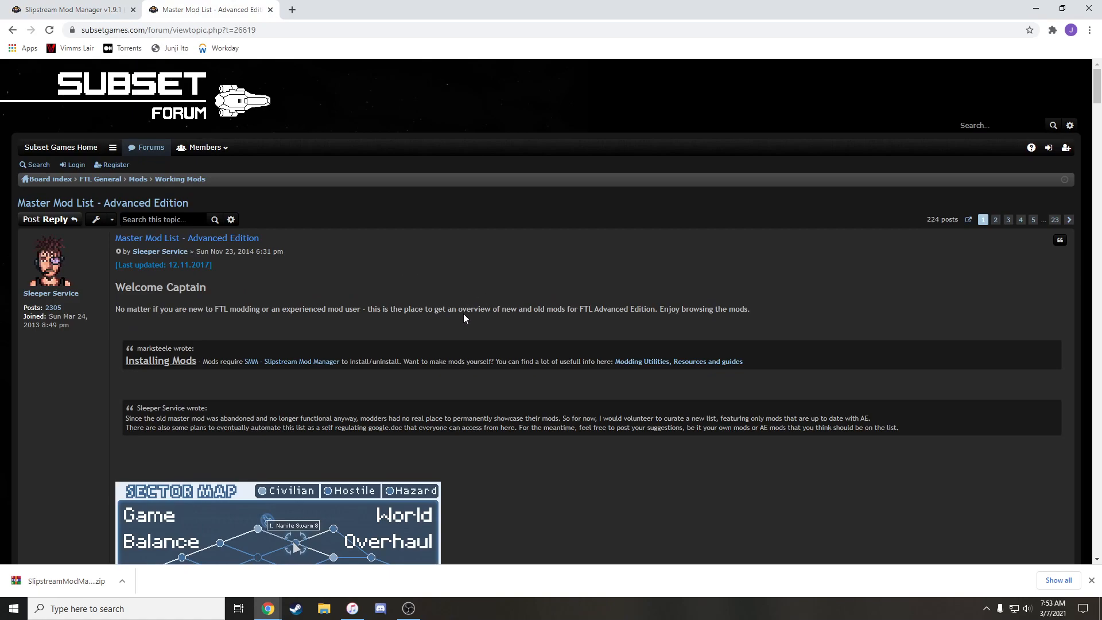
pyautogui.moveTo(803, 244)
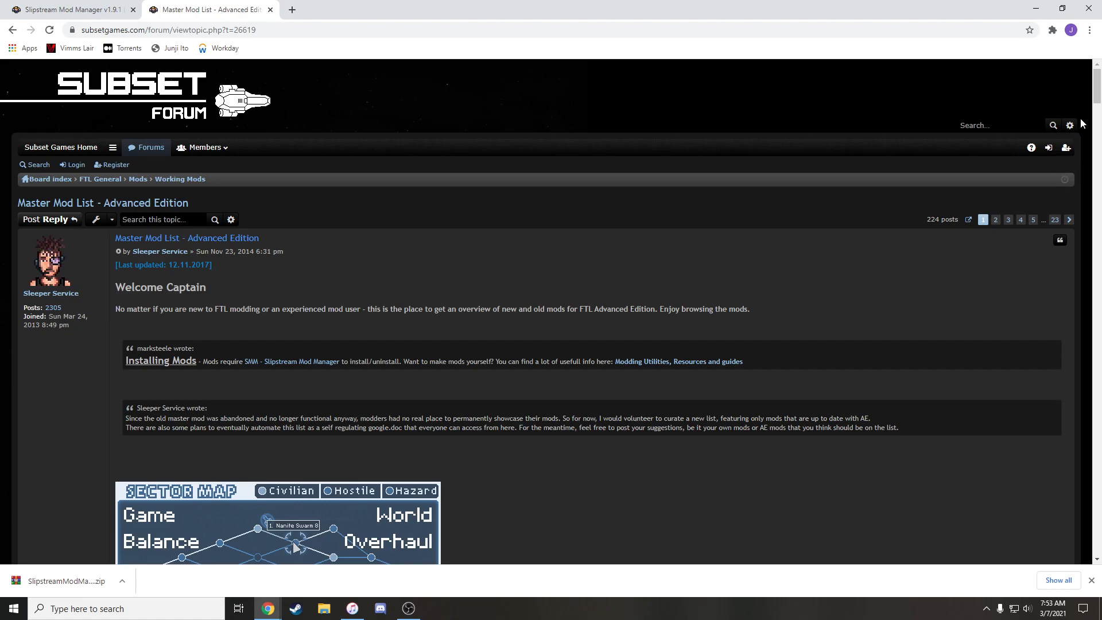
pyautogui.scroll(-3)
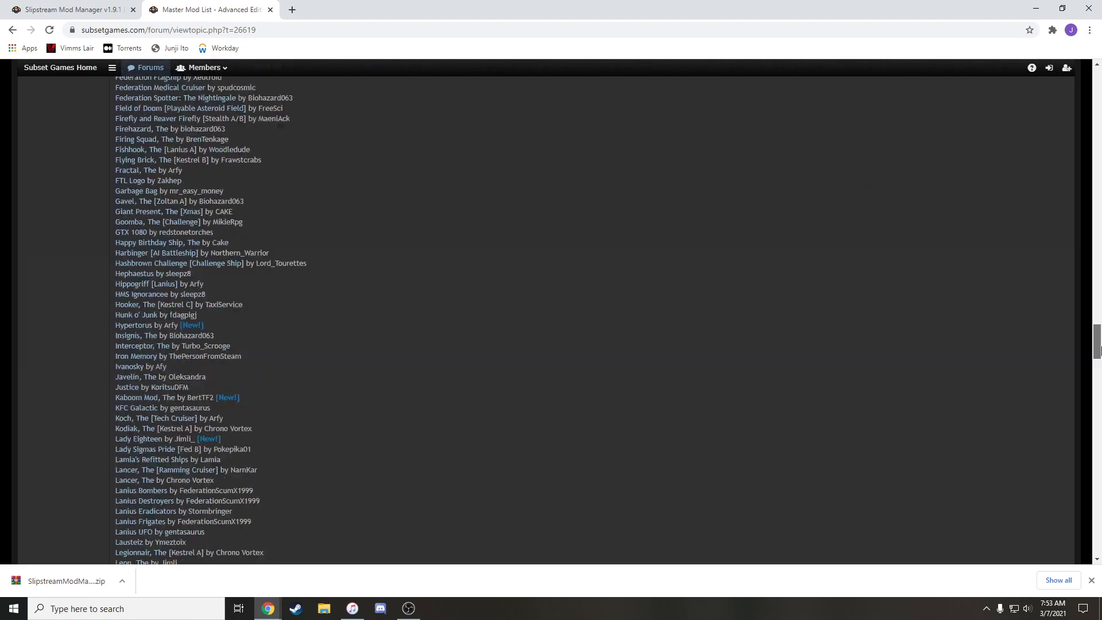
pyautogui.scroll(3)
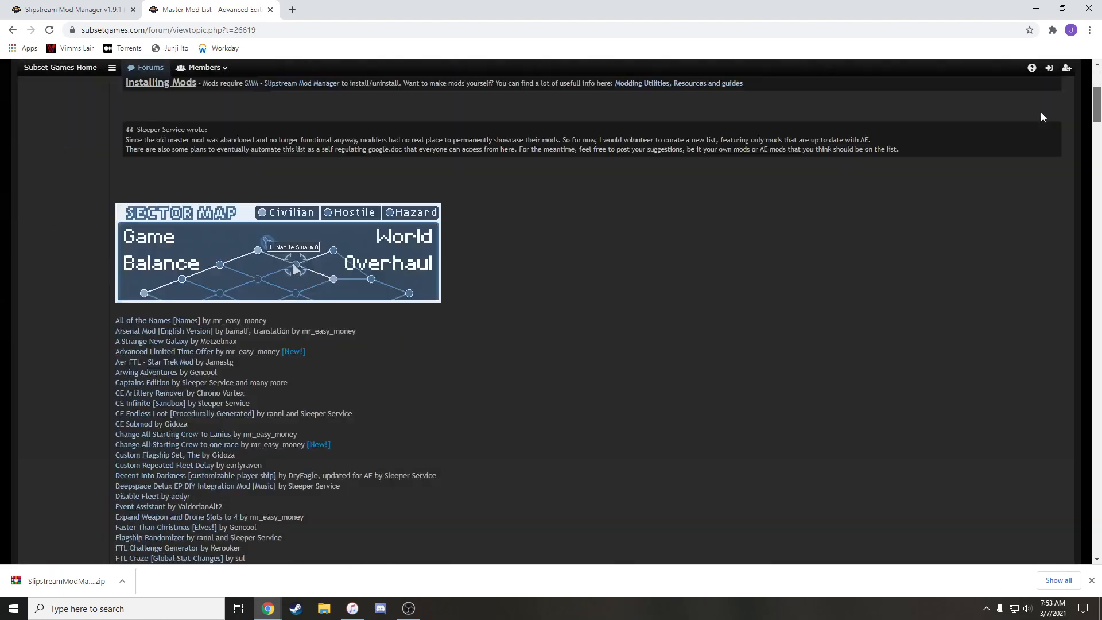
pyautogui.scroll(-3)
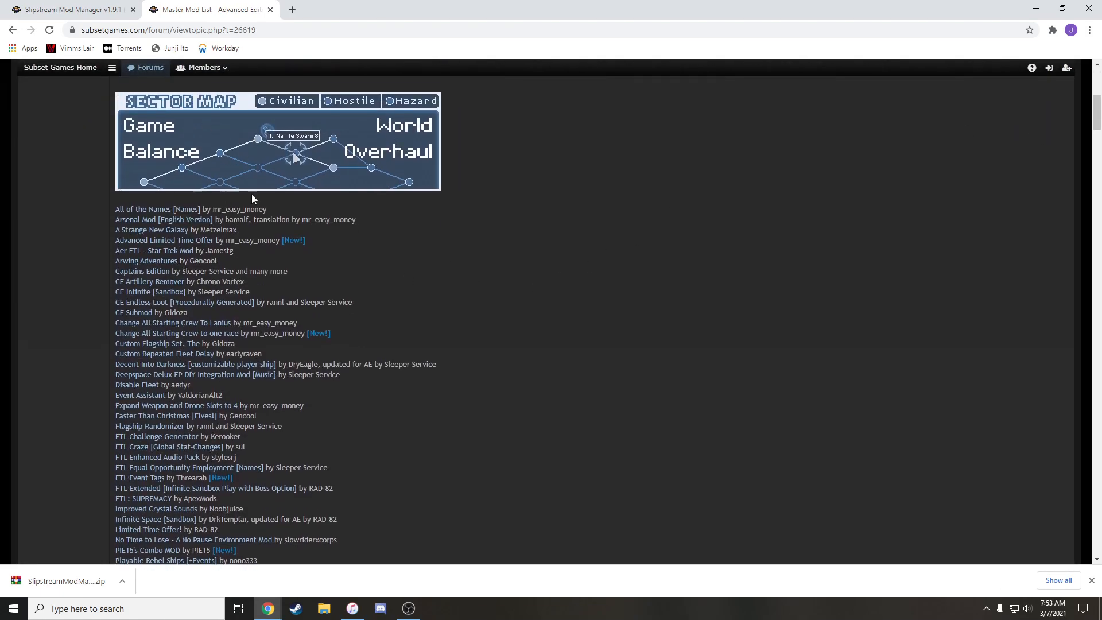
pyautogui.moveTo(136, 271)
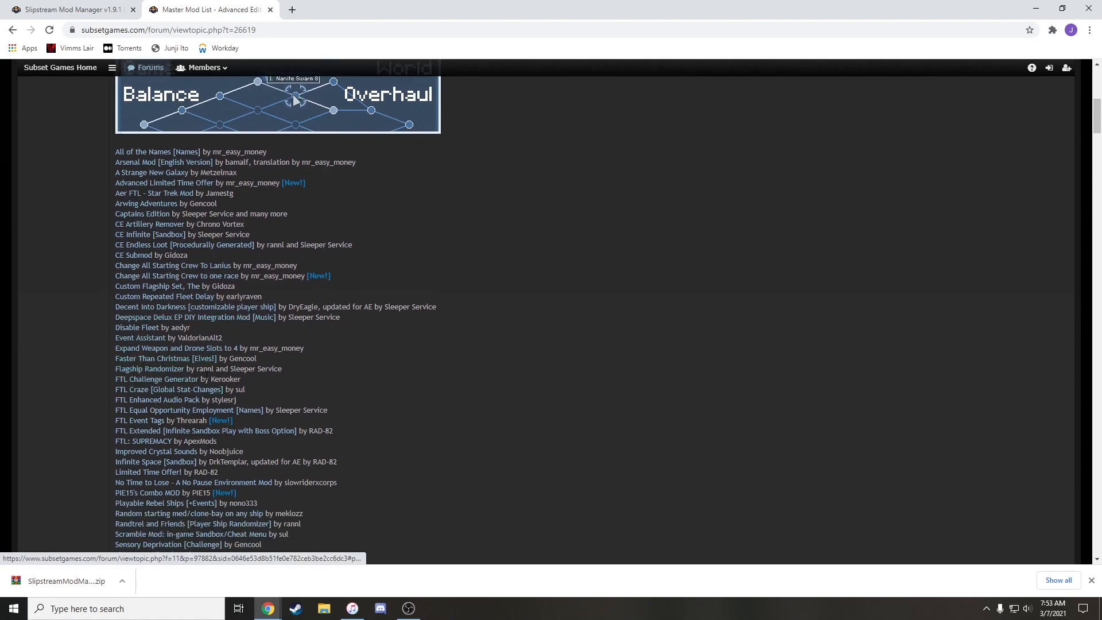
pyautogui.scroll(-3)
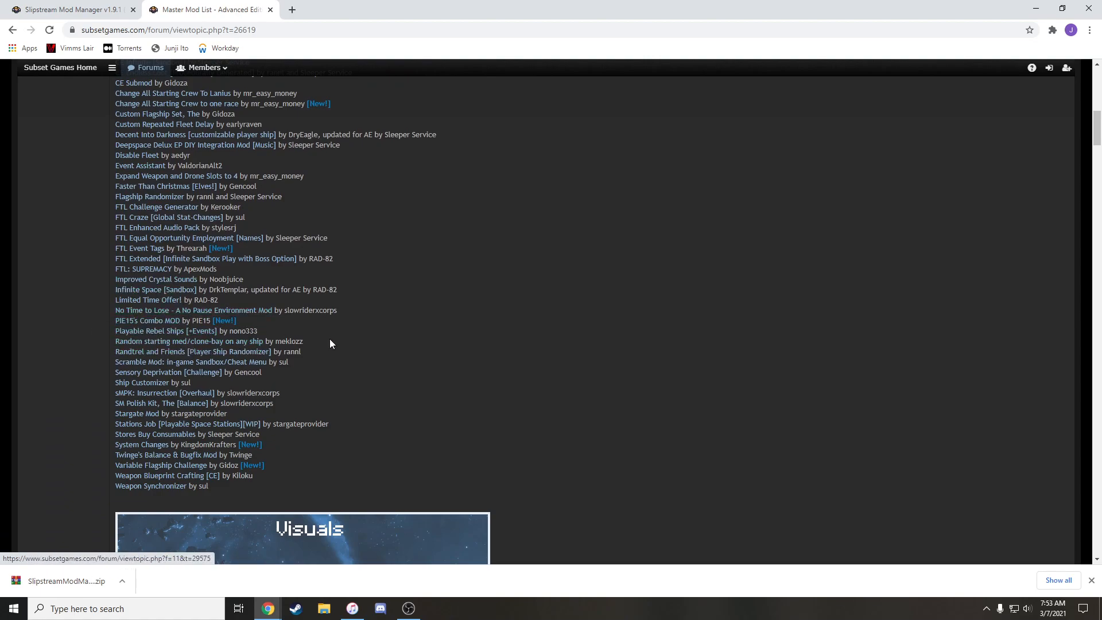
pyautogui.scroll(-3)
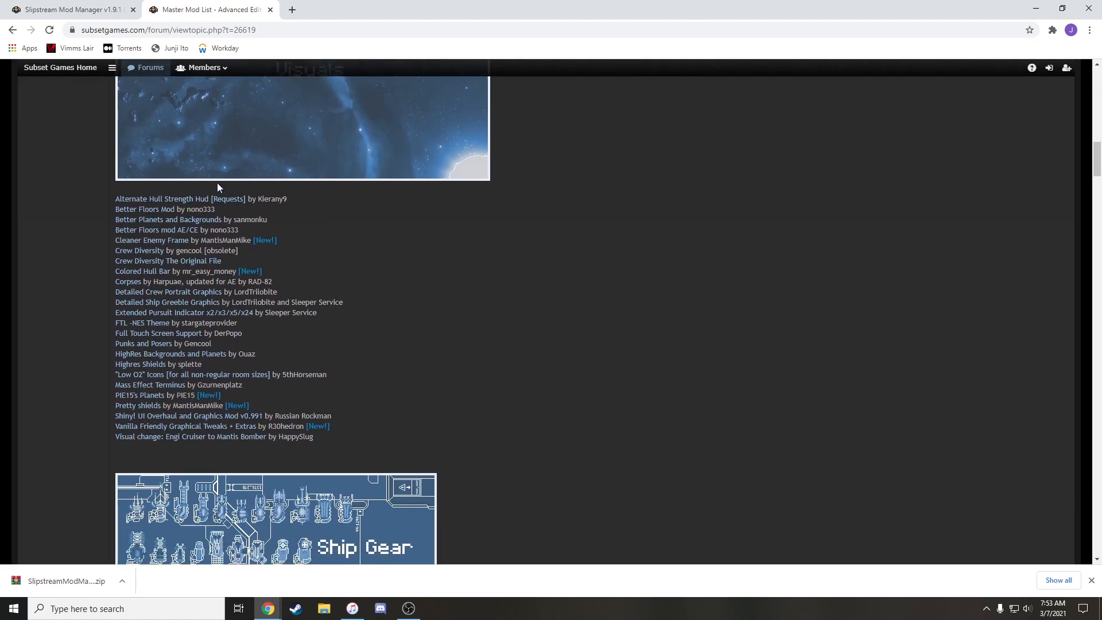
pyautogui.moveTo(362, 237)
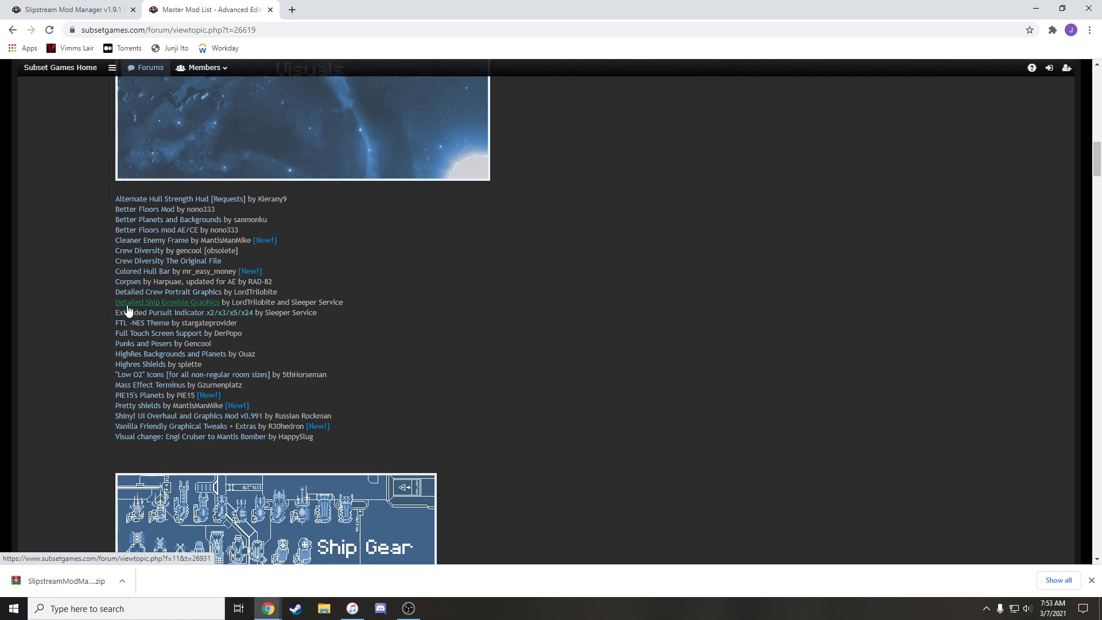
pyautogui.moveTo(182, 309)
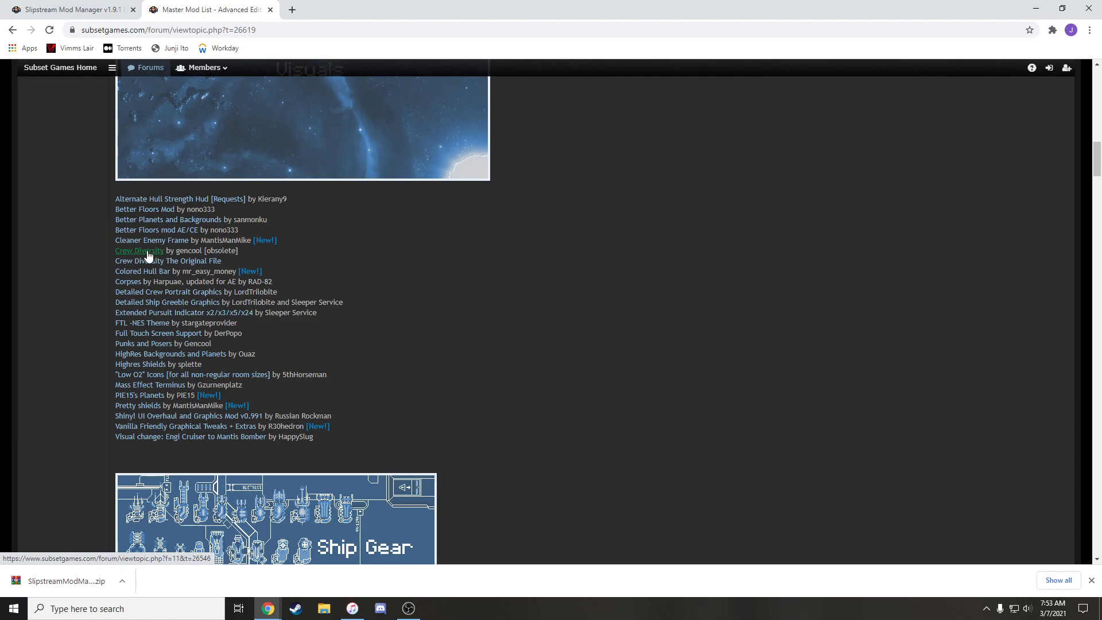
pyautogui.moveTo(136, 255)
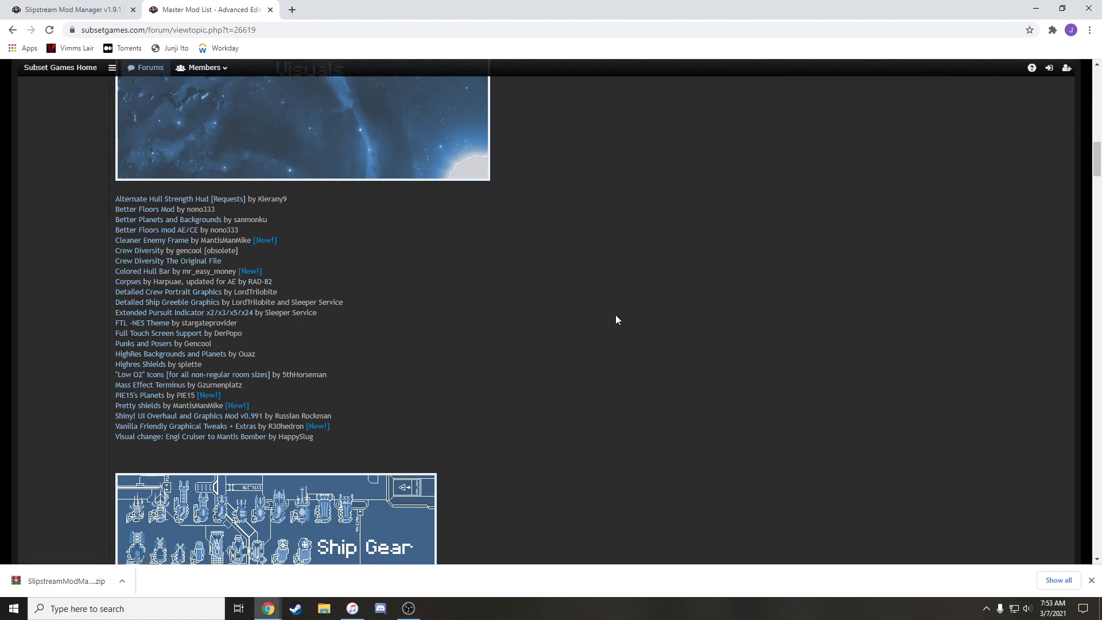
pyautogui.scroll(-3)
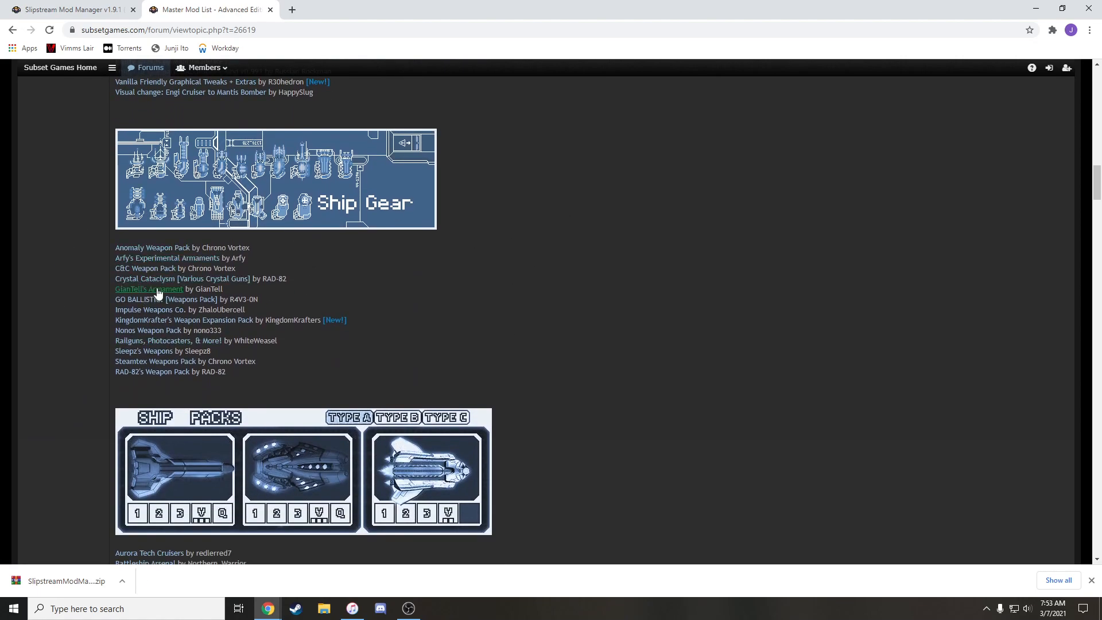
pyautogui.scroll(-3)
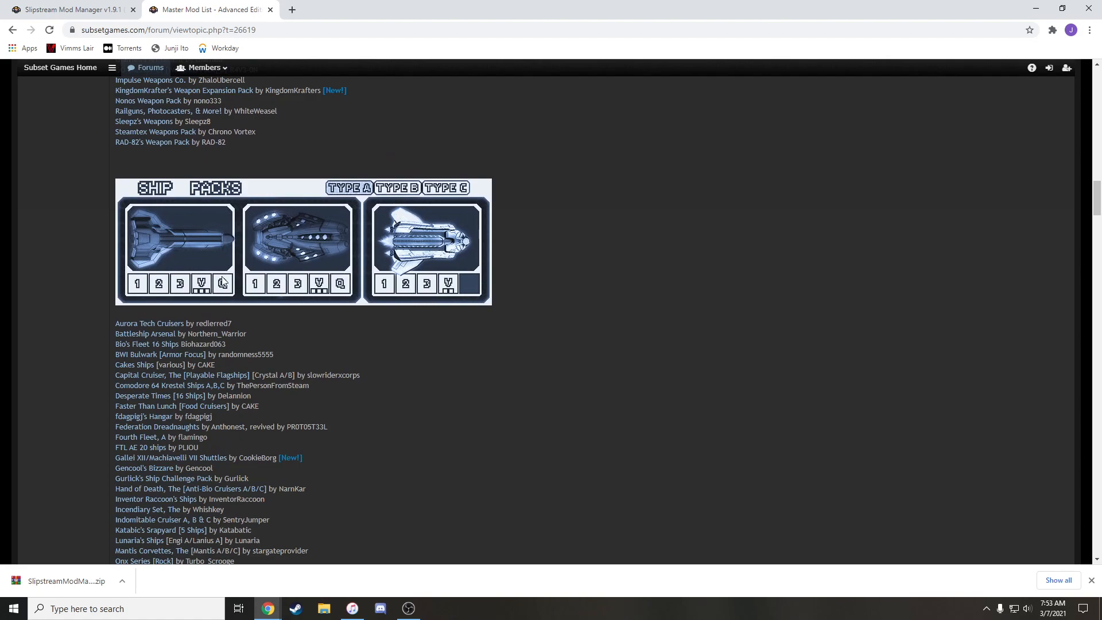
pyautogui.scroll(-3)
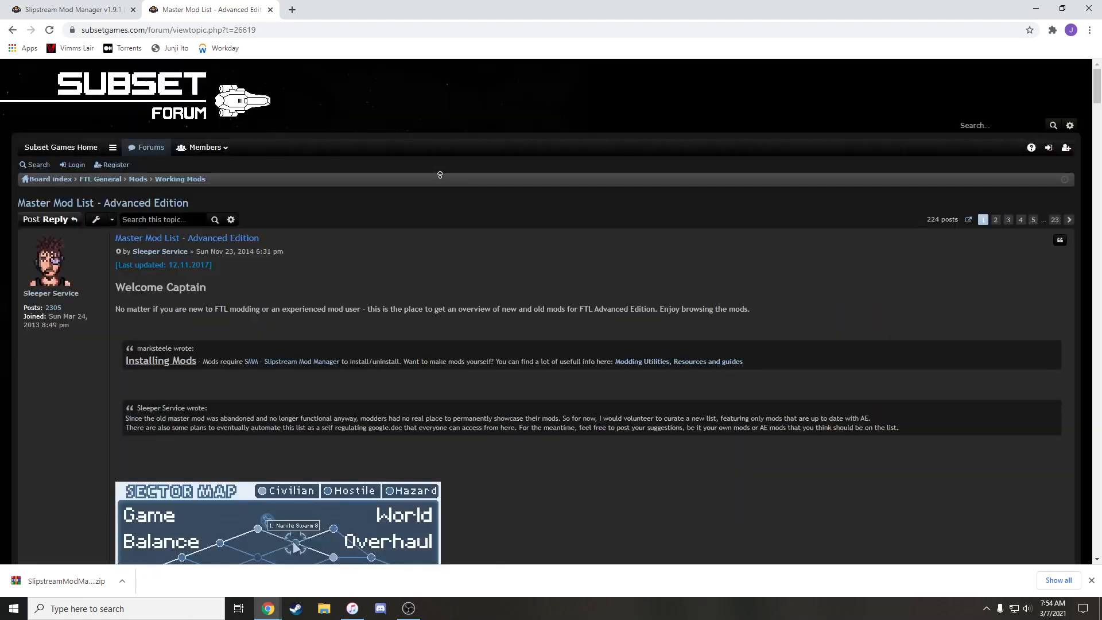
pyautogui.scroll(-3)
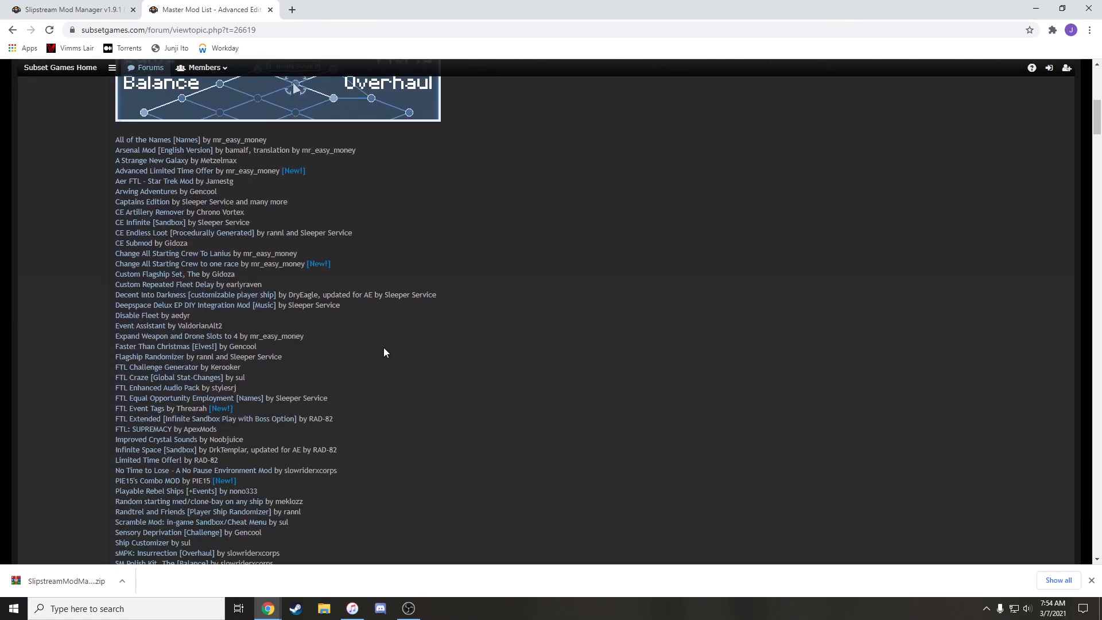
pyautogui.moveTo(408, 253)
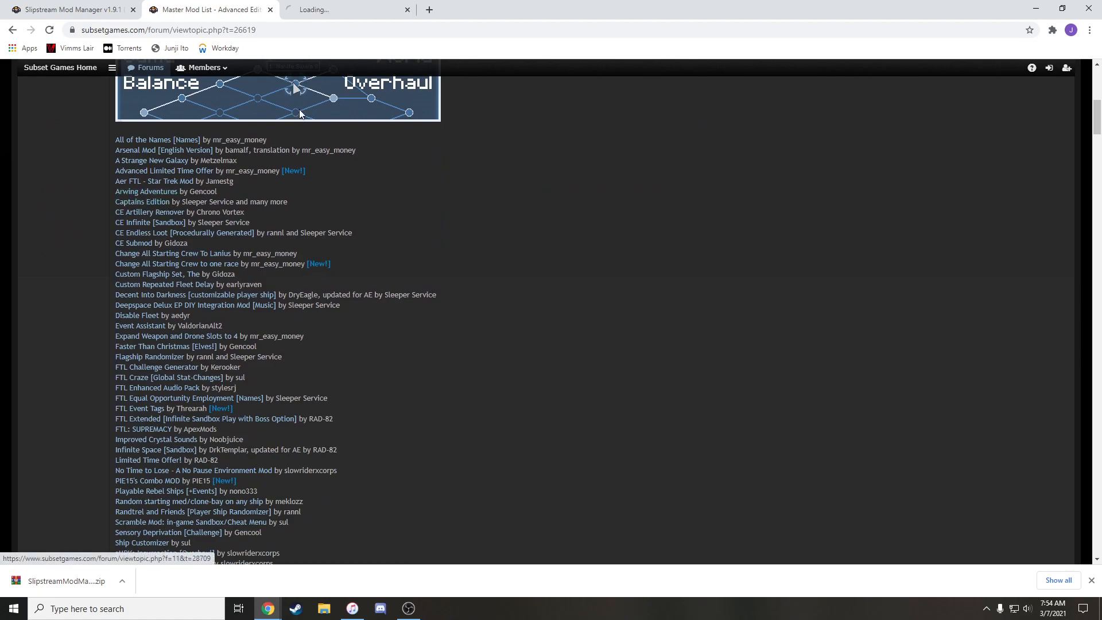
# - Browse the FTL Captain's Edition 1.308 thread down to its Download Links for the resource pack and base mod
pyautogui.click(142, 201)
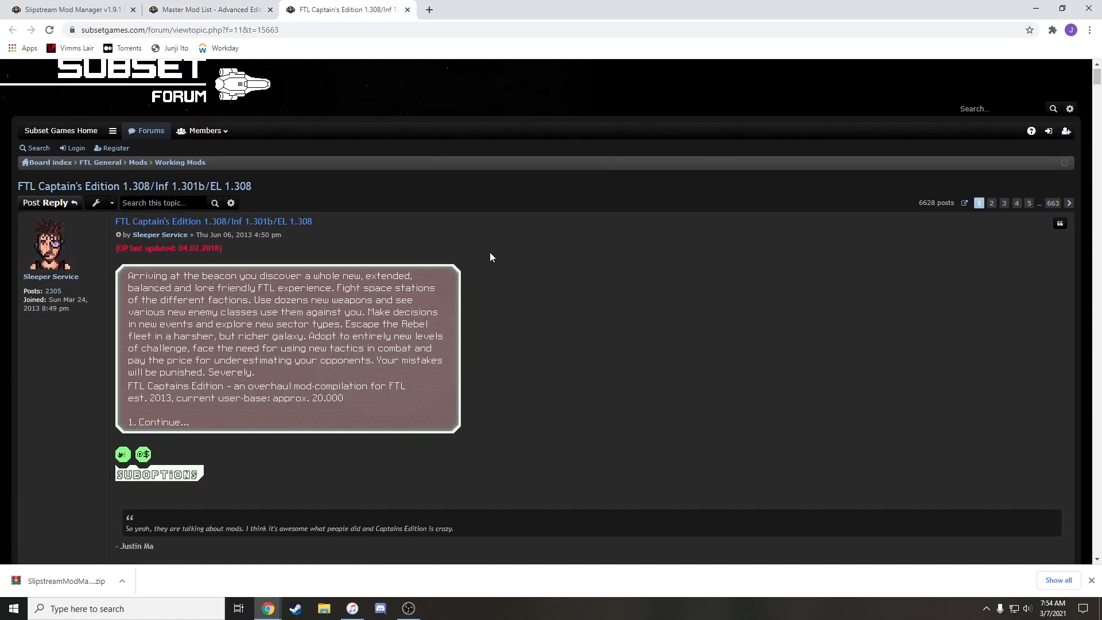
pyautogui.scroll(-3)
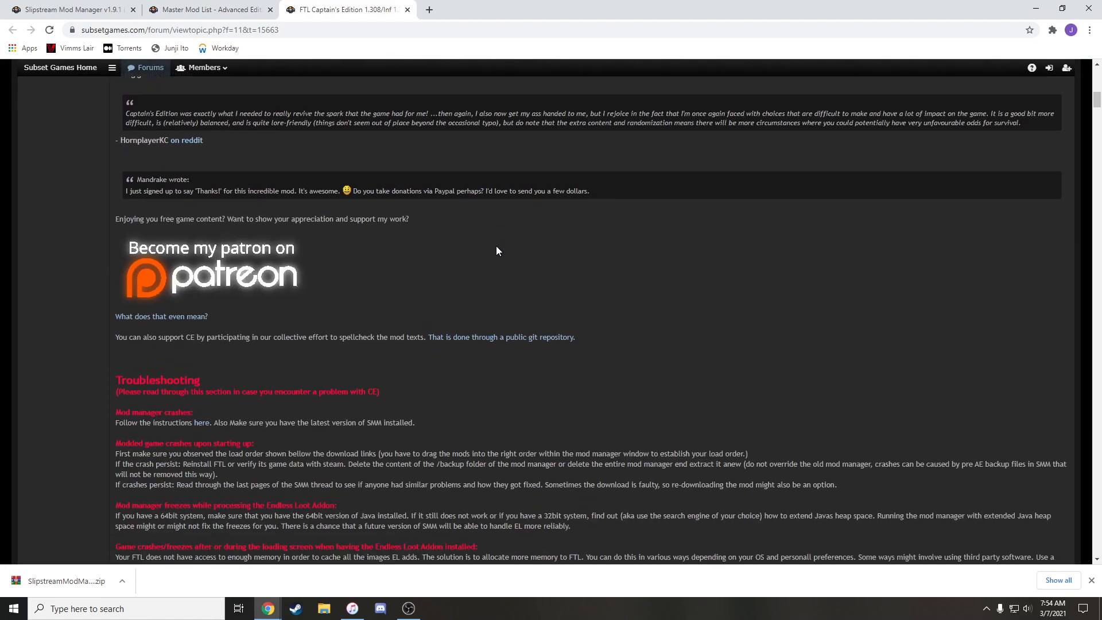
pyautogui.scroll(-3)
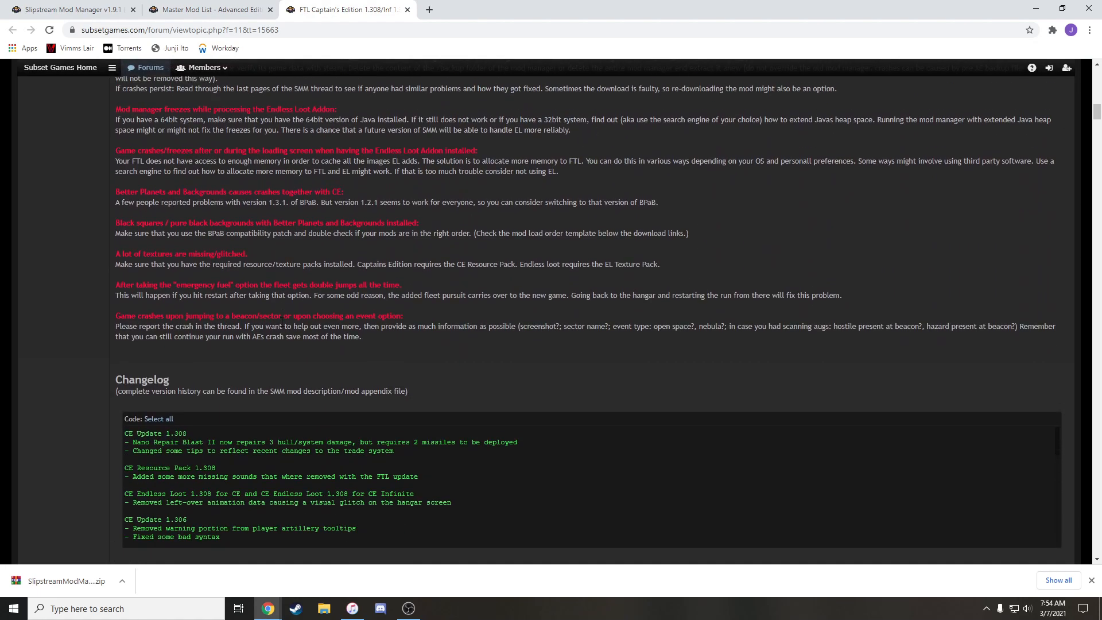
pyautogui.scroll(-3)
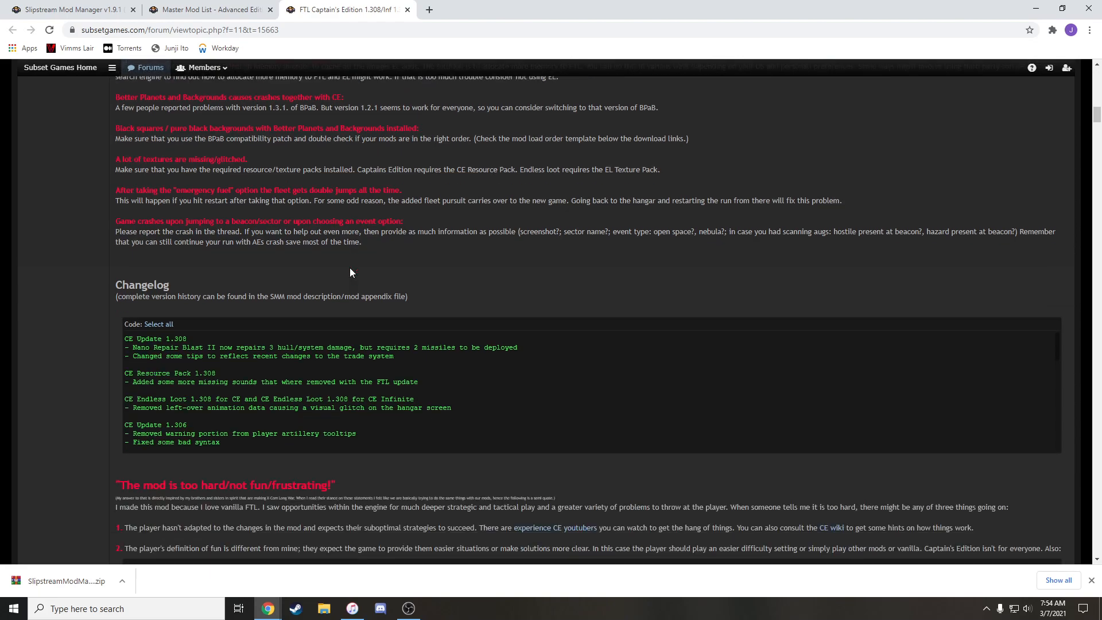
pyautogui.scroll(-3)
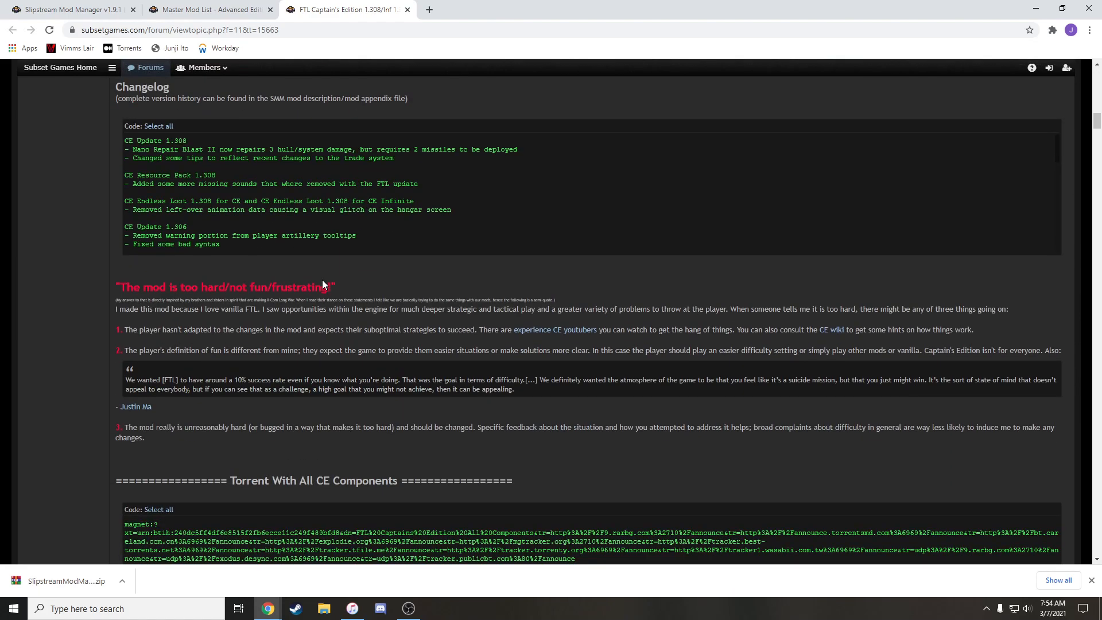
pyautogui.scroll(-3)
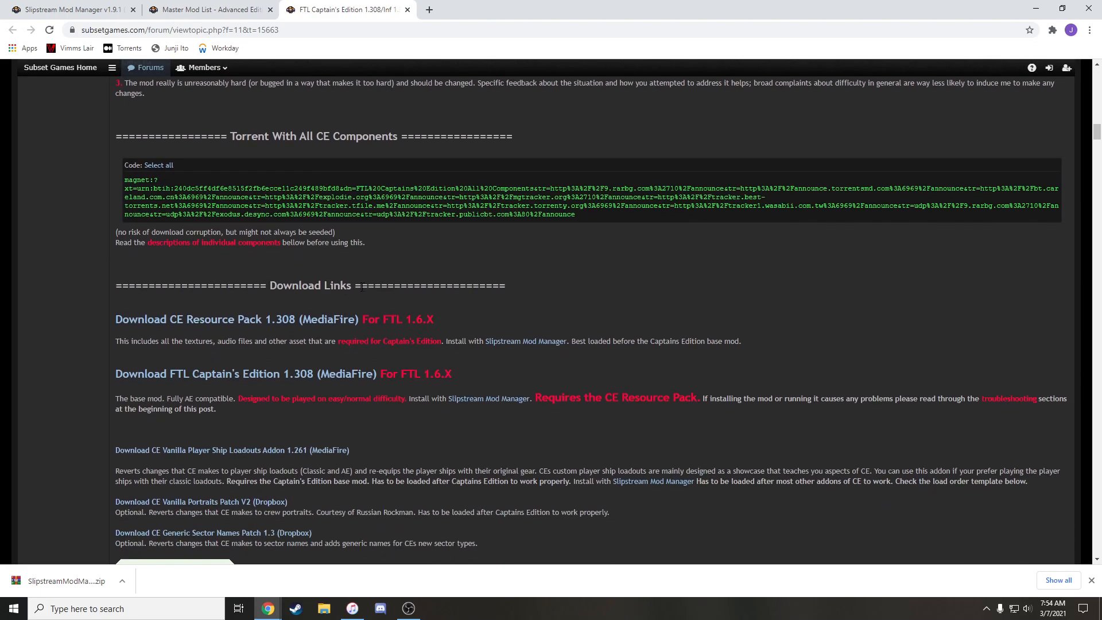
pyautogui.scroll(-3)
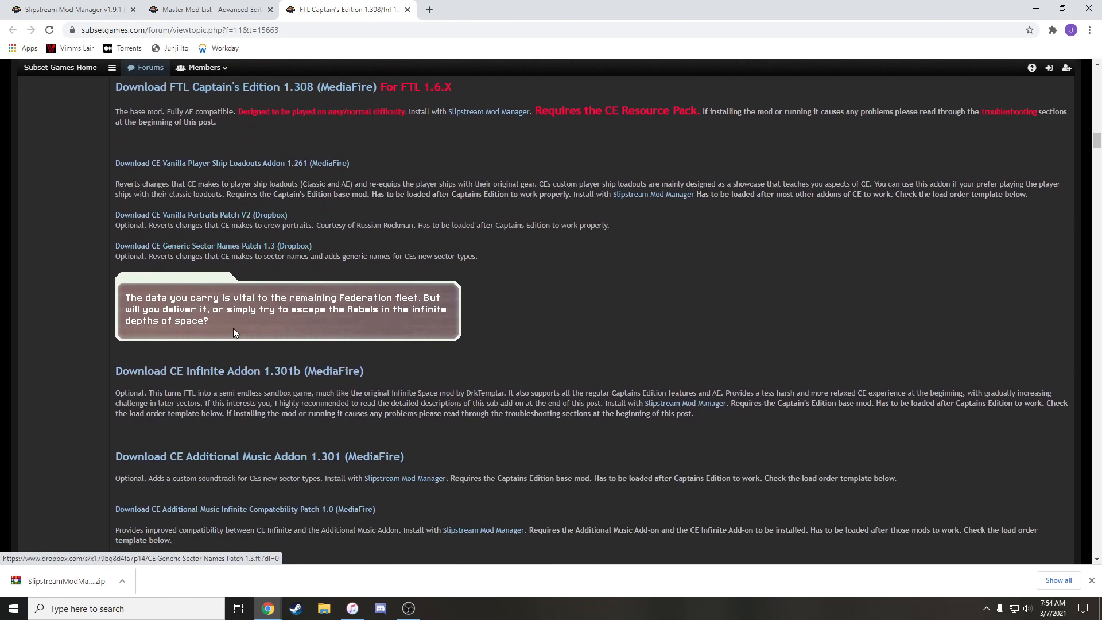
pyautogui.scroll(-3)
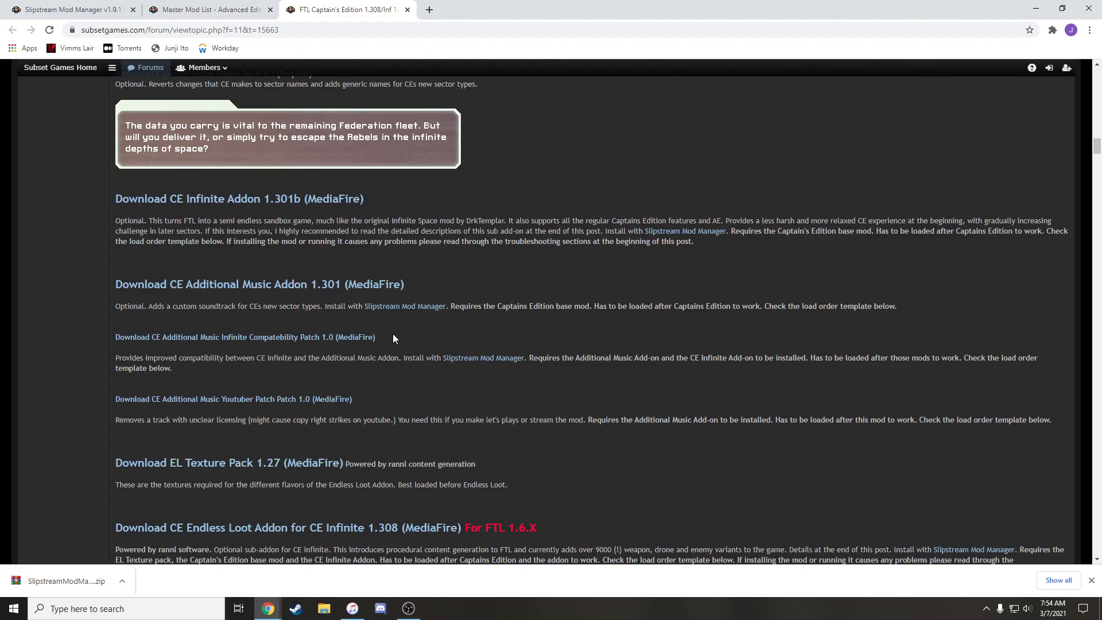
pyautogui.scroll(3)
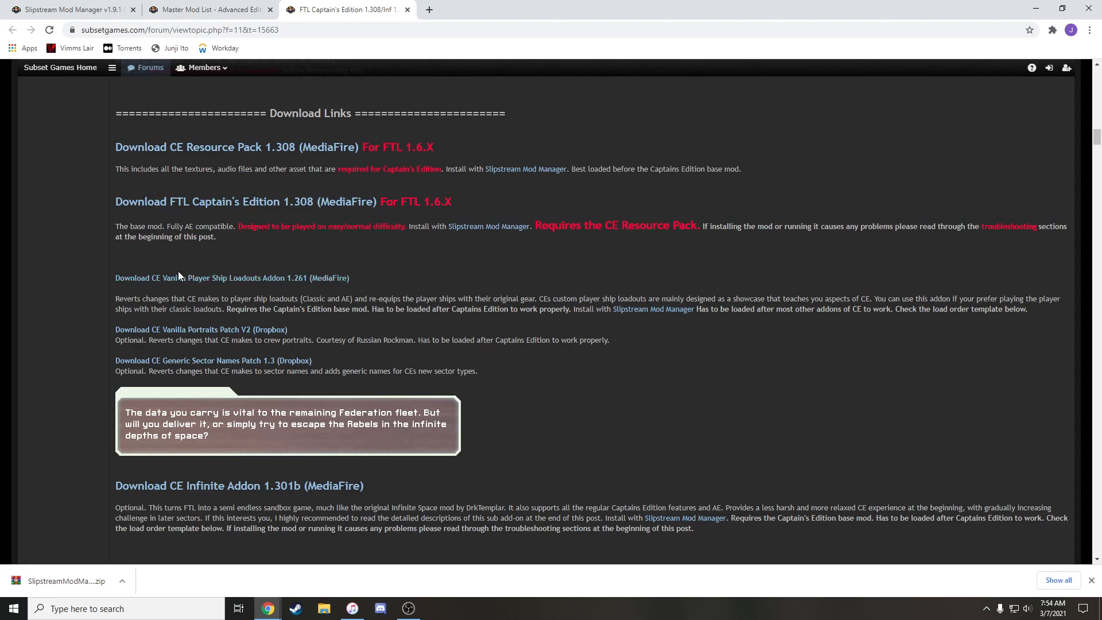
pyautogui.scroll(-3)
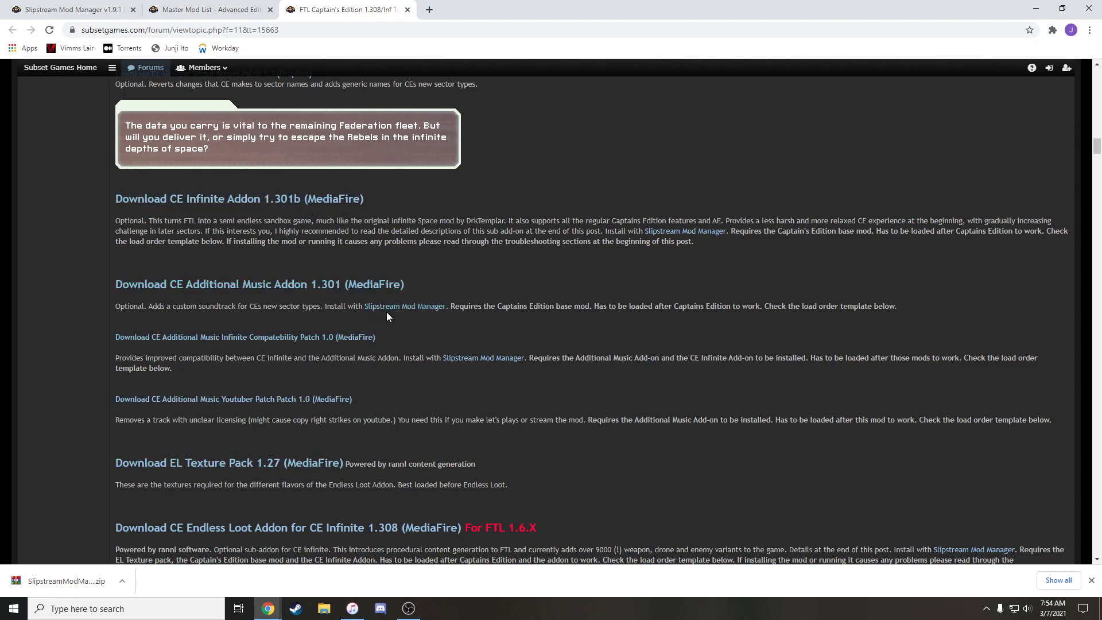
pyautogui.scroll(3)
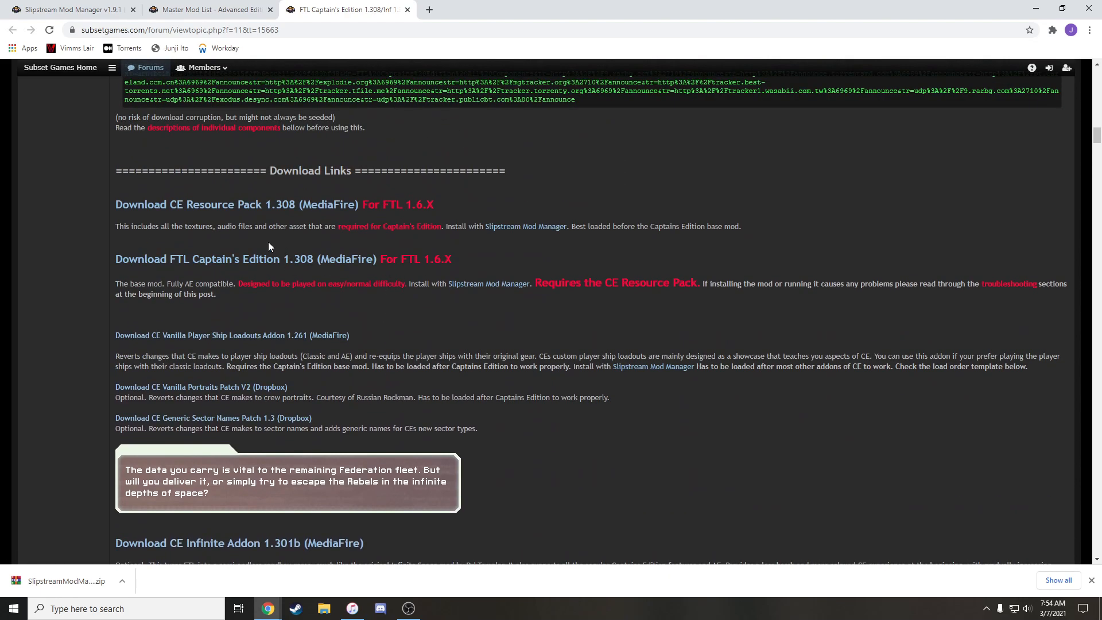
pyautogui.moveTo(88, 284)
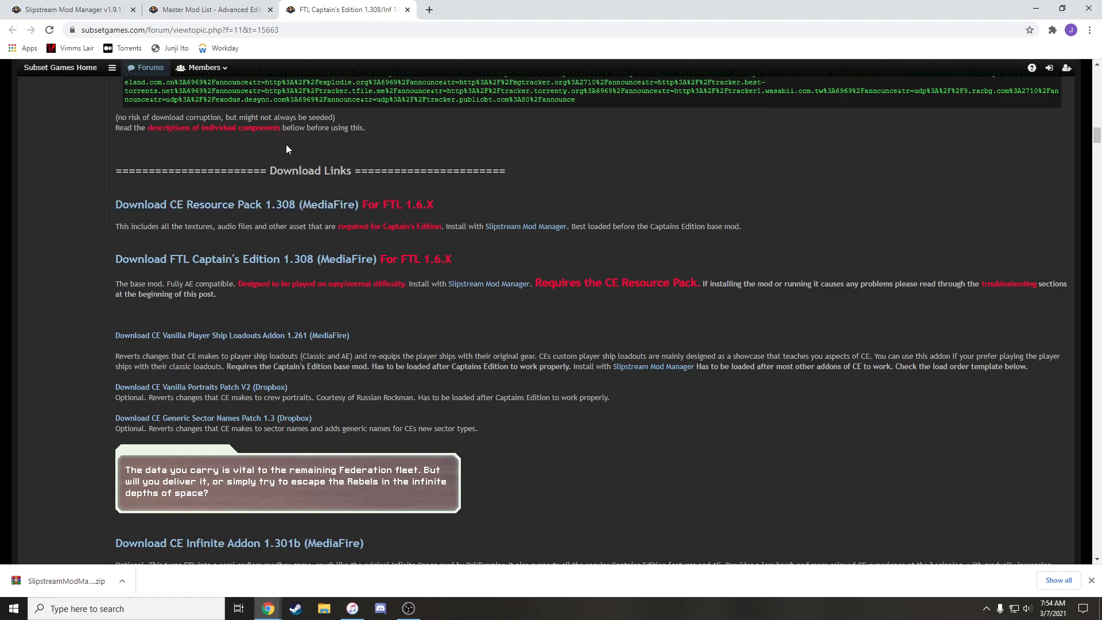
pyautogui.moveTo(189, 211)
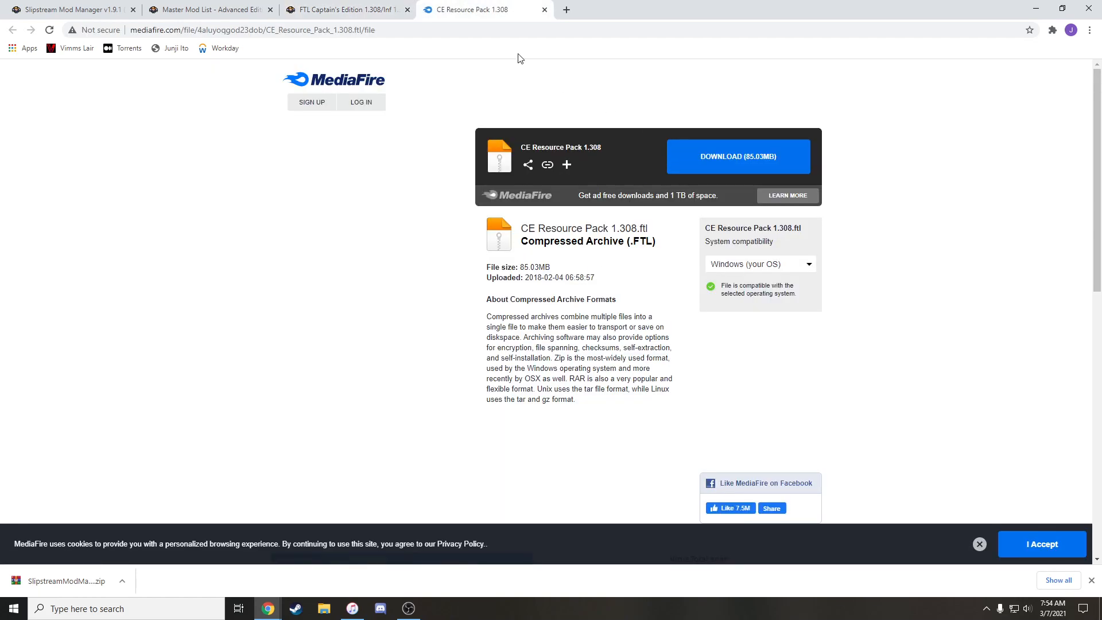
# - Open the downloaded SlipstreamModManager zip from Chrome's download bar in WinRAR
pyautogui.click(483, 9)
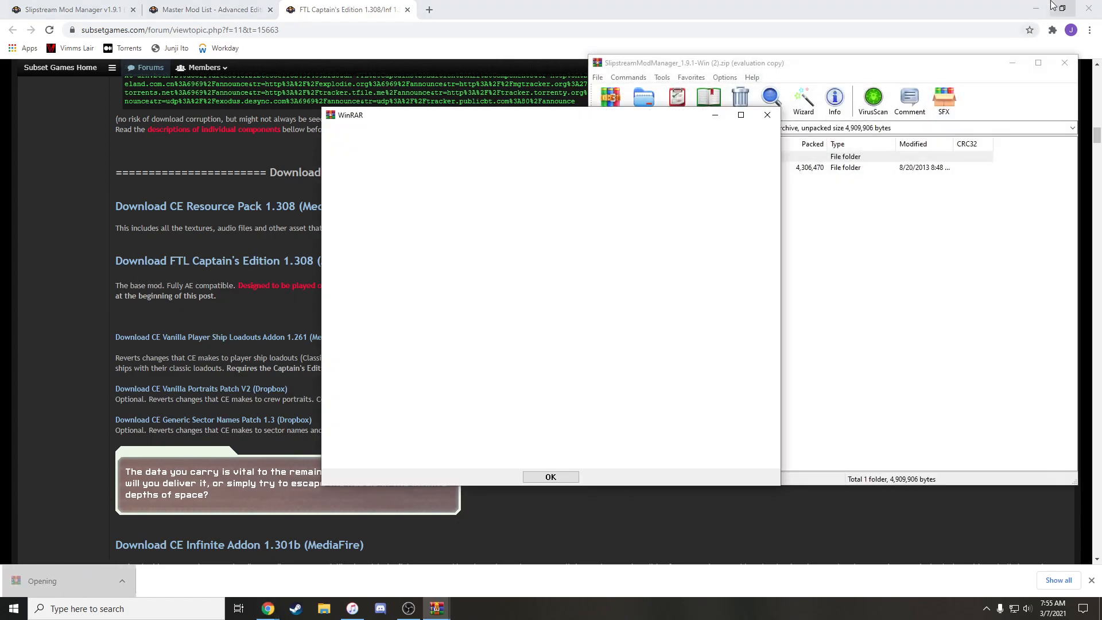
# - Dismiss WinRAR's evaluation notice and copy the SlipstreamModManager_1.9.1-Win folder to the desktop
pyautogui.click(551, 477)
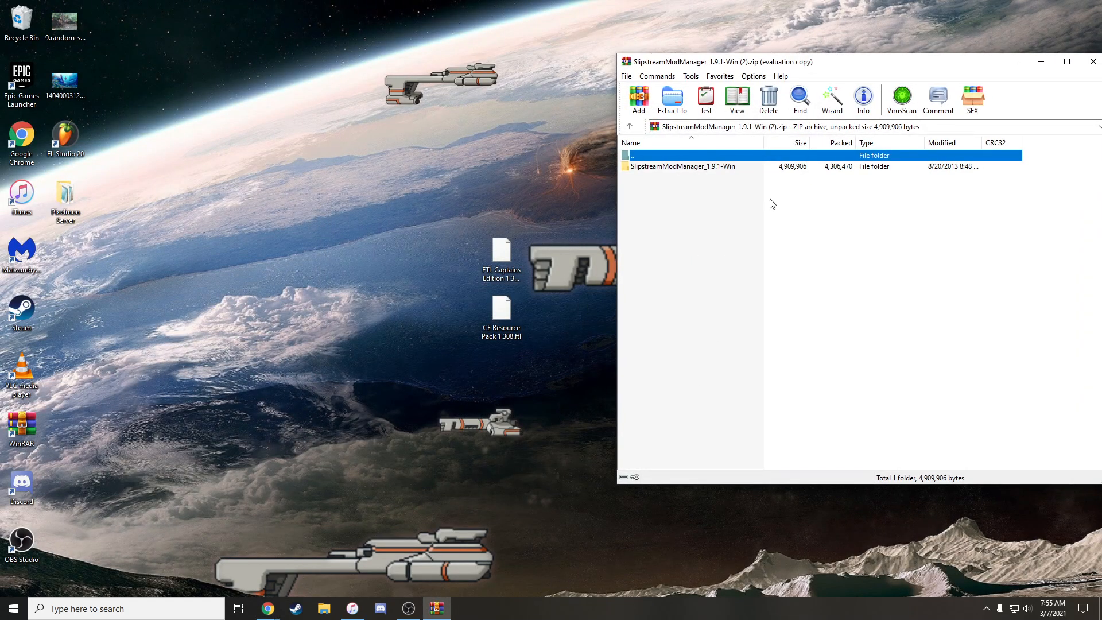
pyautogui.moveTo(806, 223)
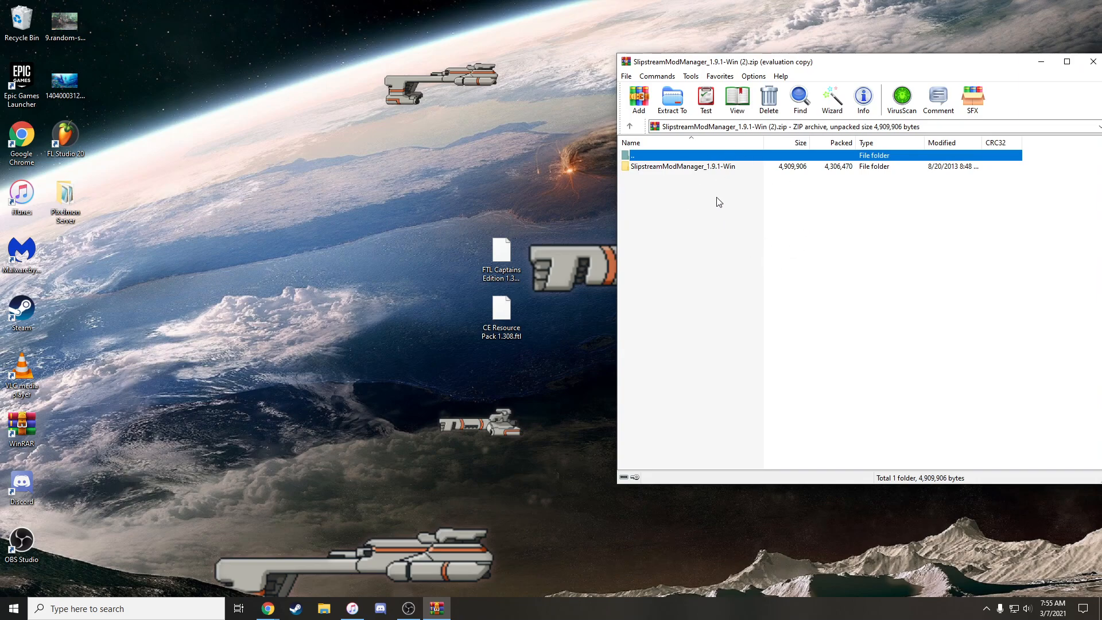
pyautogui.moveTo(676, 190)
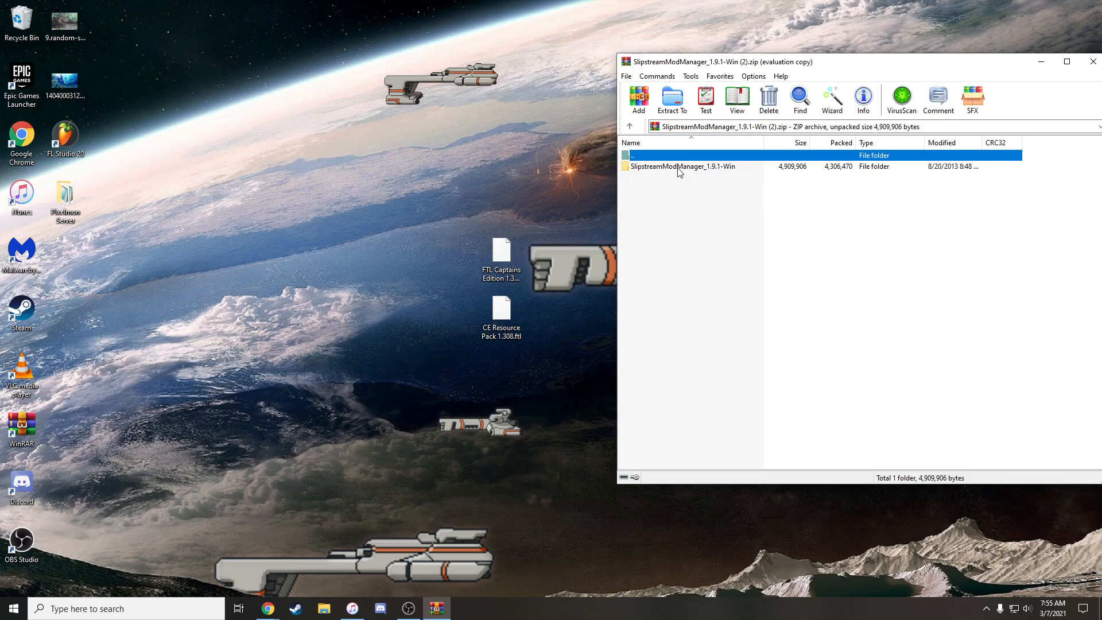
pyautogui.moveTo(679, 171)
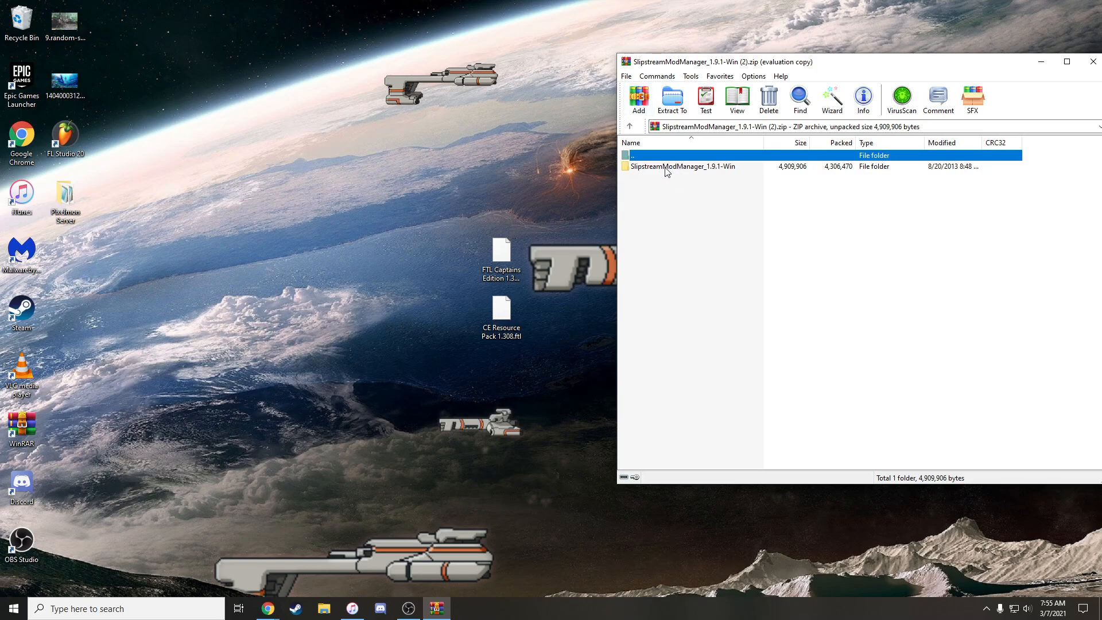
pyautogui.click(683, 166)
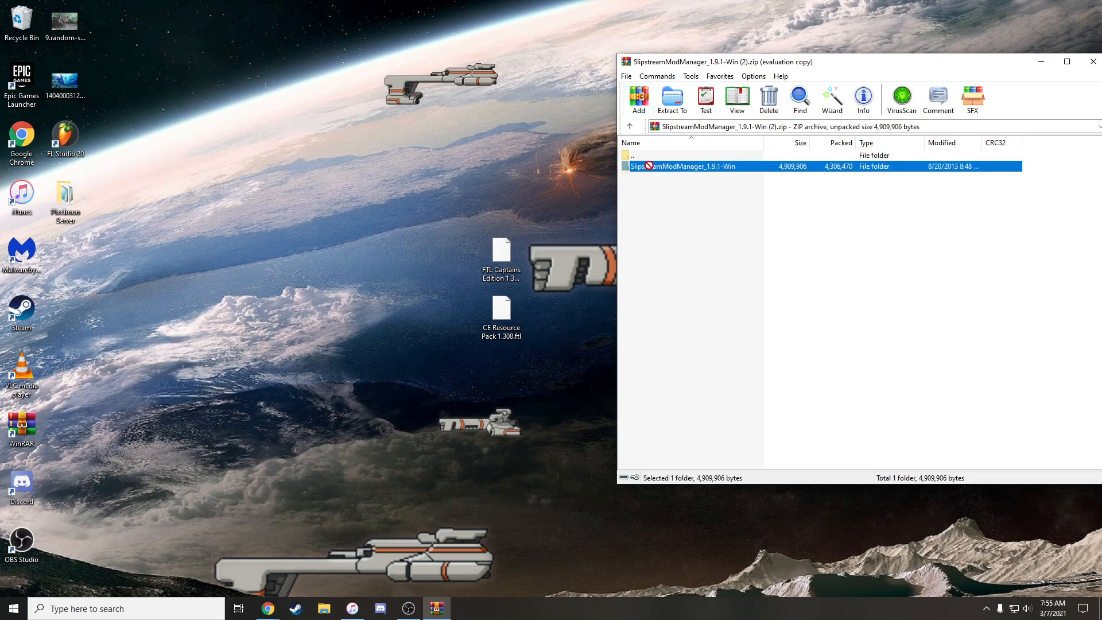
pyautogui.click(1094, 60)
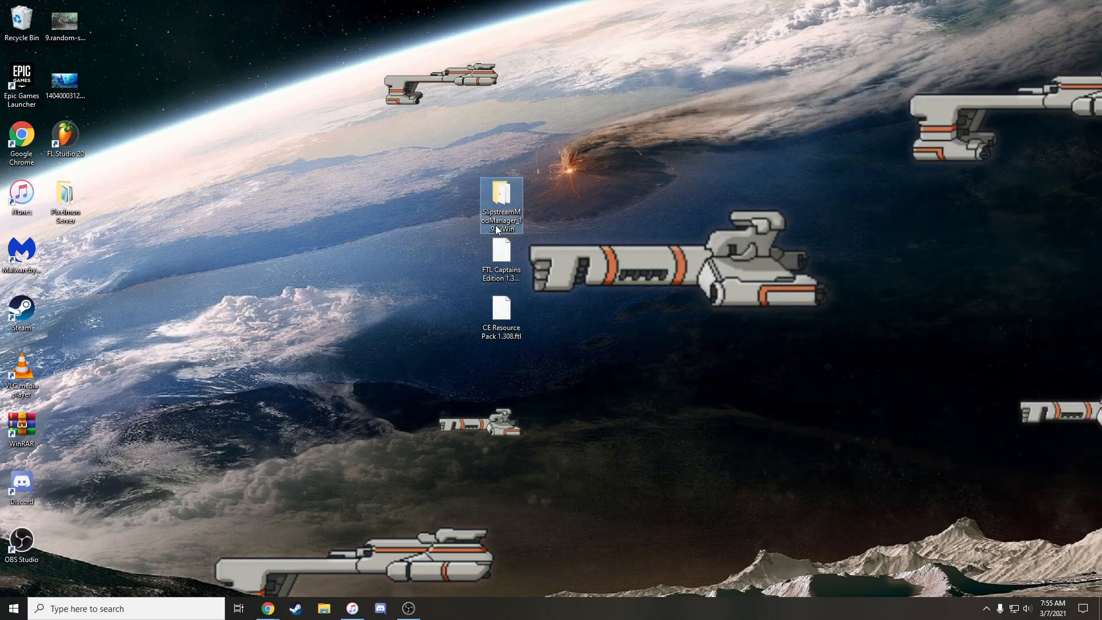
# - Open the extracted Slipstream folder and its mods subfolder for the two .ftl files
pyautogui.doubleClick(502, 195)
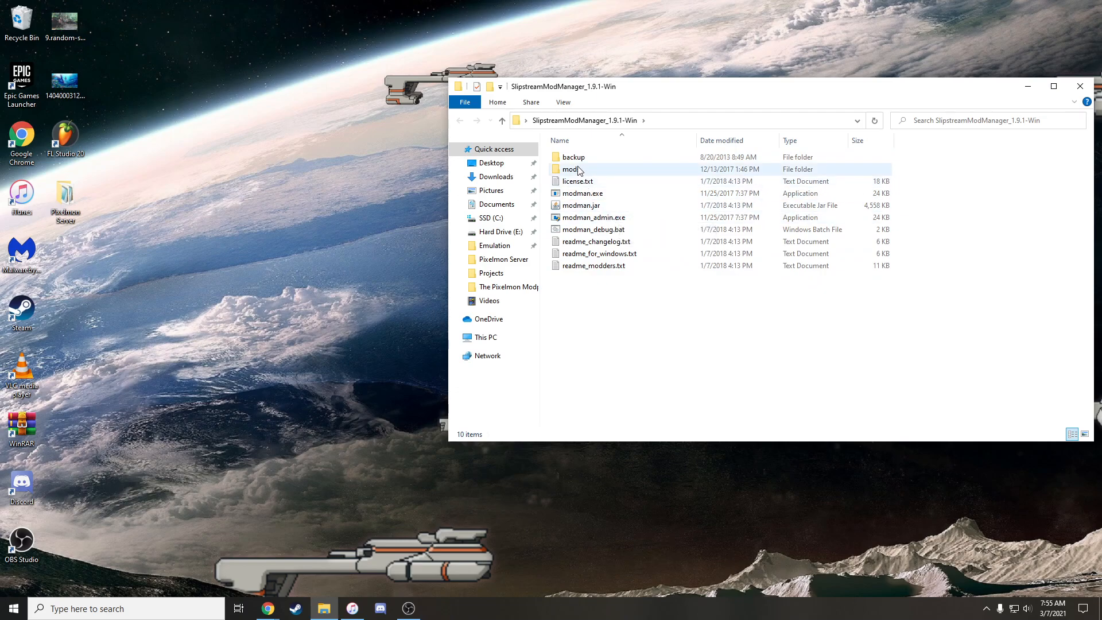
pyautogui.doubleClick(573, 168)
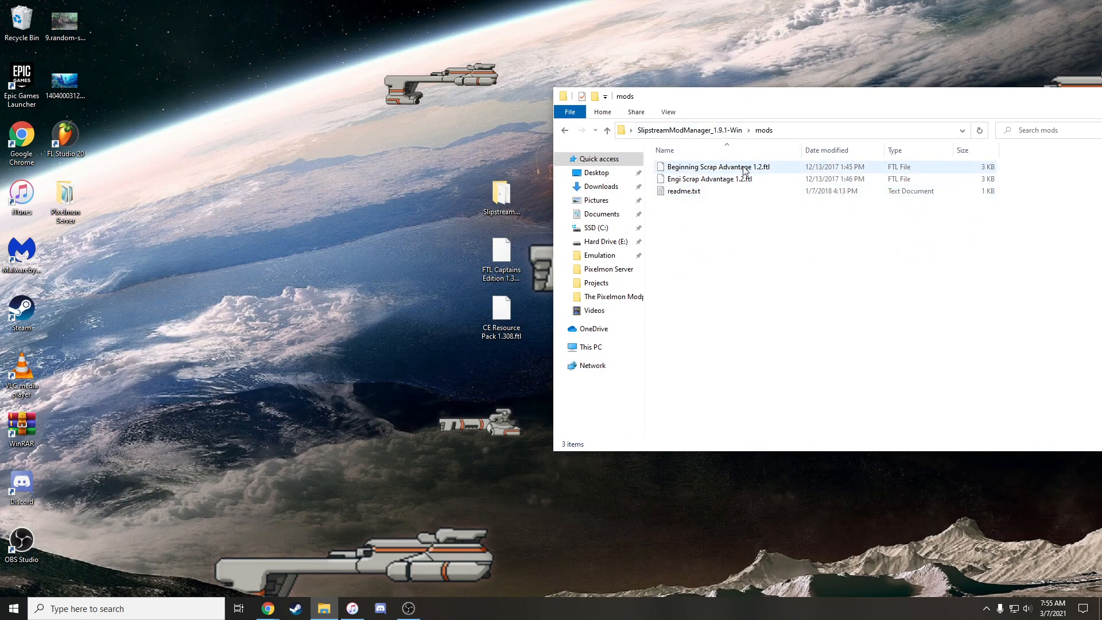
pyautogui.moveTo(721, 167)
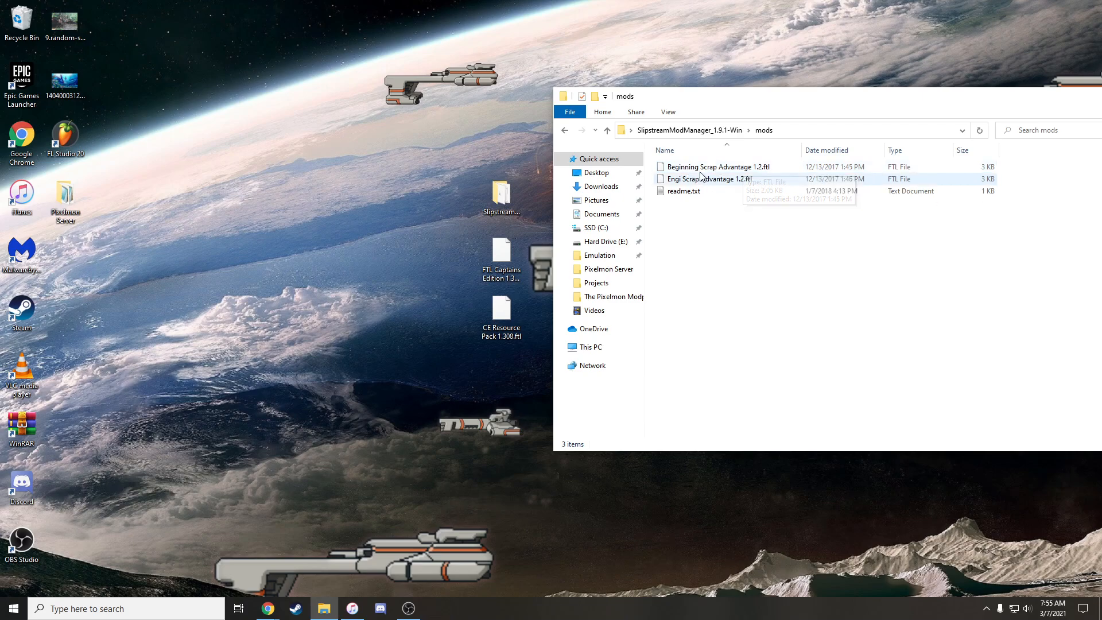
pyautogui.moveTo(720, 183)
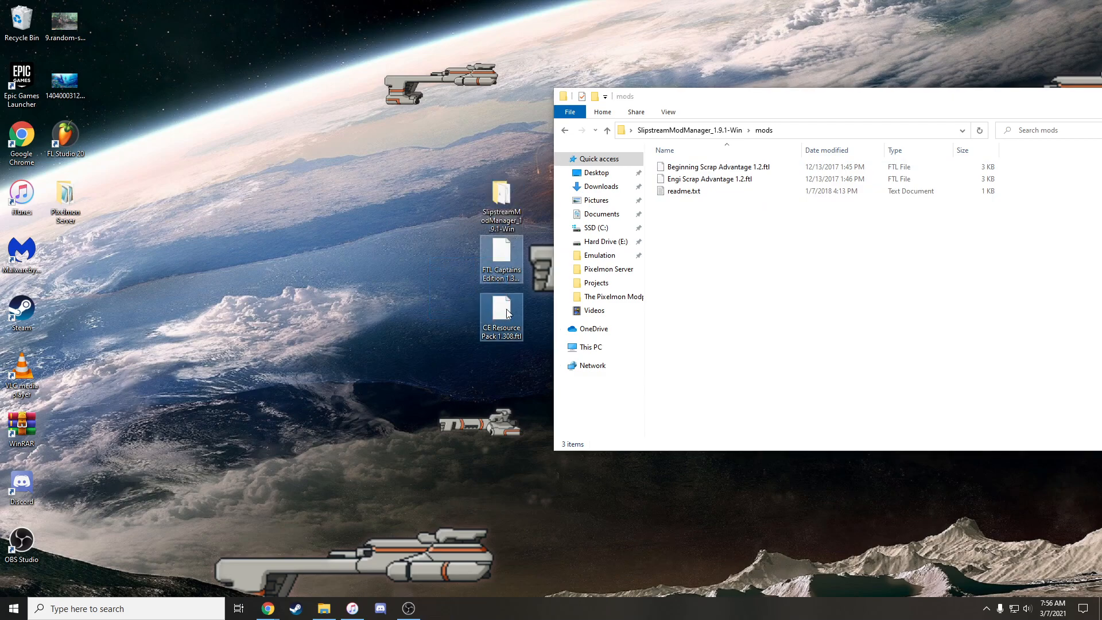
pyautogui.moveTo(503, 313)
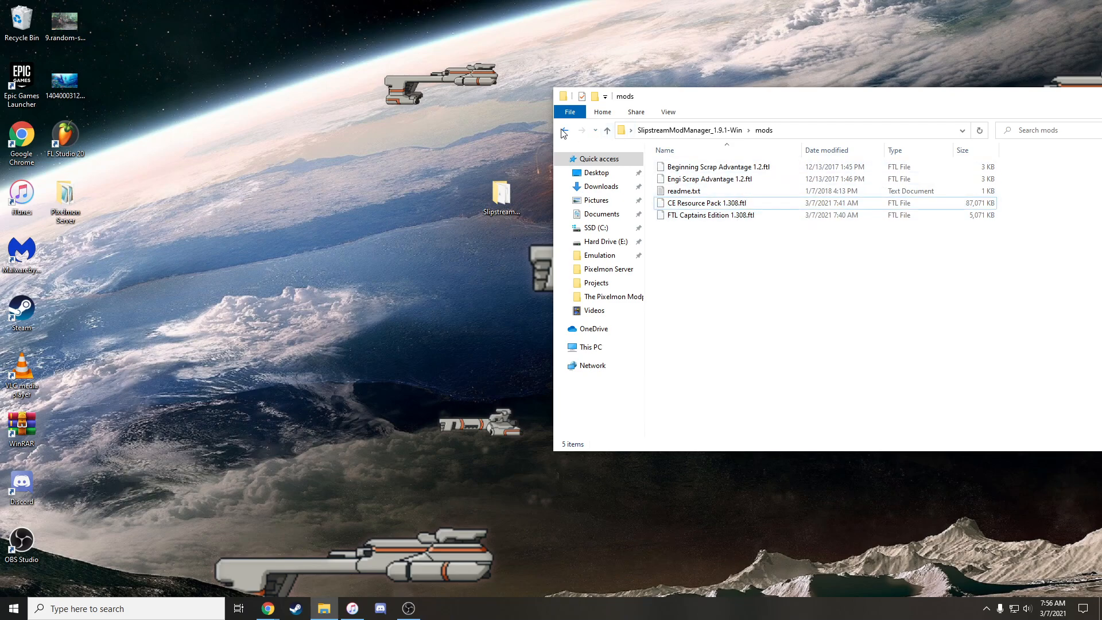
# - Go back up to the Slipstream folder to launch modman.jar
pyautogui.click(564, 130)
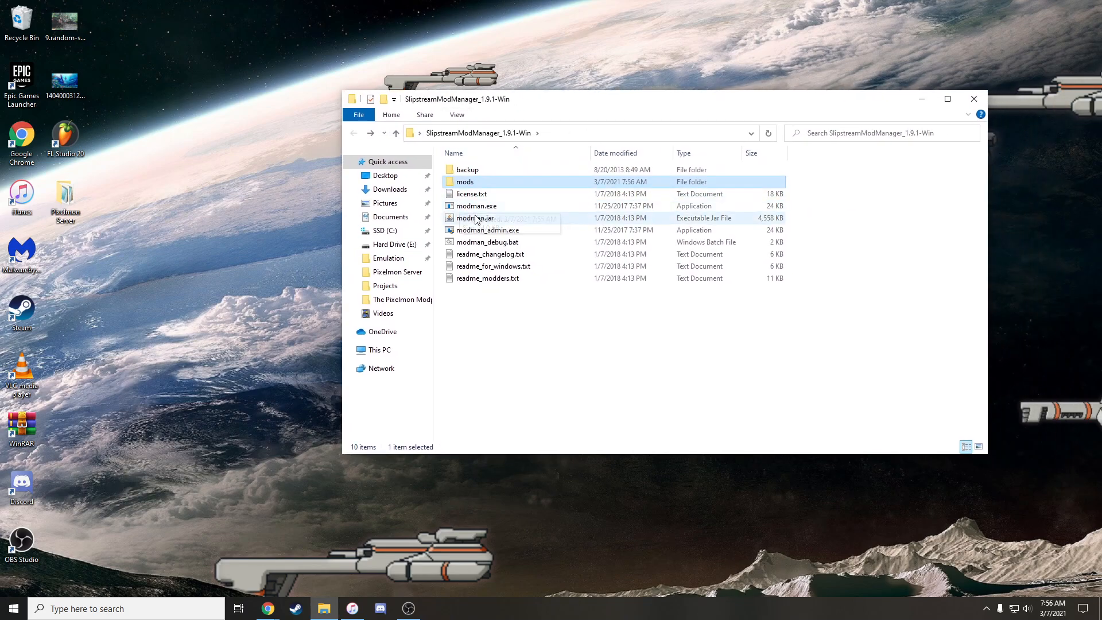
pyautogui.moveTo(482, 222)
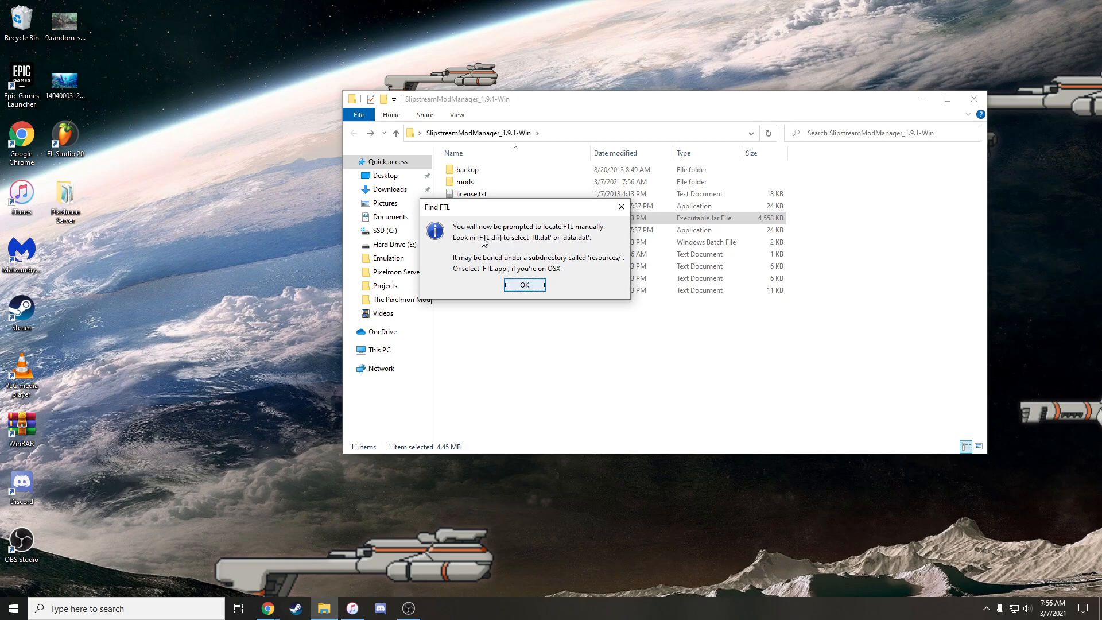
pyautogui.moveTo(540, 244)
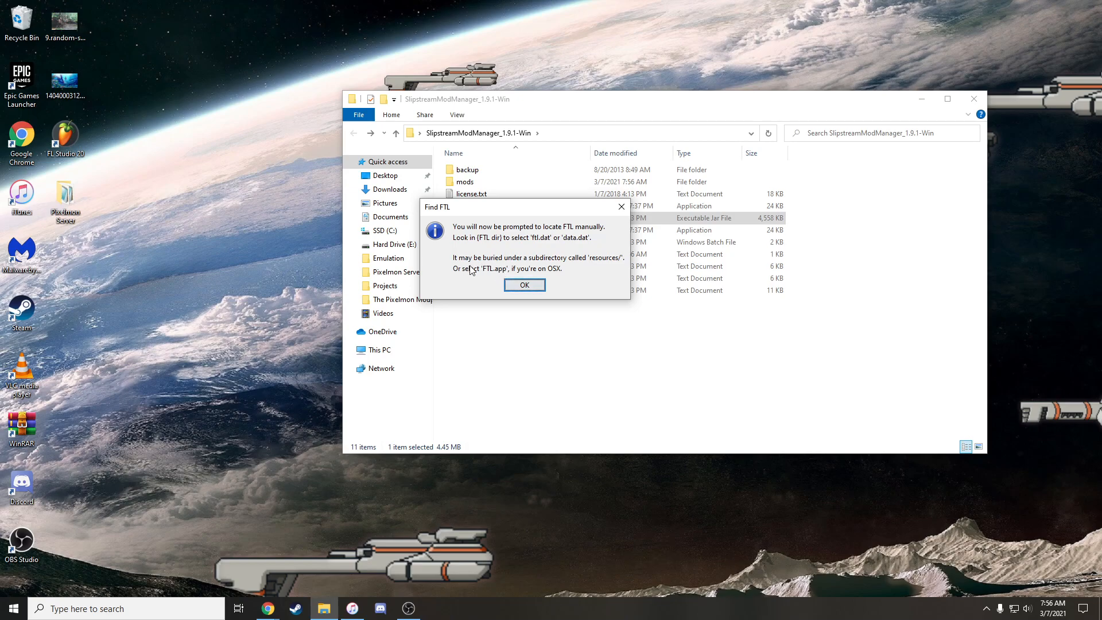
pyautogui.moveTo(542, 235)
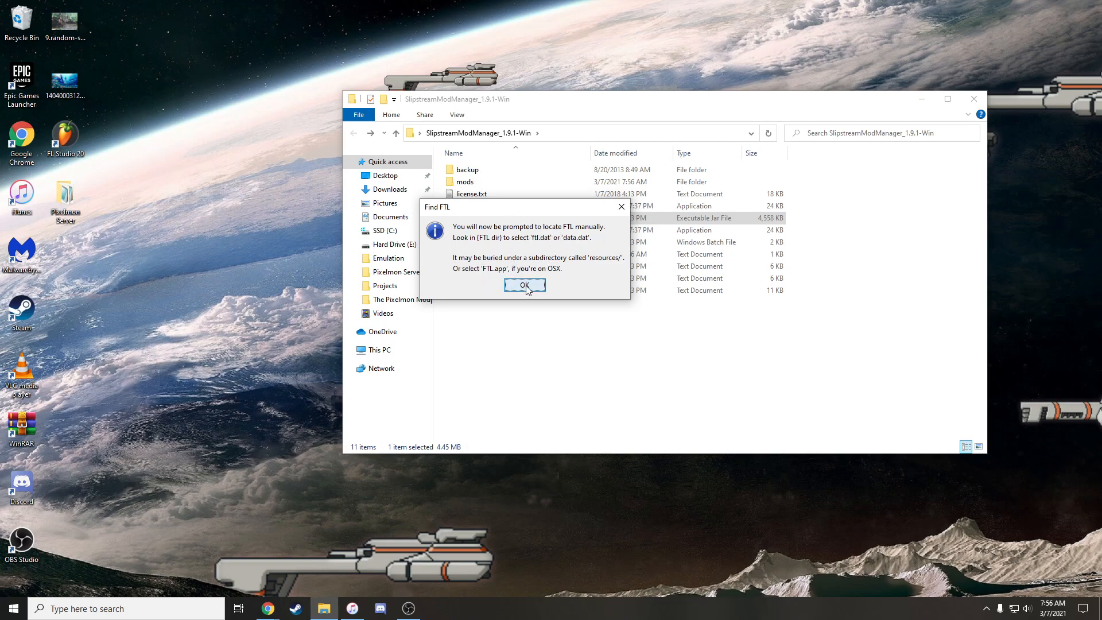
# - Select ftl.dat in E:\Steam\steamapps\common\FTL Faster Than Light as the game location
pyautogui.click(524, 285)
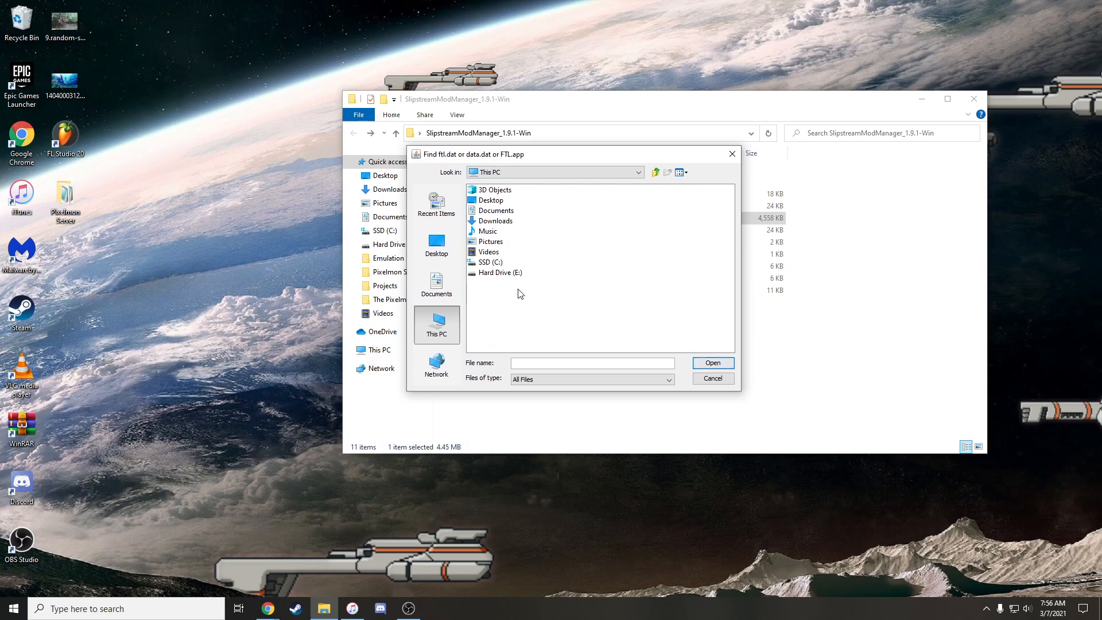
pyautogui.moveTo(573, 276)
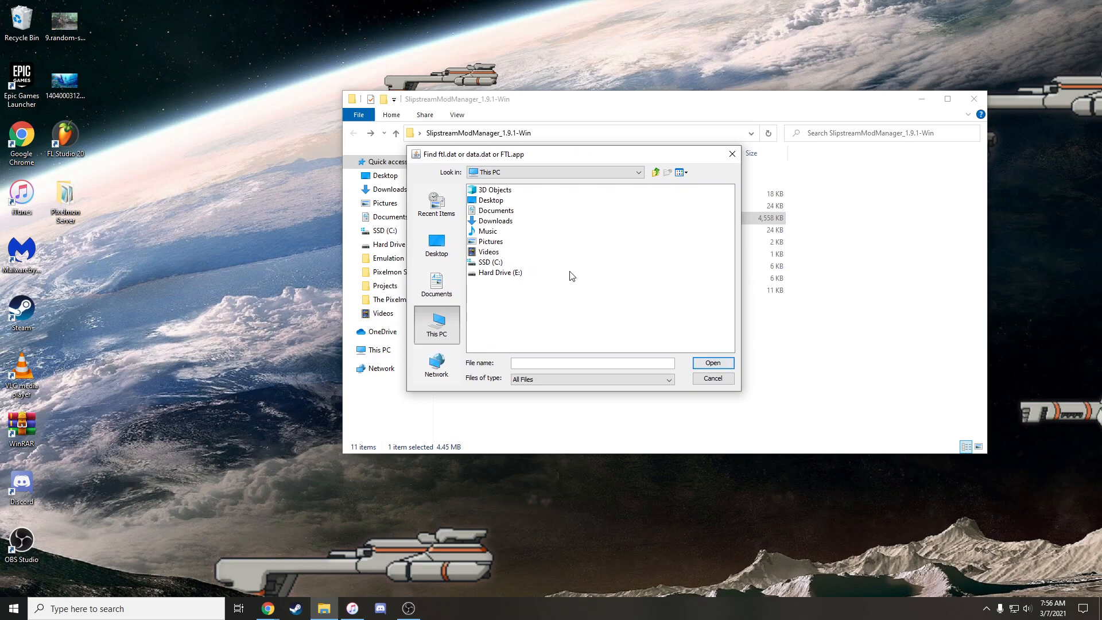
pyautogui.moveTo(512, 273)
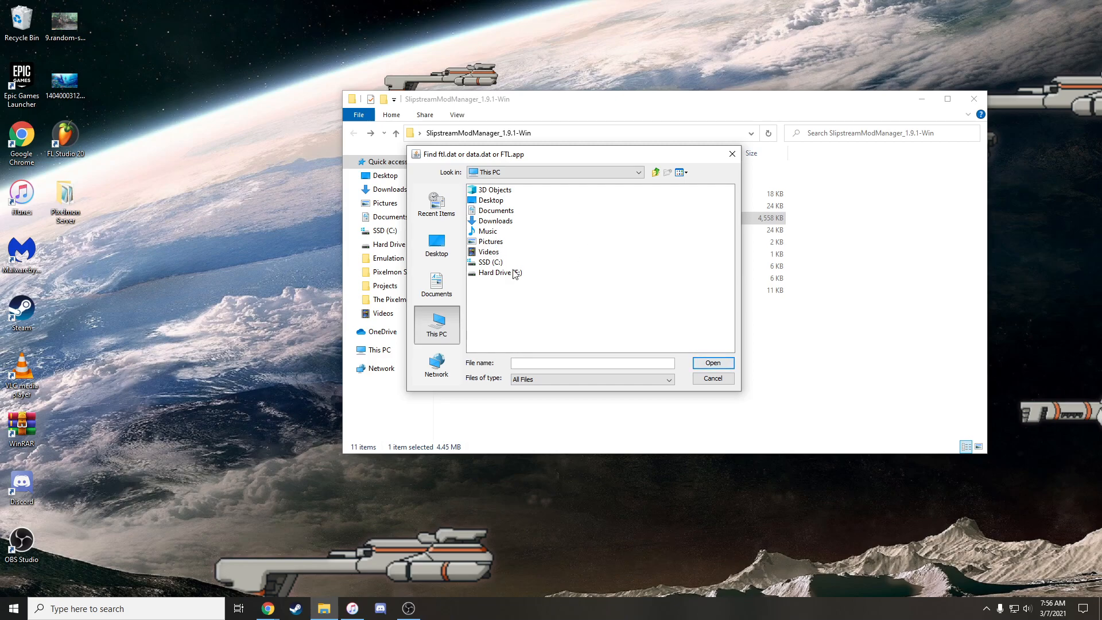
pyautogui.doubleClick(495, 273)
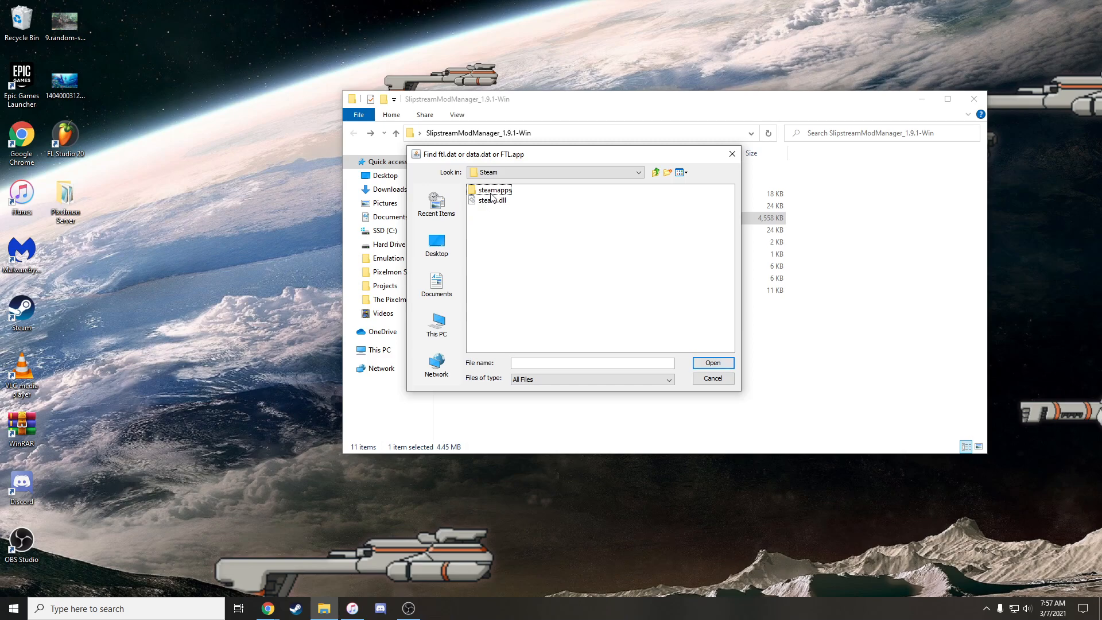
pyautogui.doubleClick(492, 190)
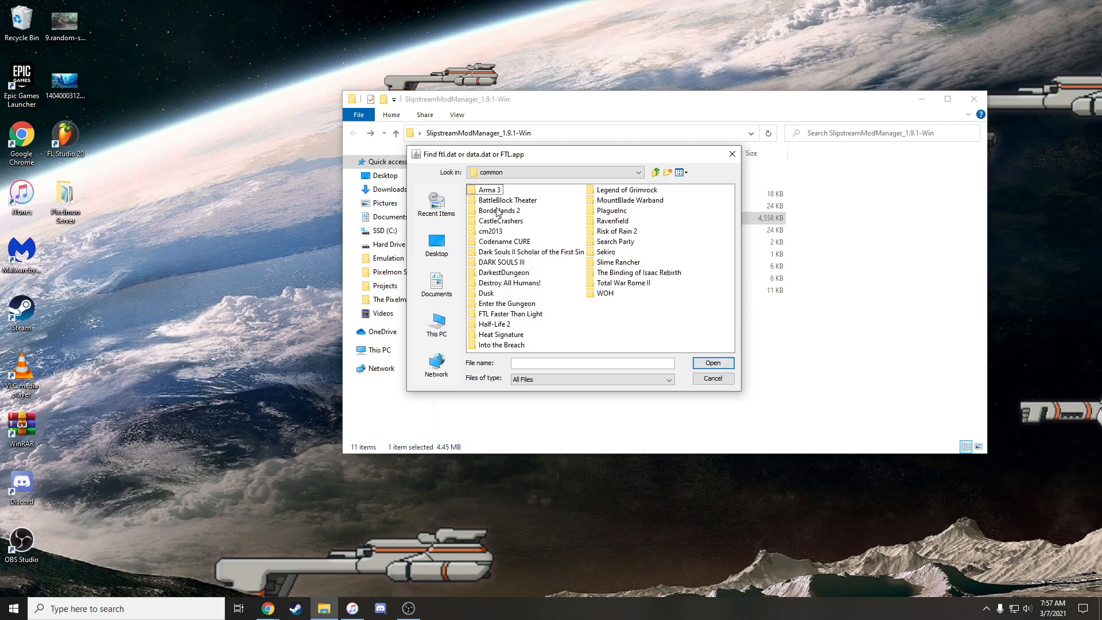
pyautogui.doubleClick(509, 313)
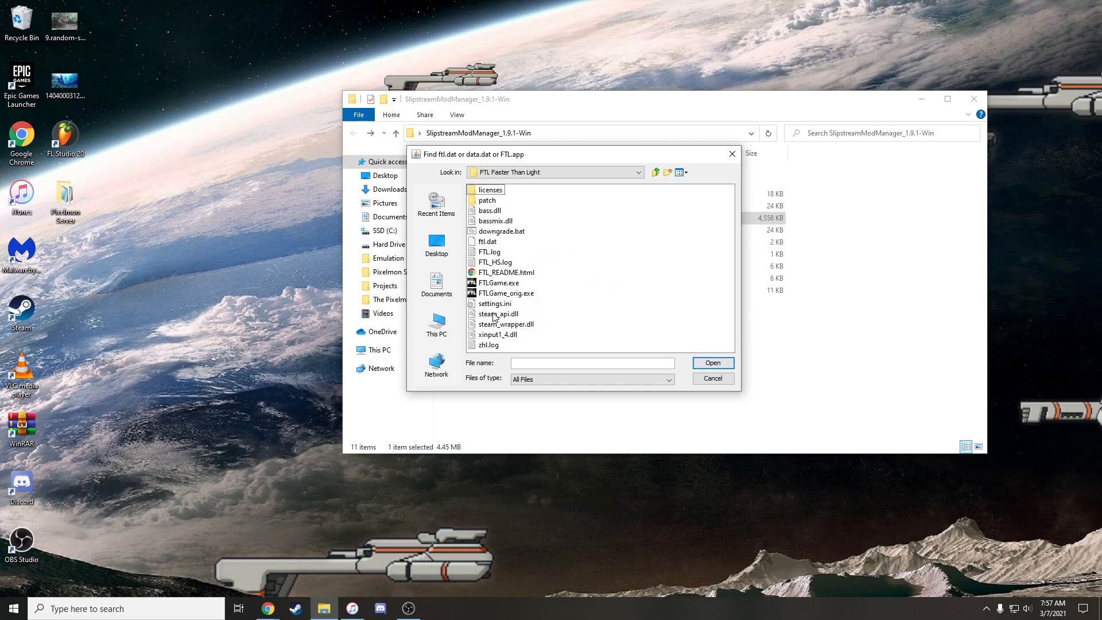
pyautogui.click(486, 241)
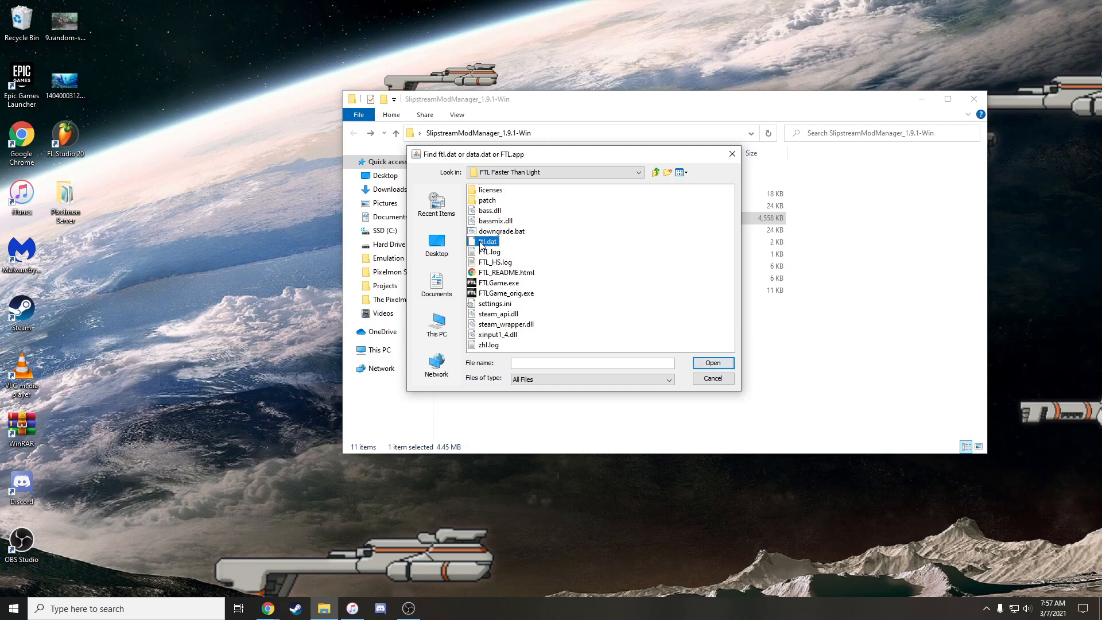
pyautogui.click(713, 363)
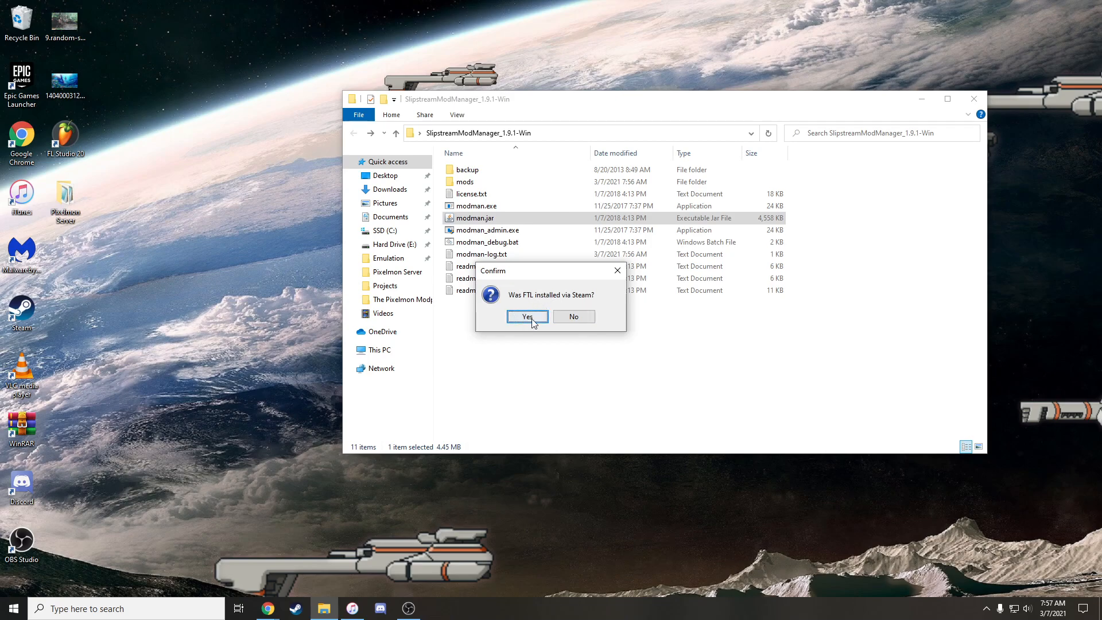
# - Confirm the Steam install path, choose launching FTL via Steam, and decline periodic update checks
pyautogui.click(527, 317)
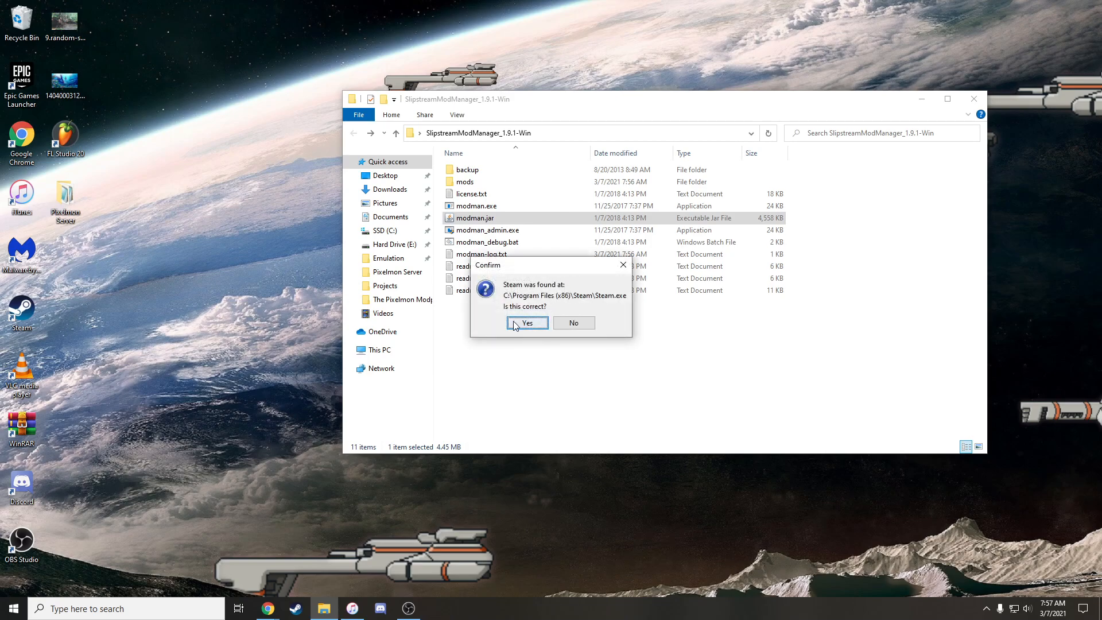
pyautogui.click(527, 323)
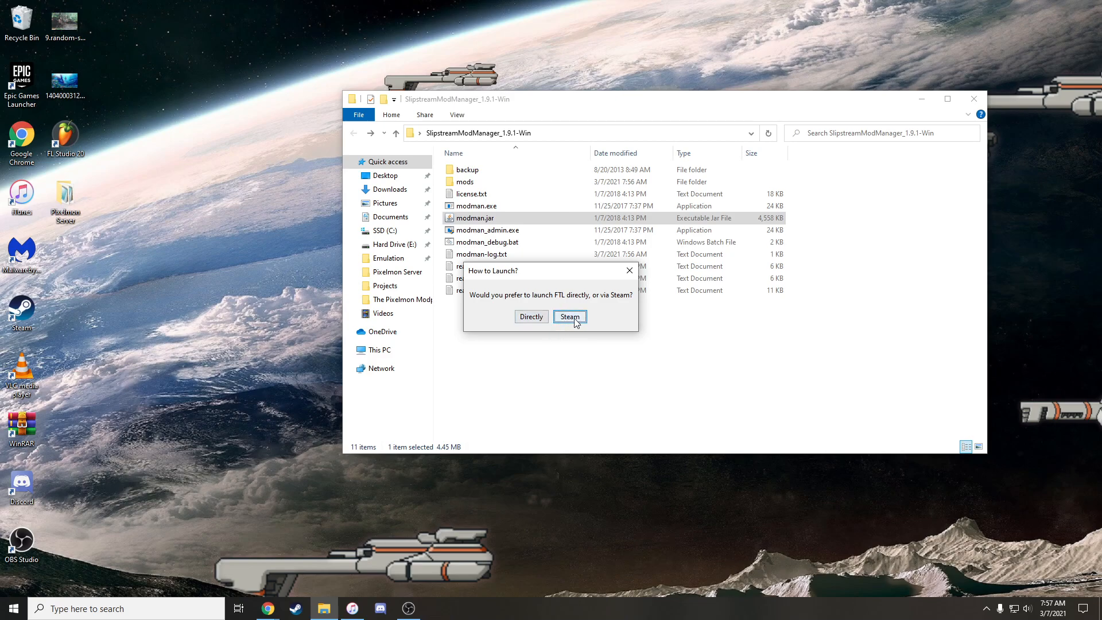
pyautogui.click(570, 317)
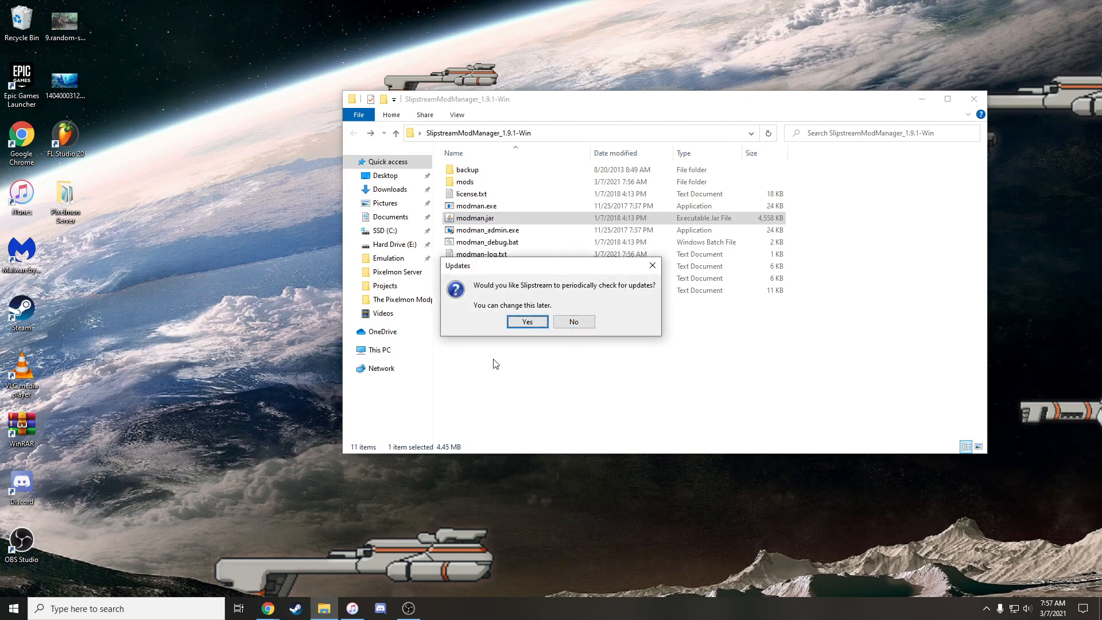
pyautogui.click(527, 322)
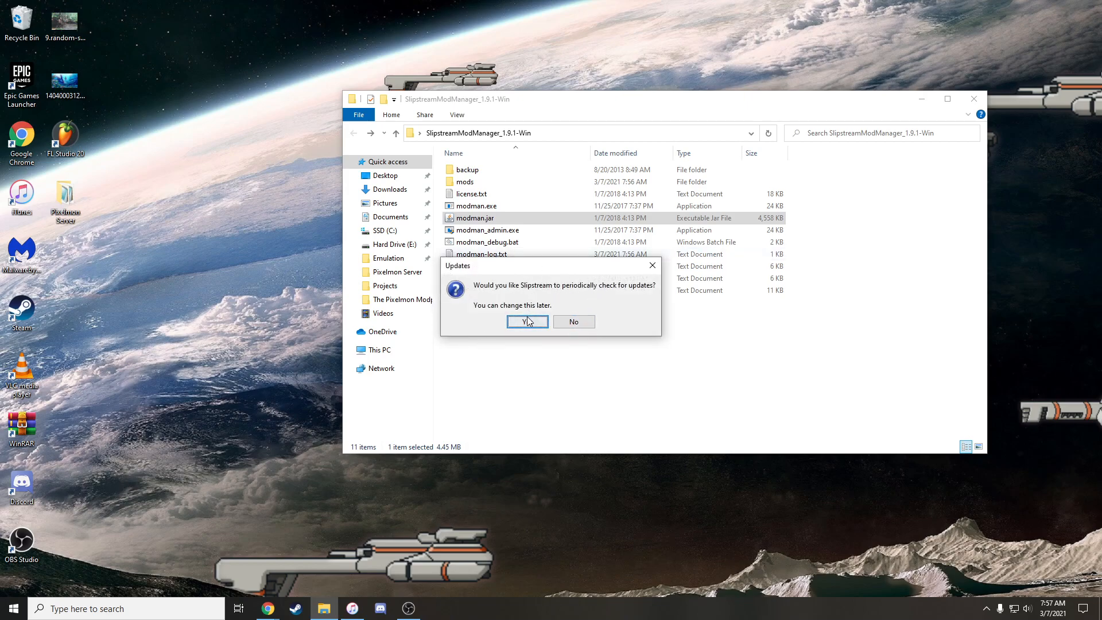
pyautogui.moveTo(574, 322)
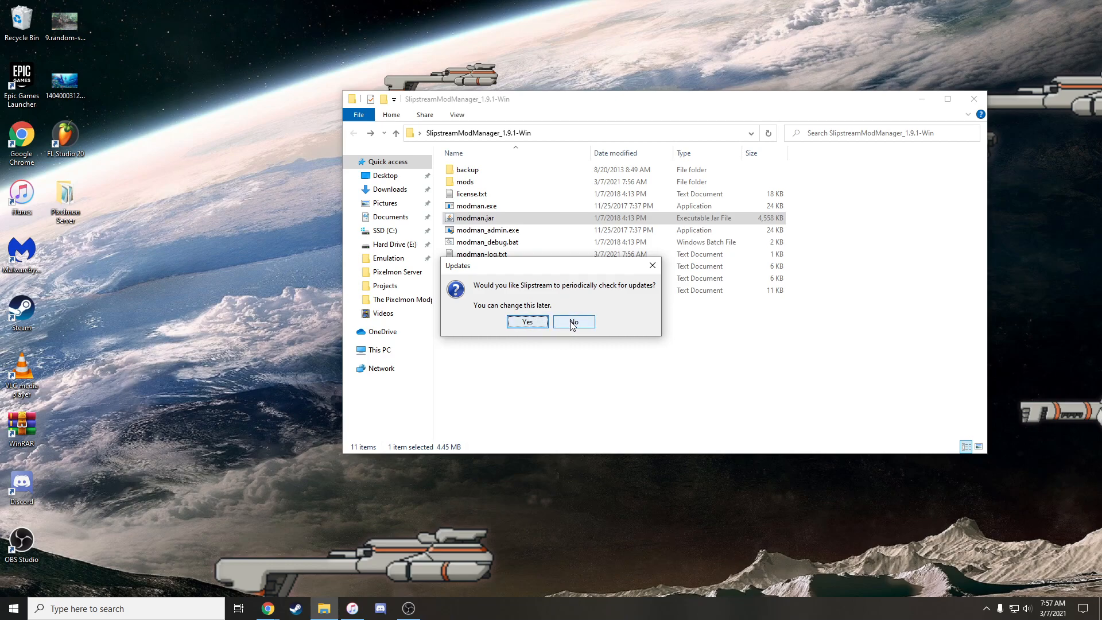
pyautogui.click(574, 322)
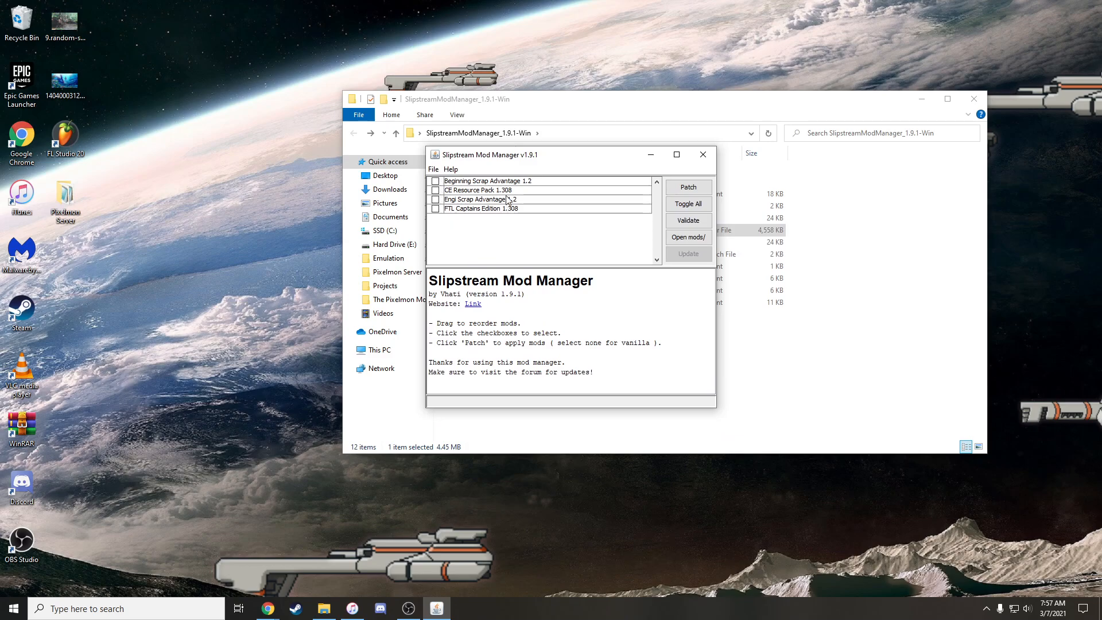
# - Read the four mods' descriptions and move CE Resource Pack to the top of the list
pyautogui.click(489, 180)
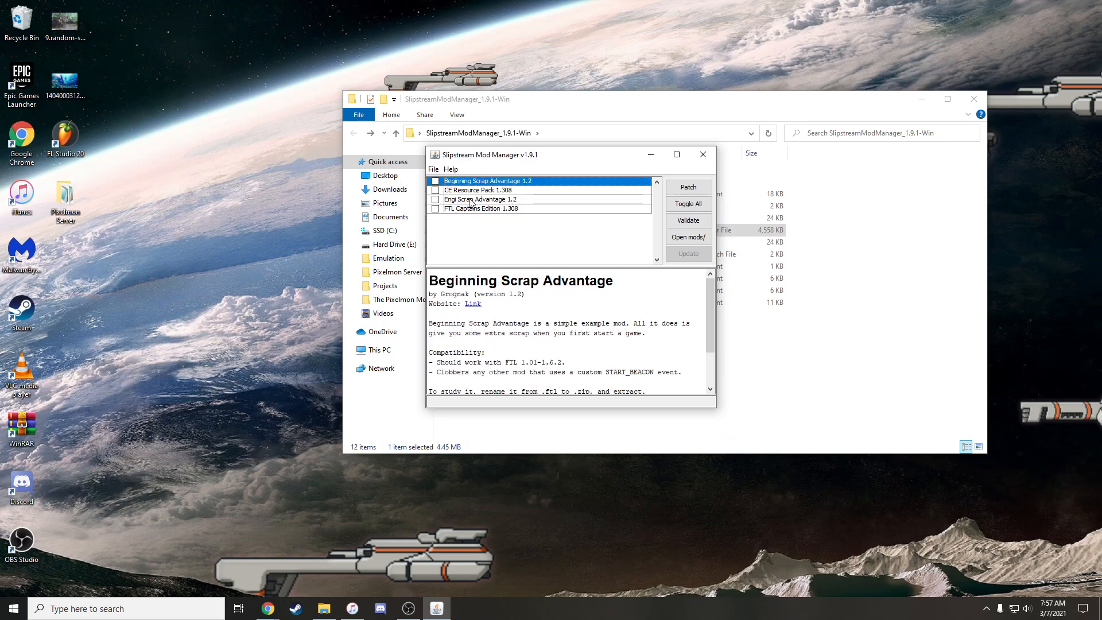
pyautogui.click(481, 199)
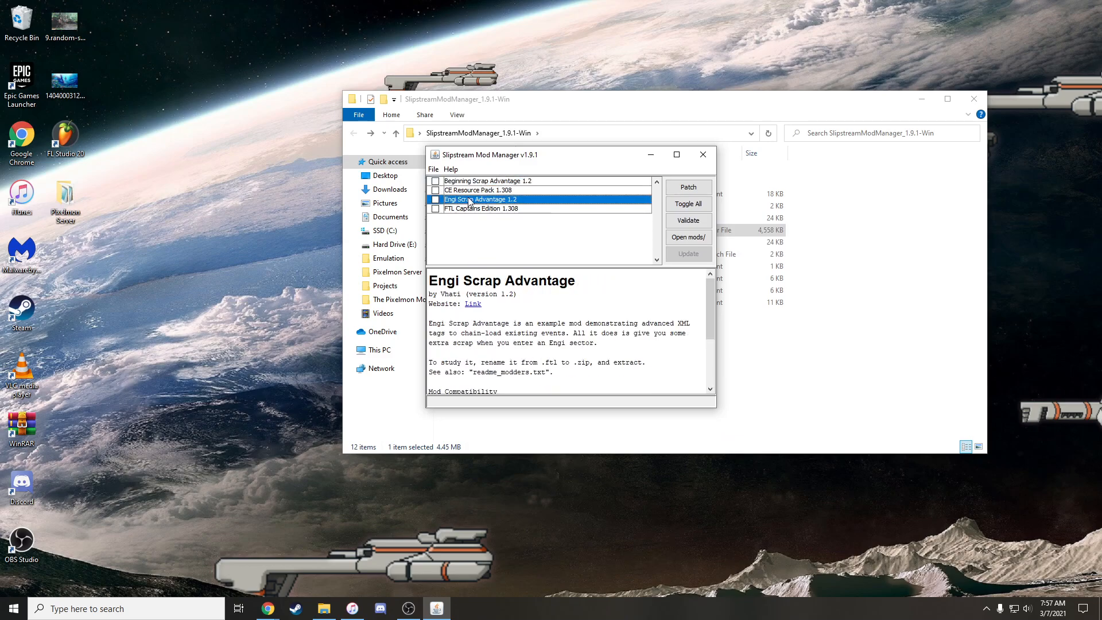
pyautogui.click(479, 190)
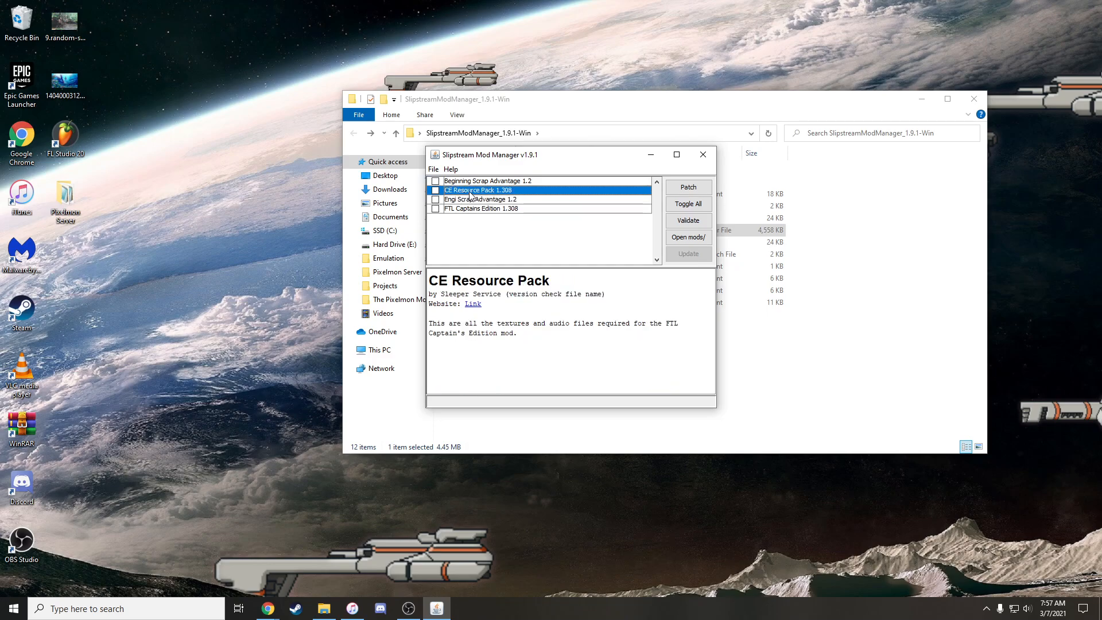
pyautogui.moveTo(466, 213)
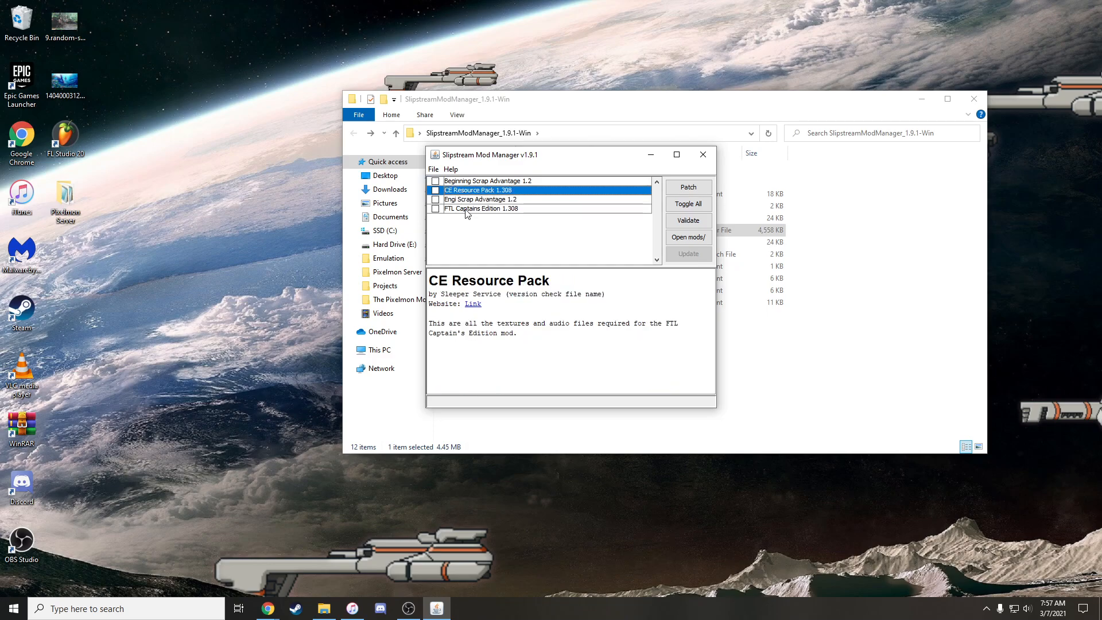
pyautogui.click(481, 208)
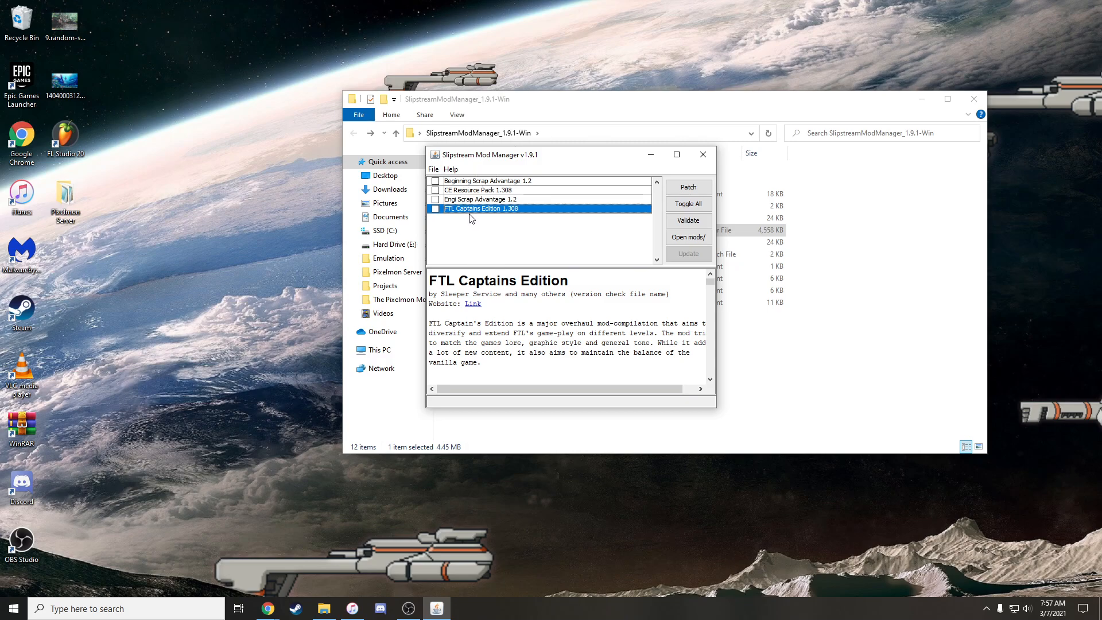
pyautogui.moveTo(472, 188)
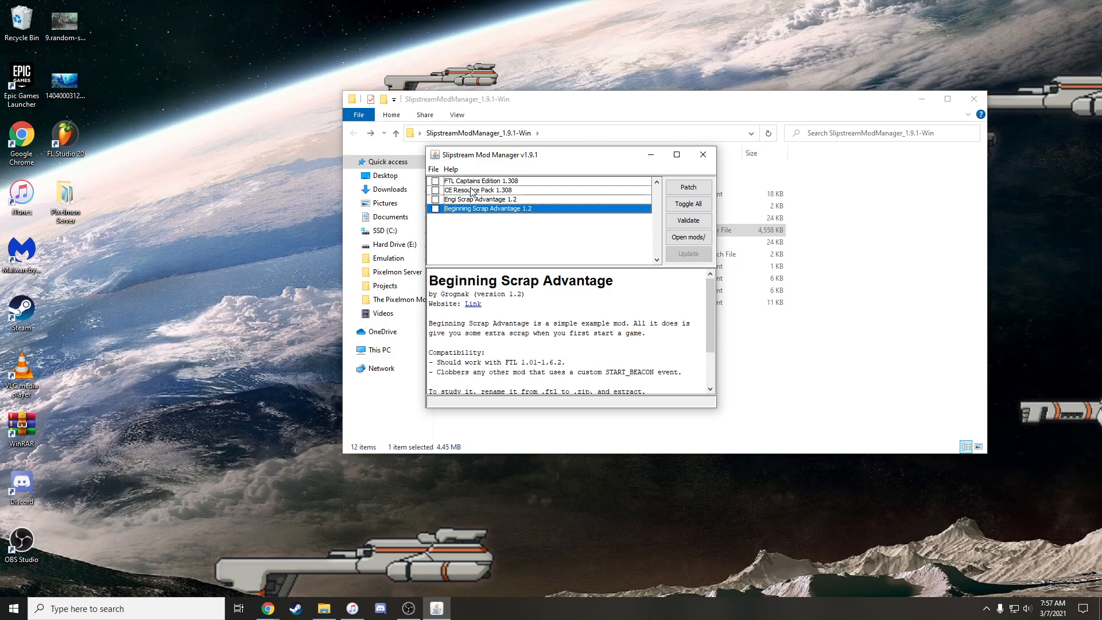
pyautogui.click(484, 189)
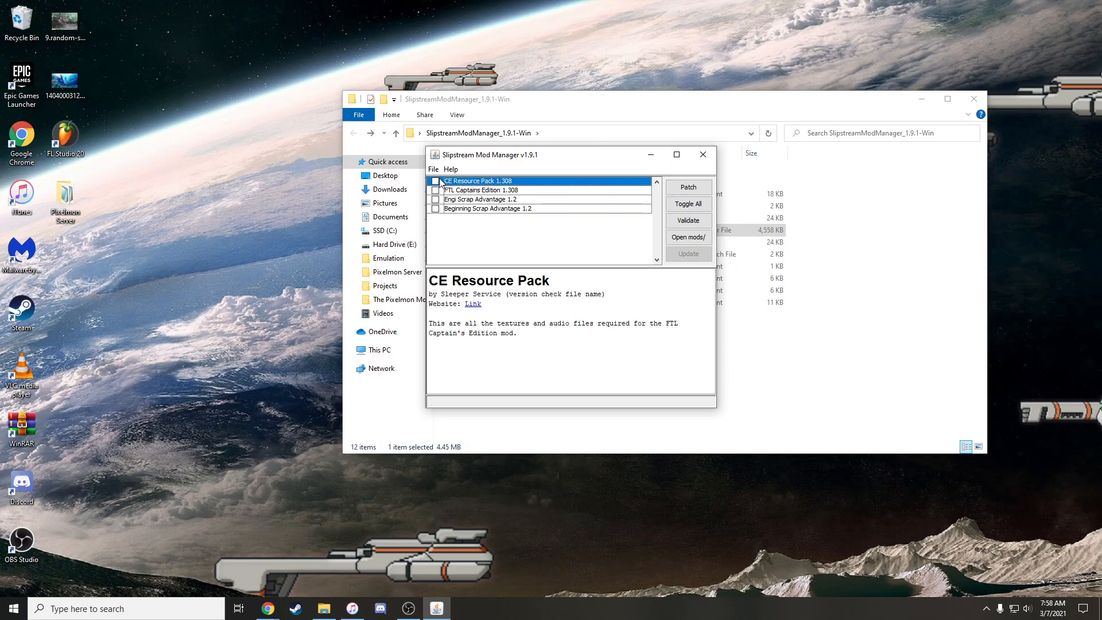
# - Enable CE Resource Pack 1.308 and FTL Captains Edition 1.308, leaving both scrap advantage mods disabled
pyautogui.click(435, 181)
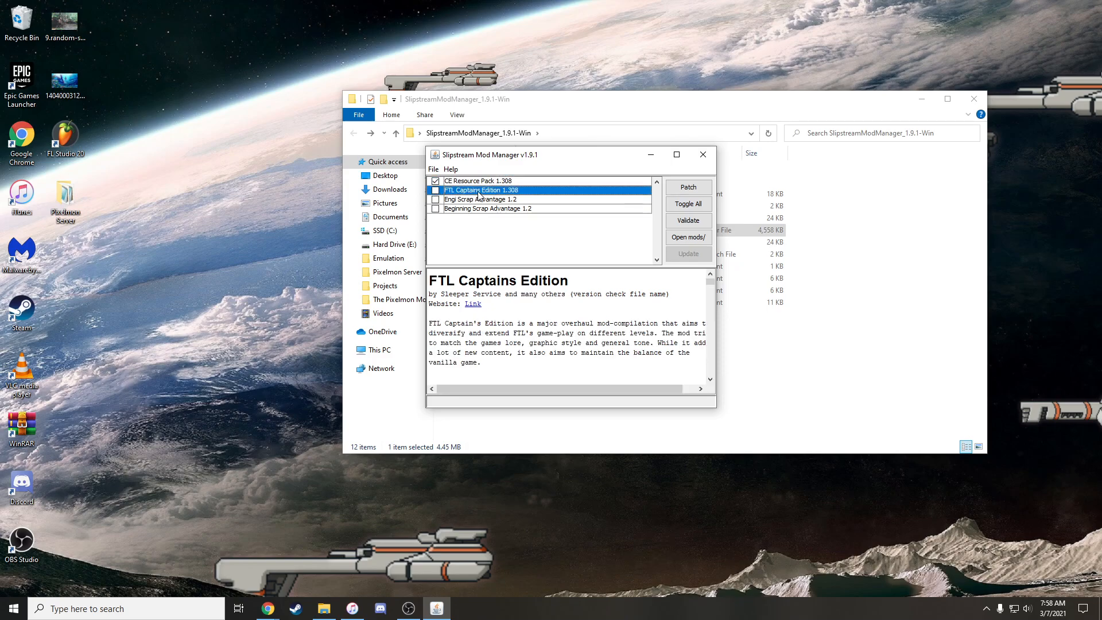
pyautogui.click(435, 191)
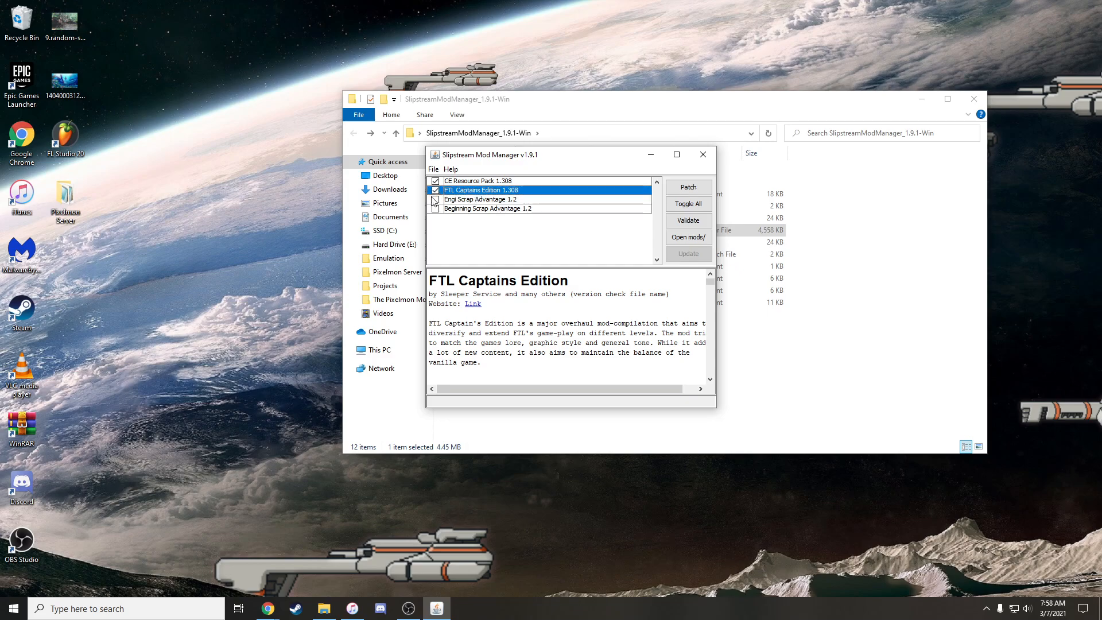
pyautogui.click(435, 207)
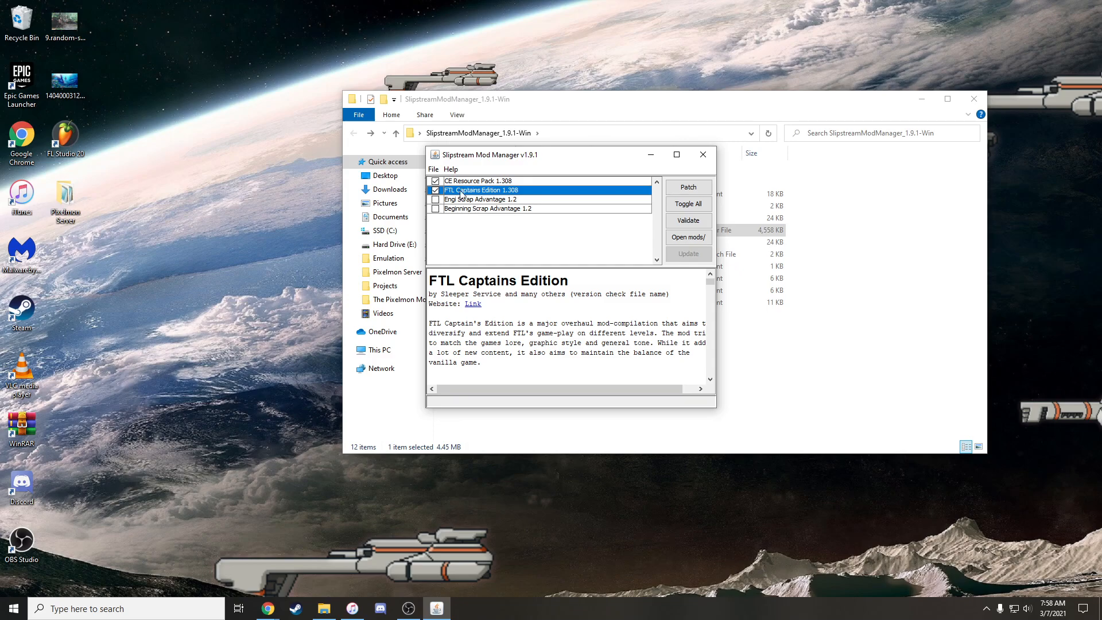
pyautogui.moveTo(482, 197)
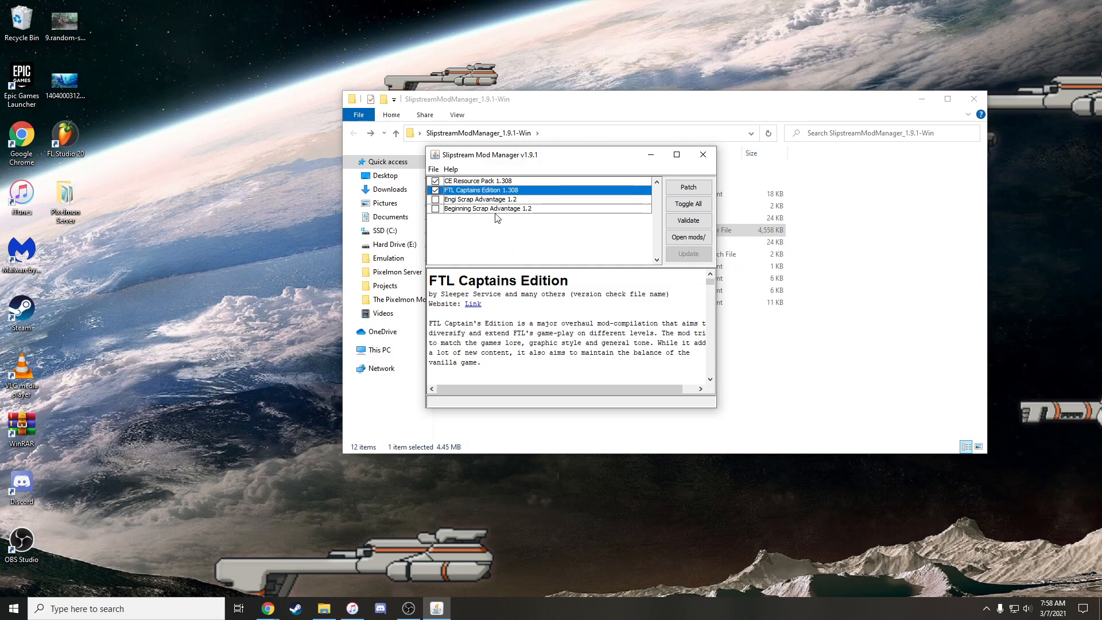
pyautogui.moveTo(476, 212)
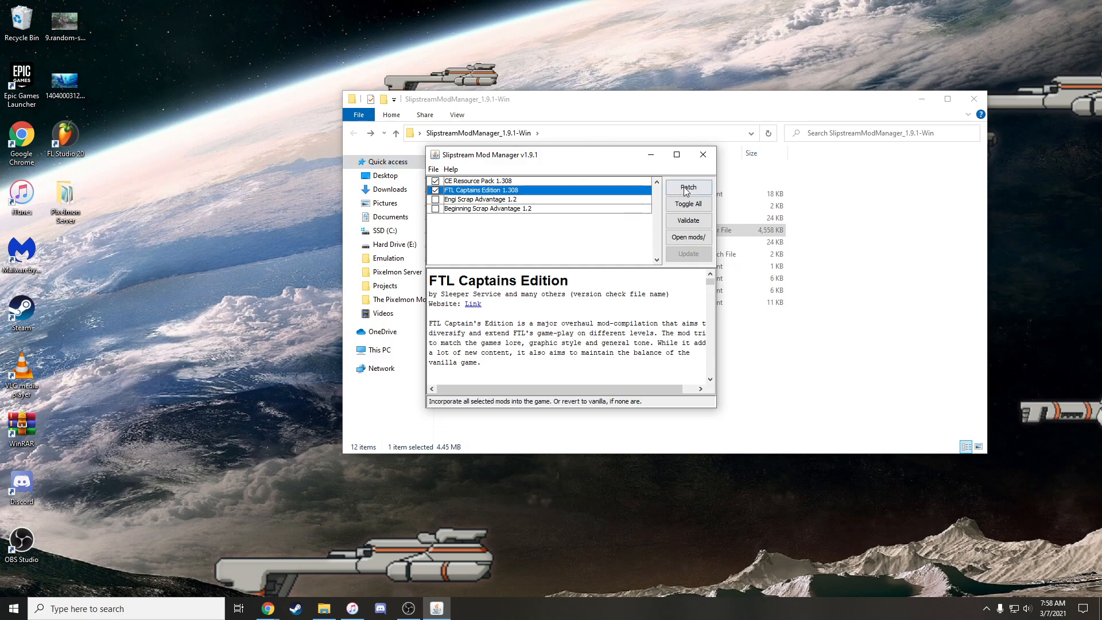
# - Patch the enabled Captain's Edition mods into FTL and decline running the game immediately
pyautogui.click(688, 187)
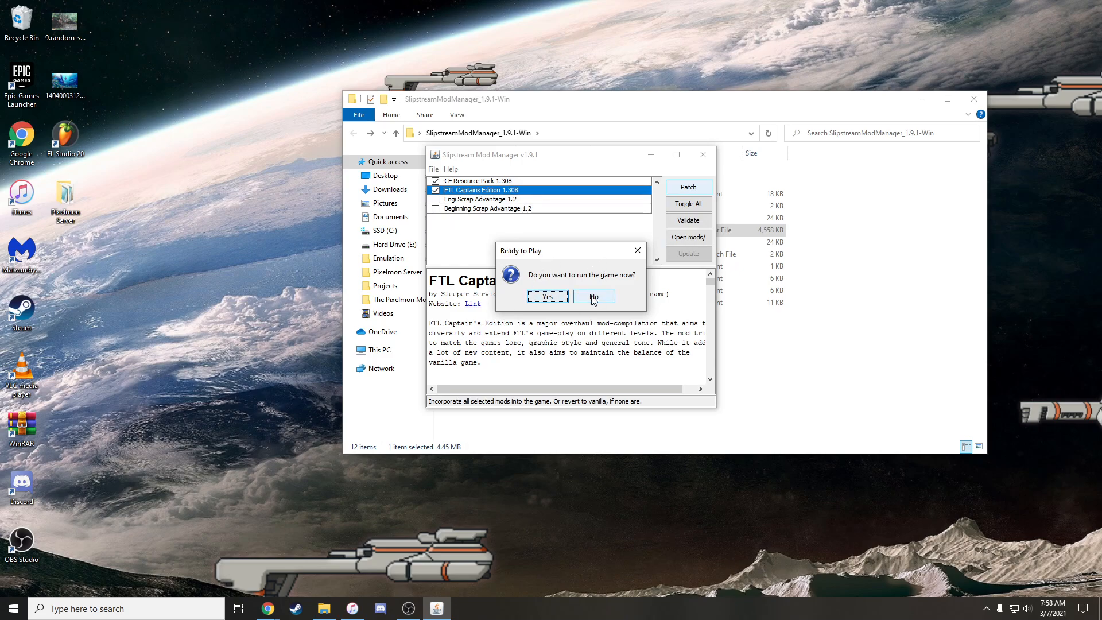
pyautogui.click(594, 296)
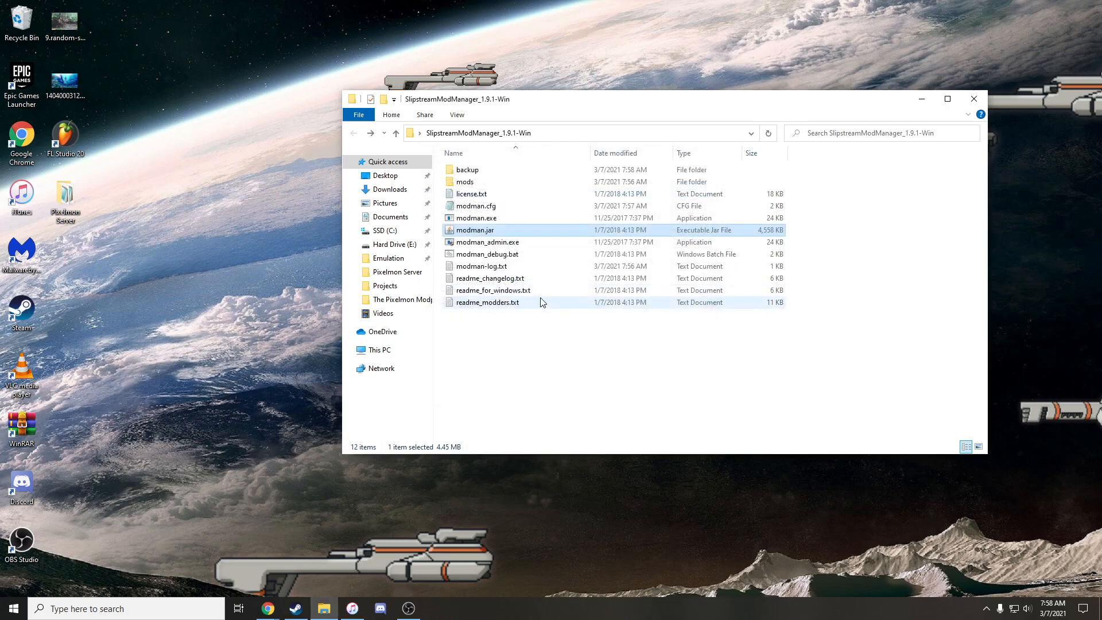
pyautogui.doubleClick(476, 230)
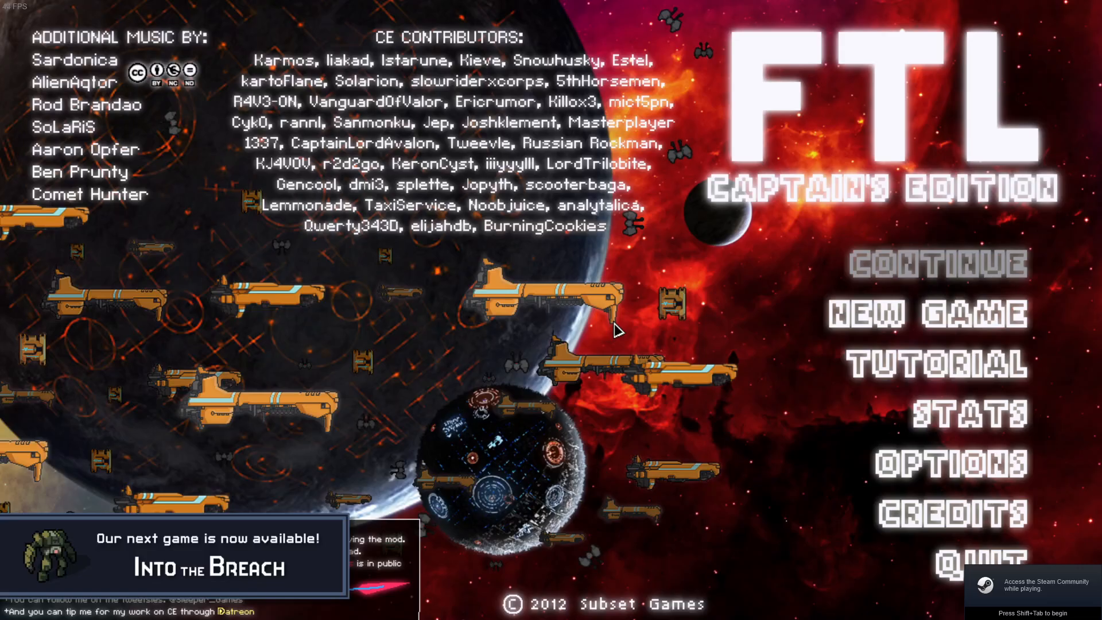
pyautogui.moveTo(847, 178)
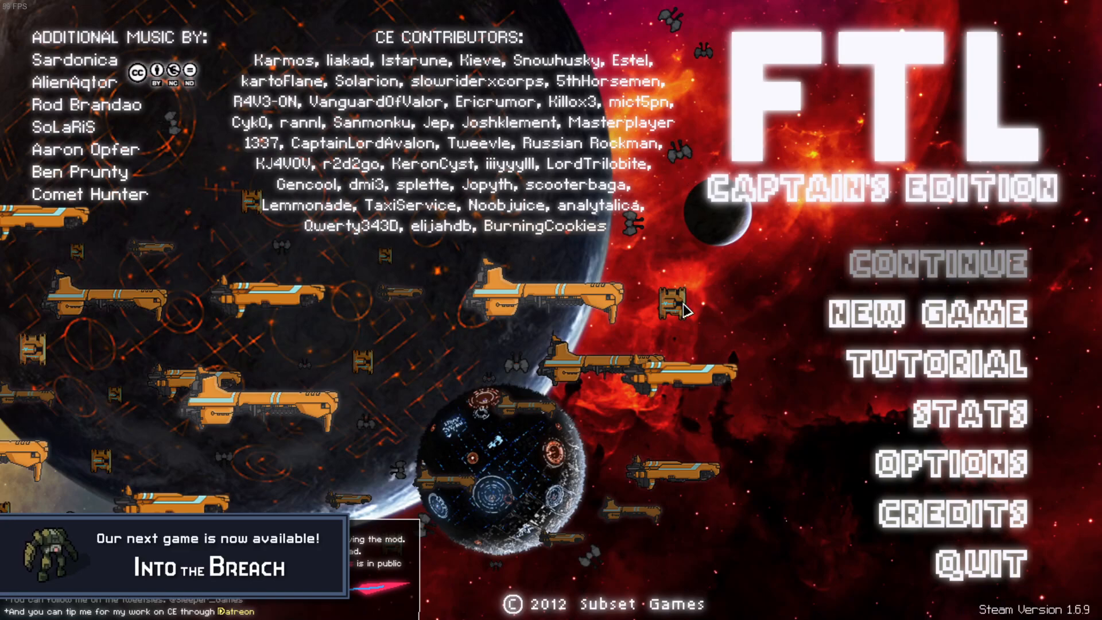
pyautogui.moveTo(674, 307)
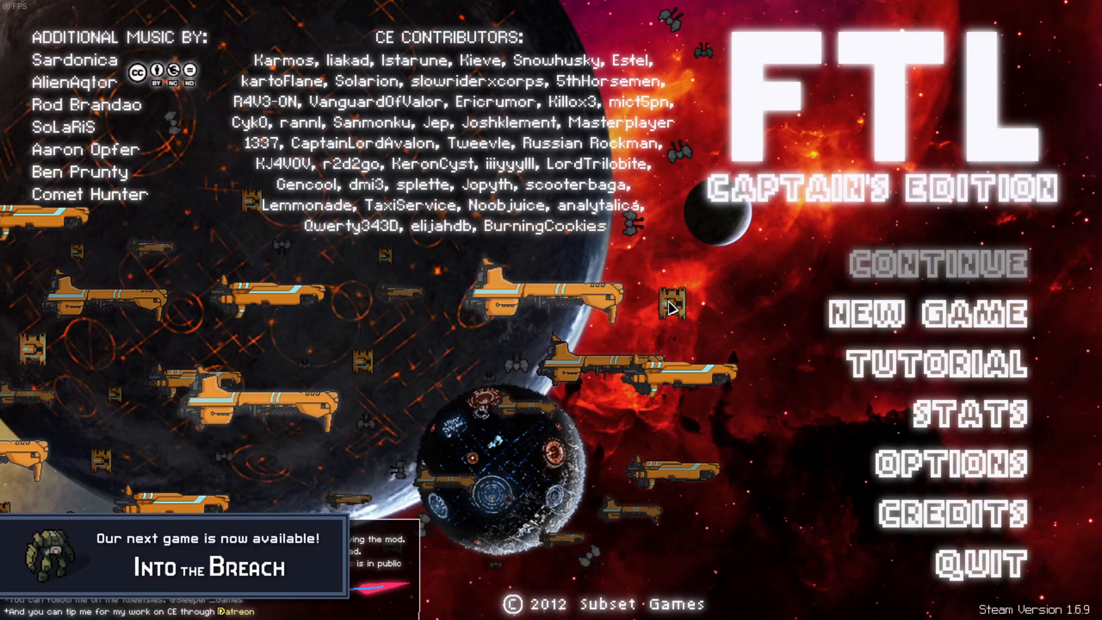
pyautogui.moveTo(600, 298)
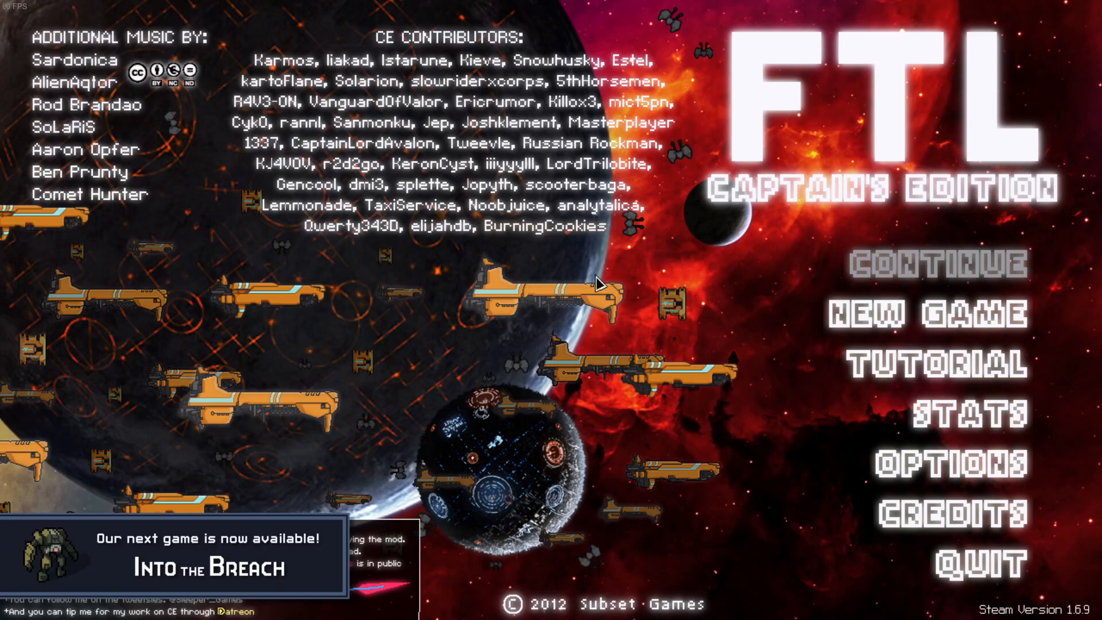
pyautogui.moveTo(651, 420)
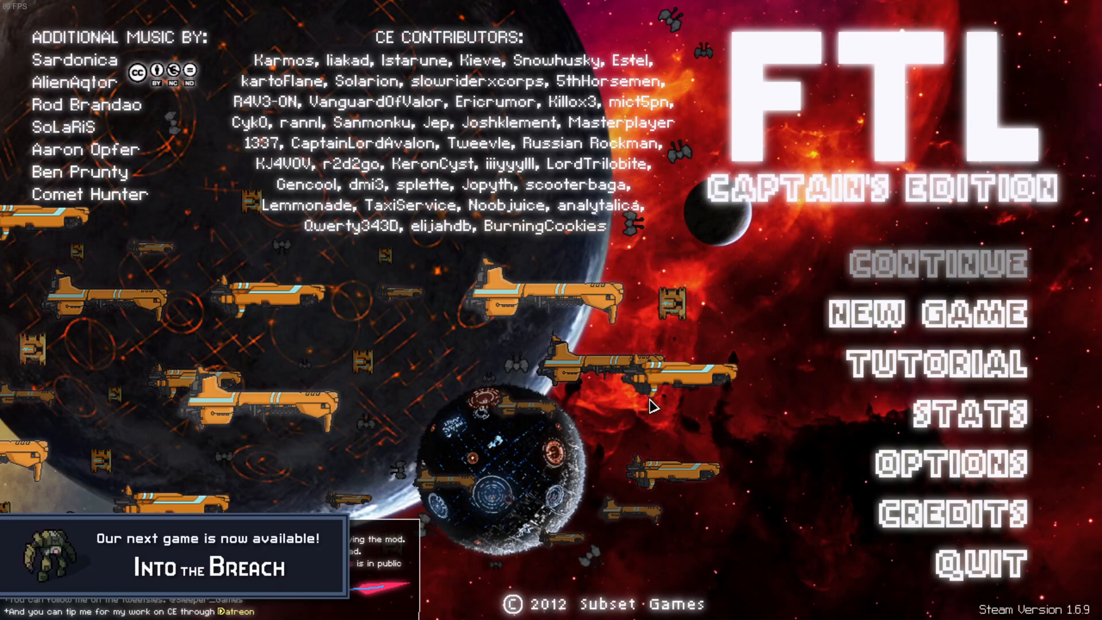